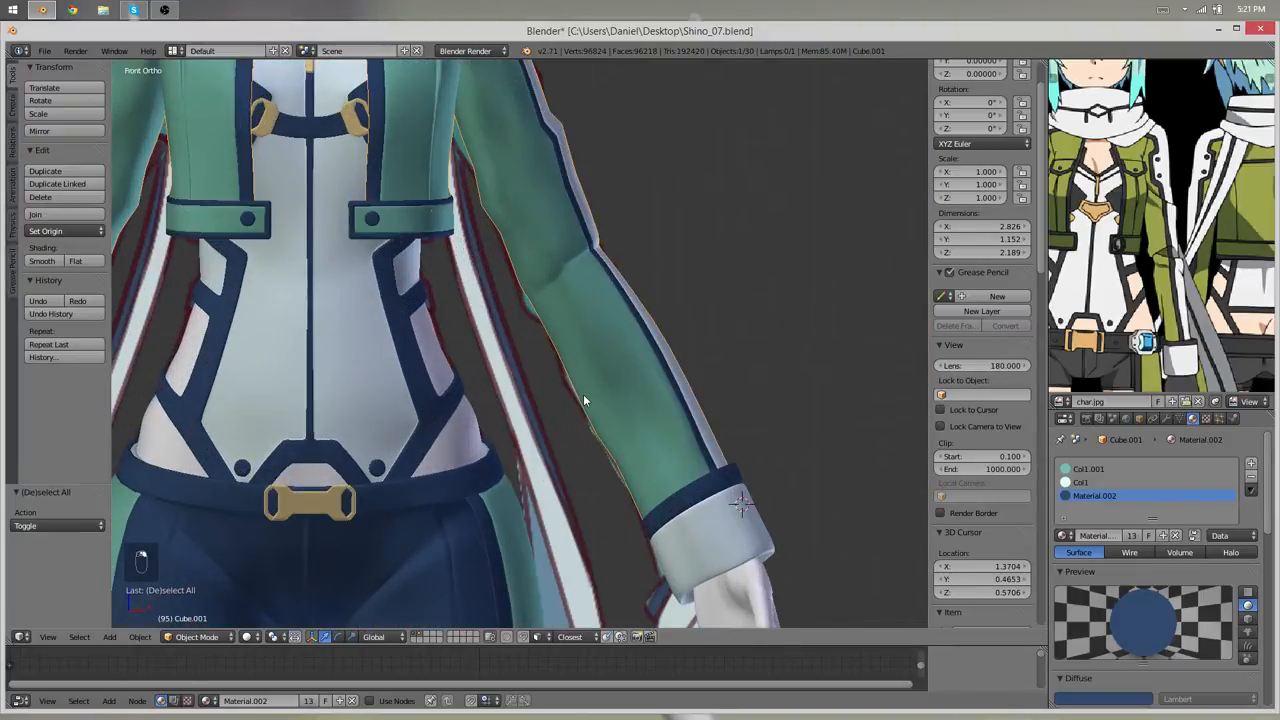
- Briefly edit and release the jacket mesh, leaving nothing selected in the scene
{"action": "key", "text": "Tab"}
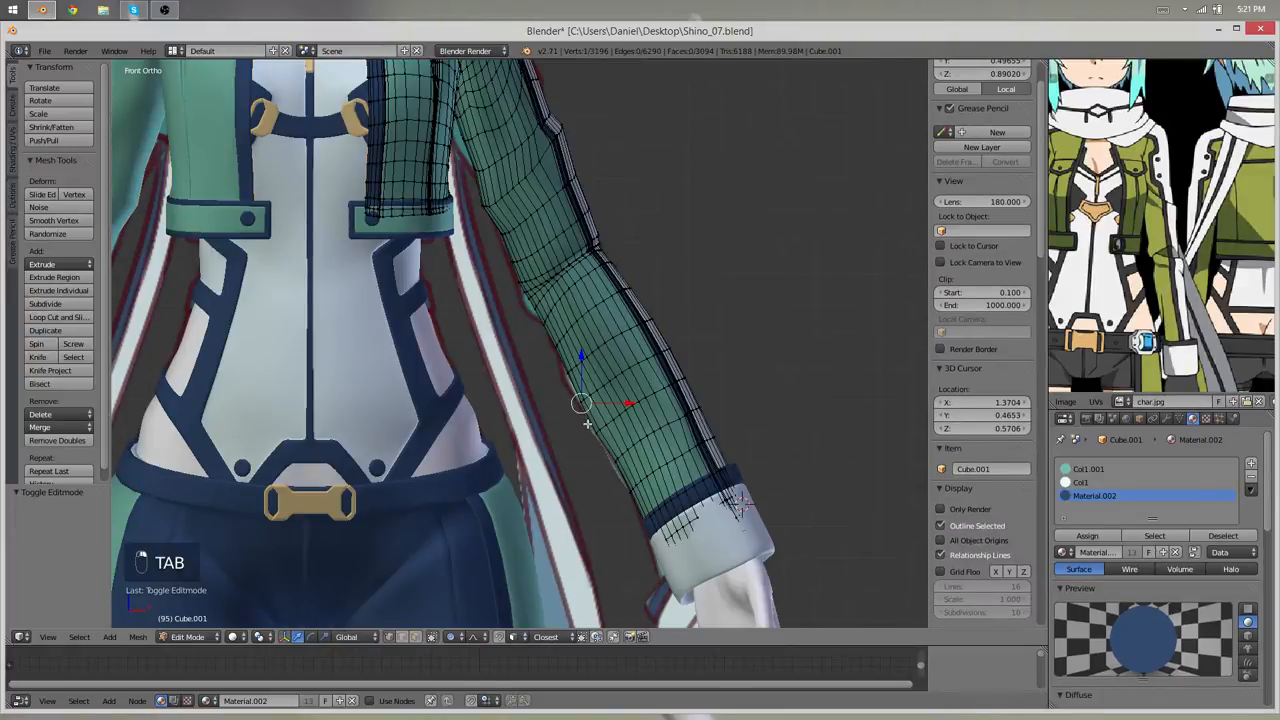
{"action": "key", "text": "g"}
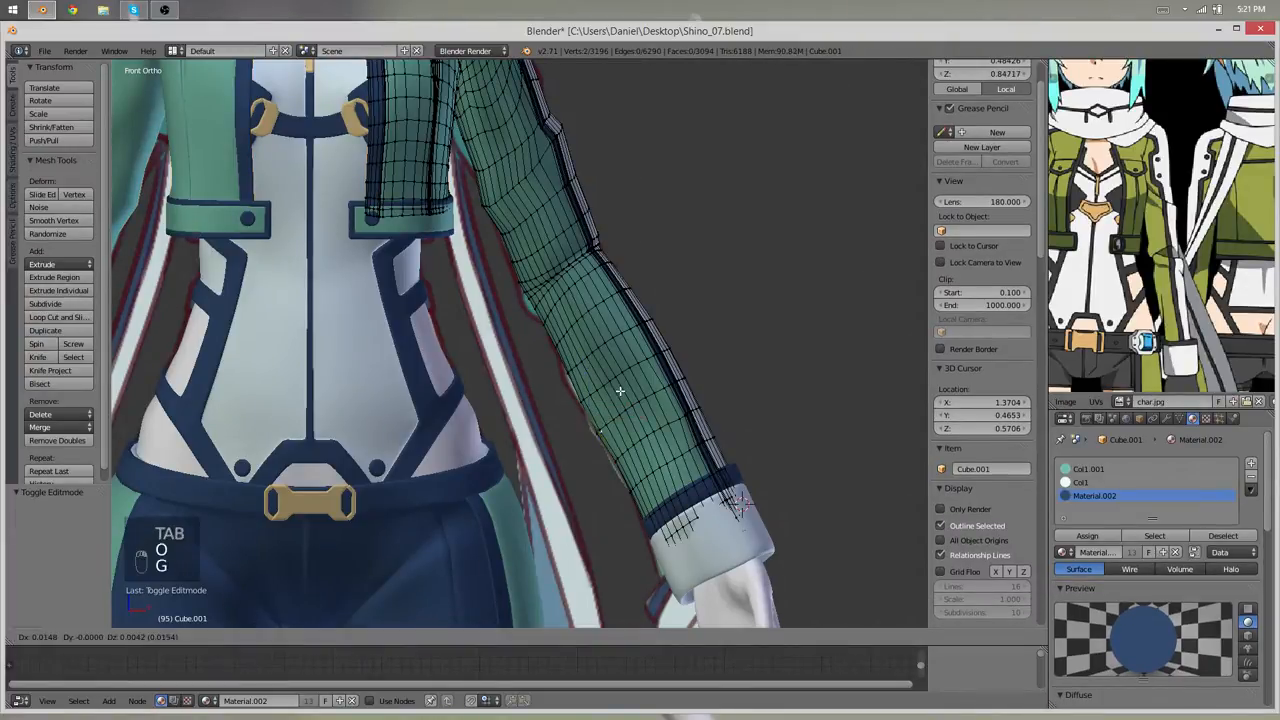
{"action": "key", "text": "Tab"}
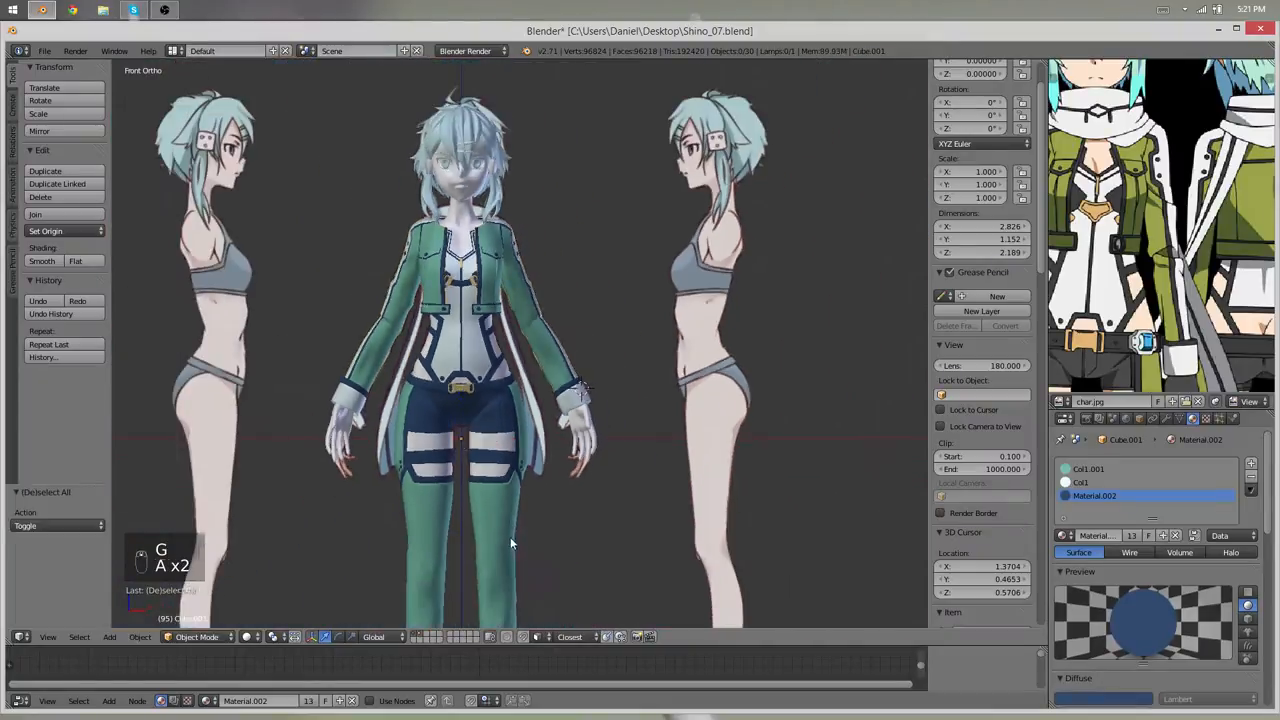
{"action": "key", "text": "Tab"}
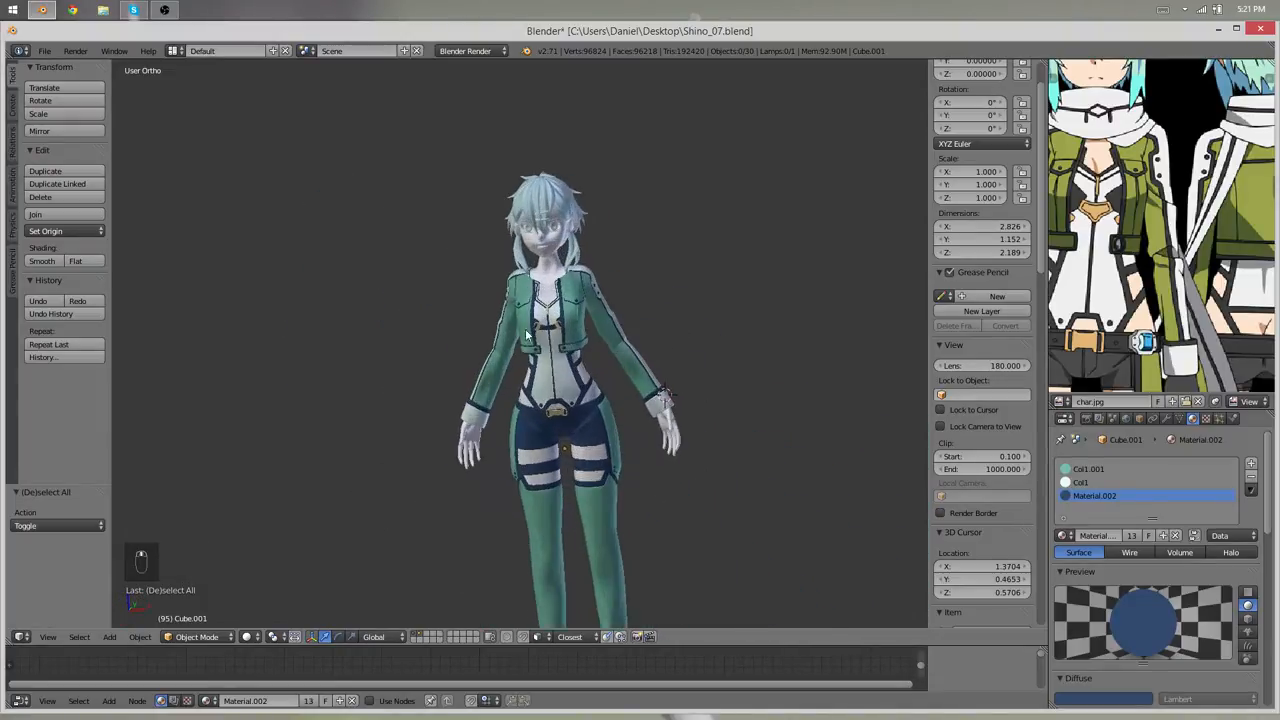
- Save the file with Ctrl+S, then begin editing the jacket sleeve mesh
{"action": "key", "text": "ctrl+s"}
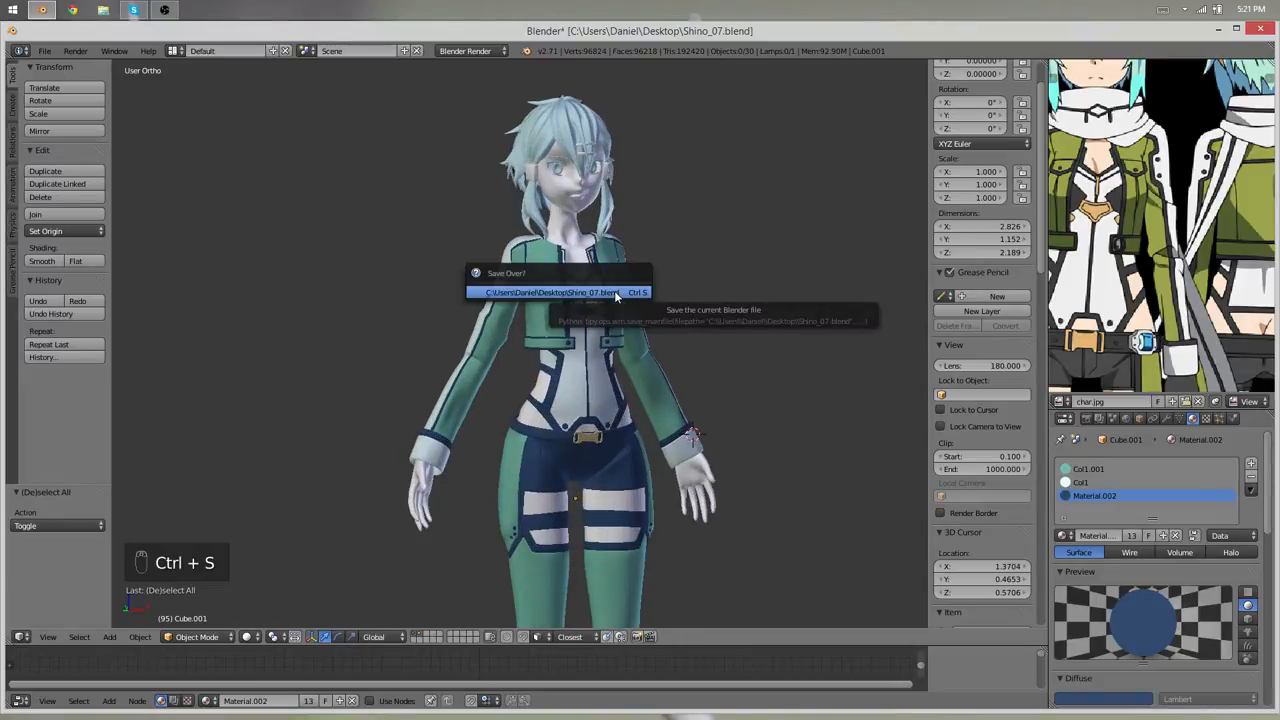
{"action": "left_click", "coordinate": [44, 50]}
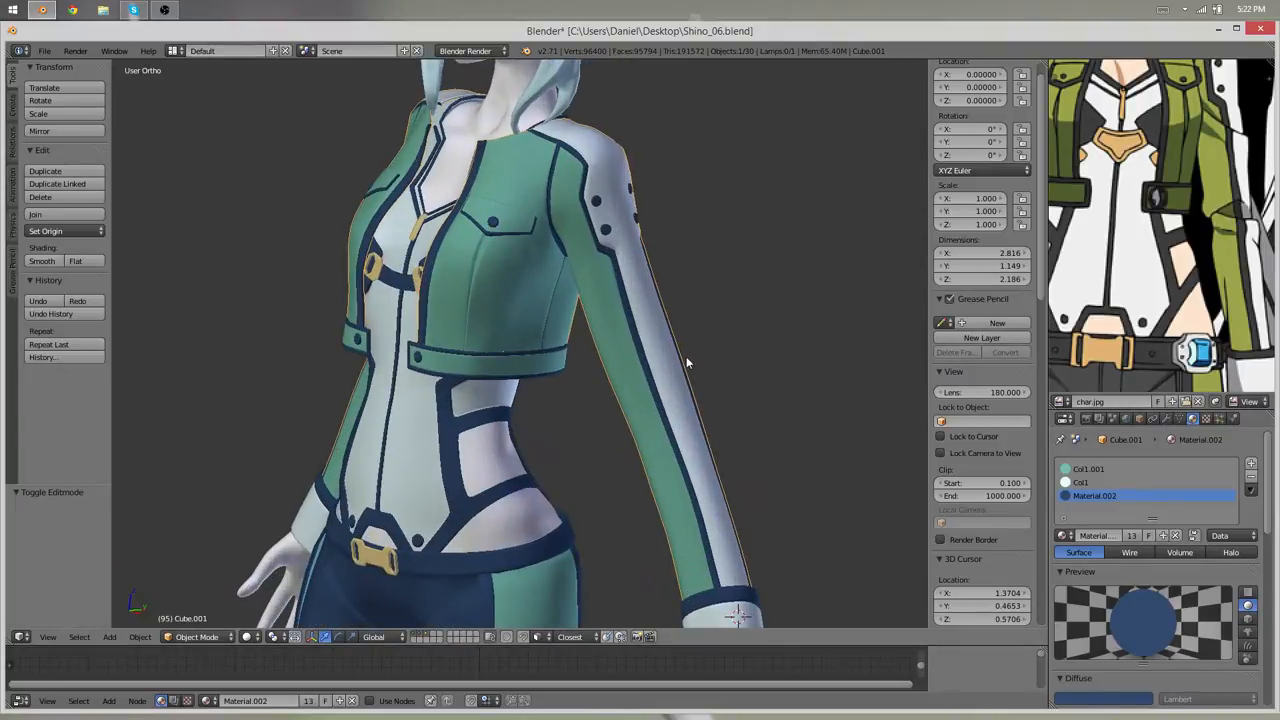
{"action": "key", "text": "Tab"}
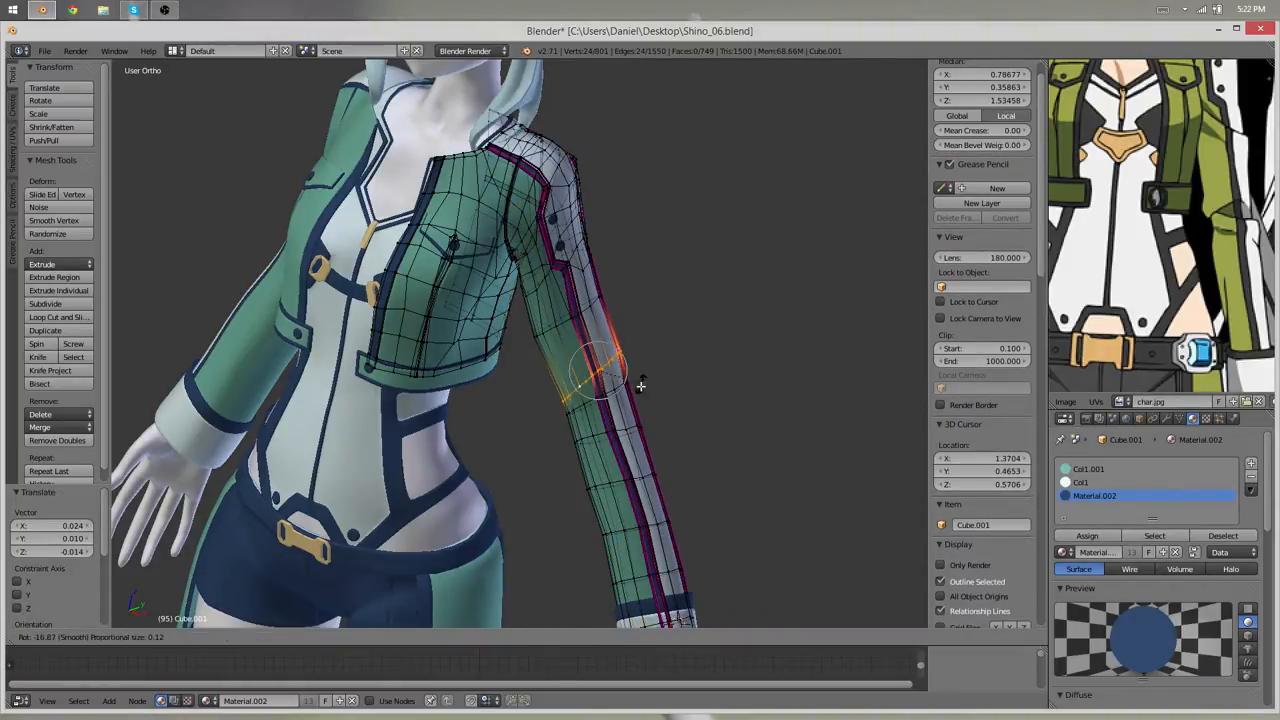
- Add a Solidify modifier to the jacket with thickness about 0.012 and offset 1
{"action": "key", "text": "Tab"}
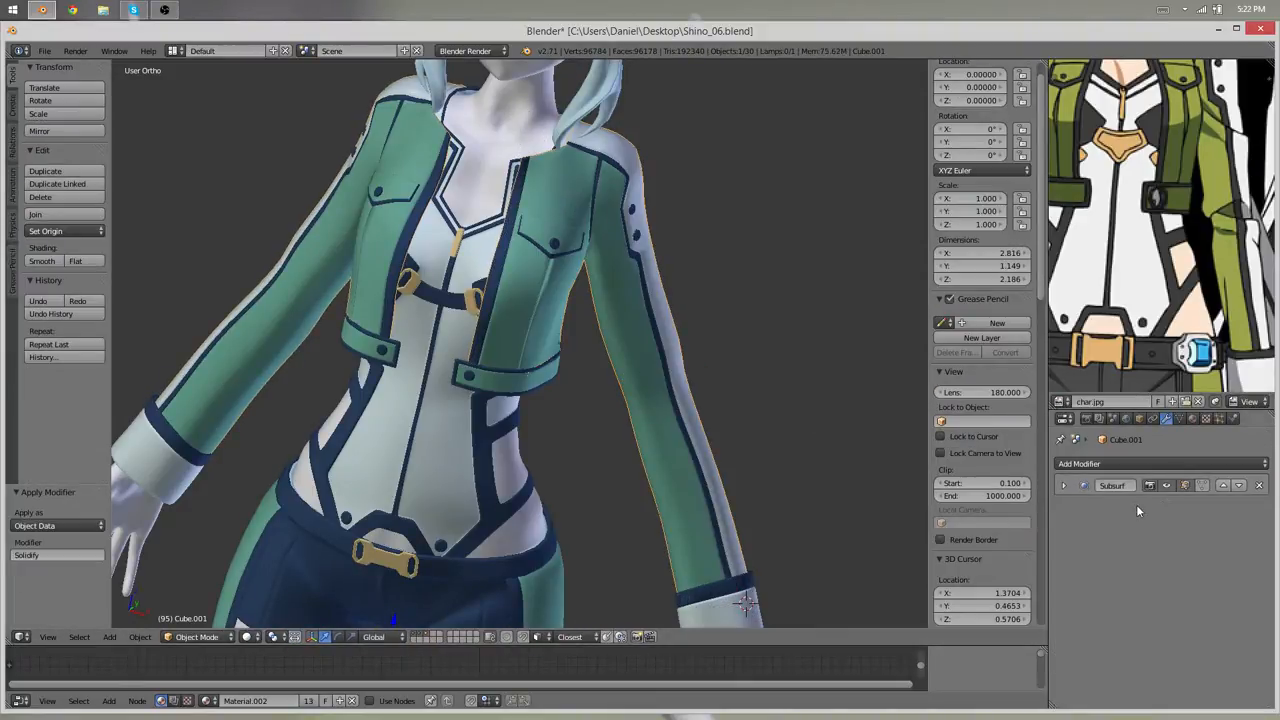
{"action": "left_click", "coordinate": [1112, 486]}
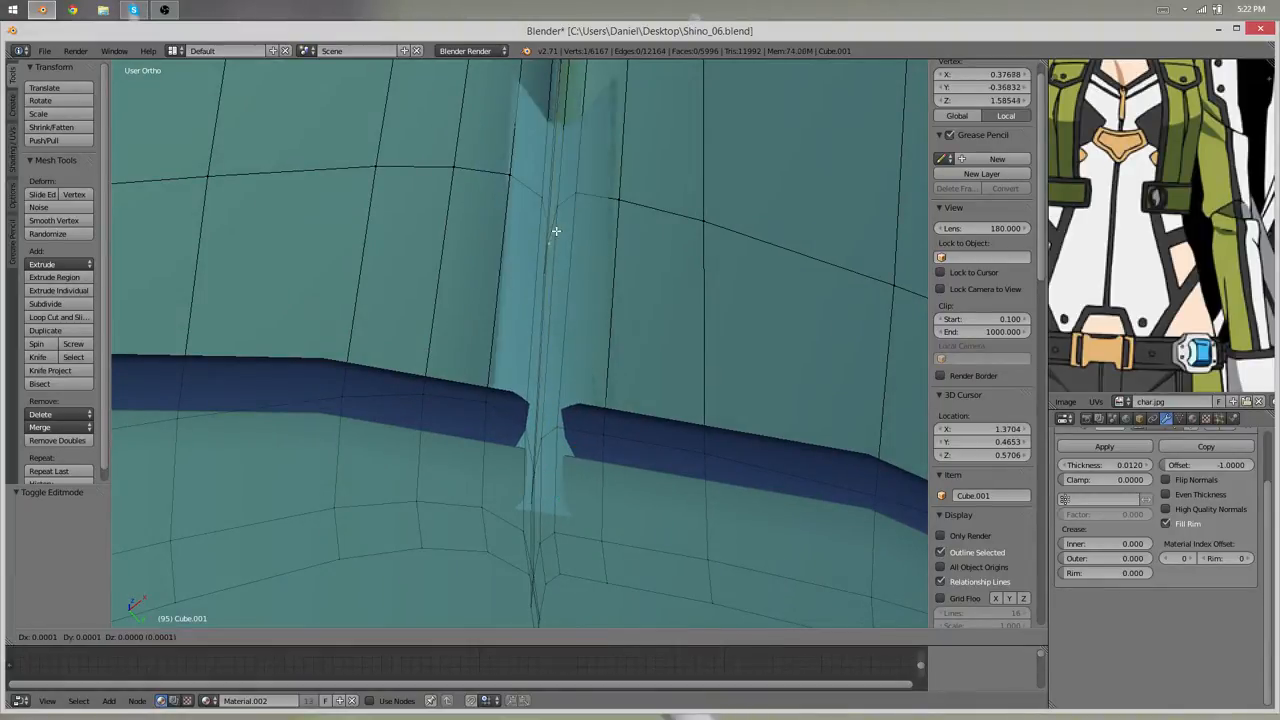
{"action": "left_click_drag", "start_coordinate": [556, 232], "coordinate": [536, 472]}
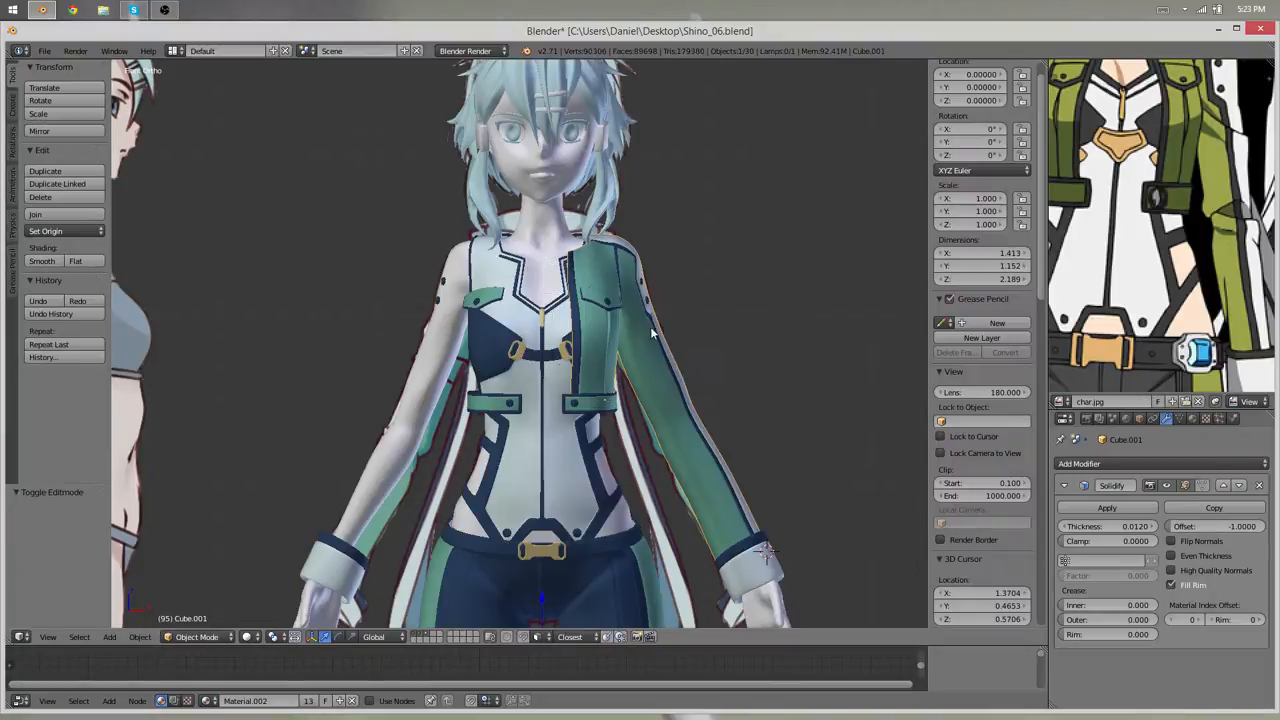
- Add a Mirror modifier with Merge and Clipping to the jacket
{"action": "left_click", "coordinate": [1108, 464]}
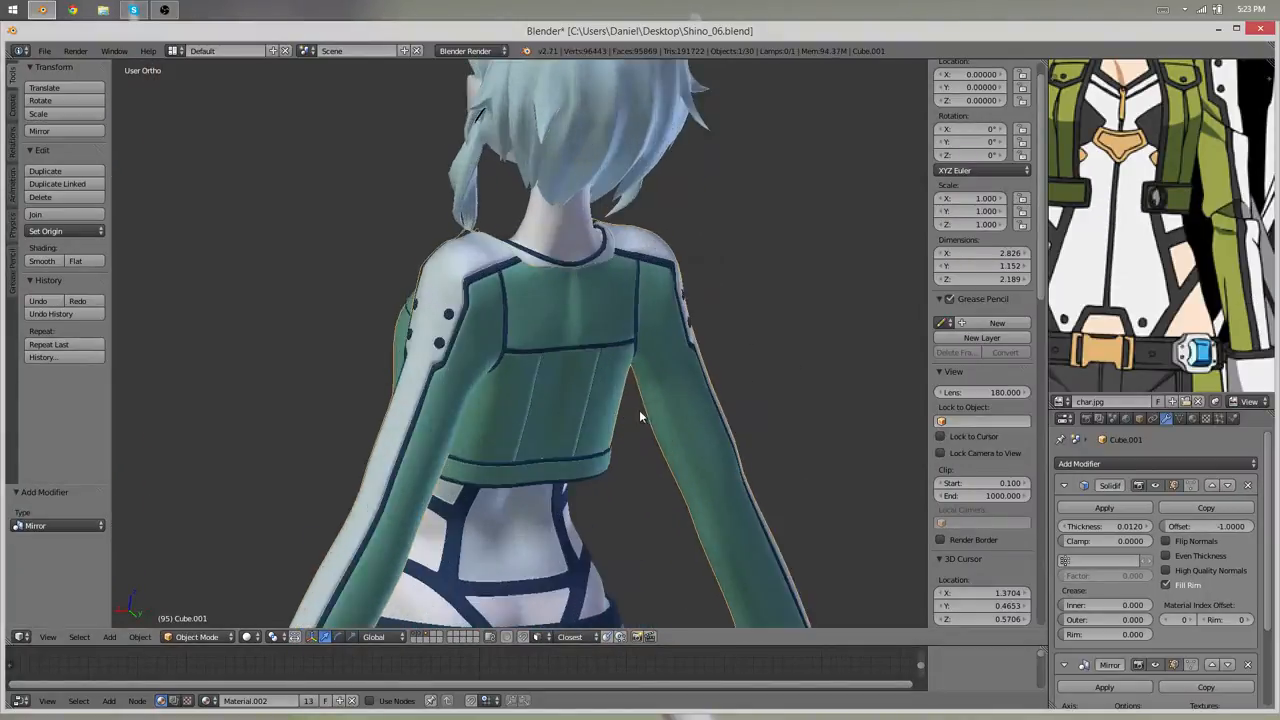
{"action": "key", "text": "Tab"}
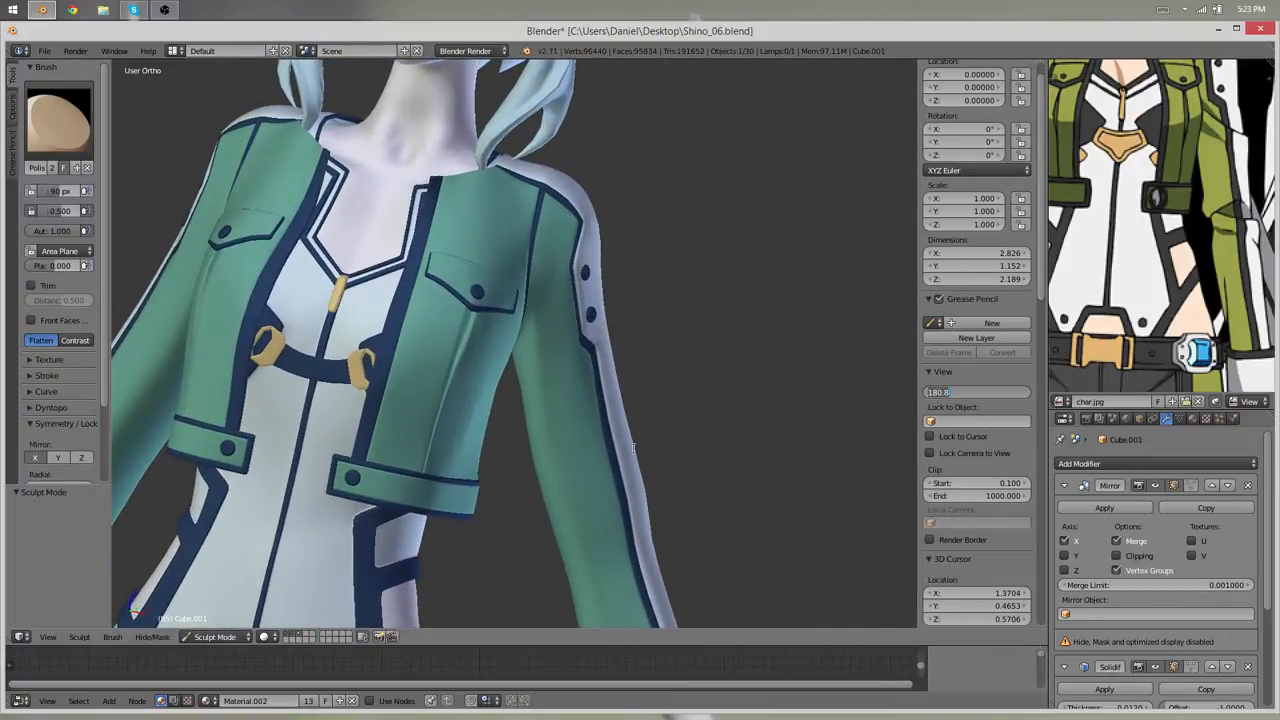
{"action": "mouse_move", "coordinate": [548, 396]}
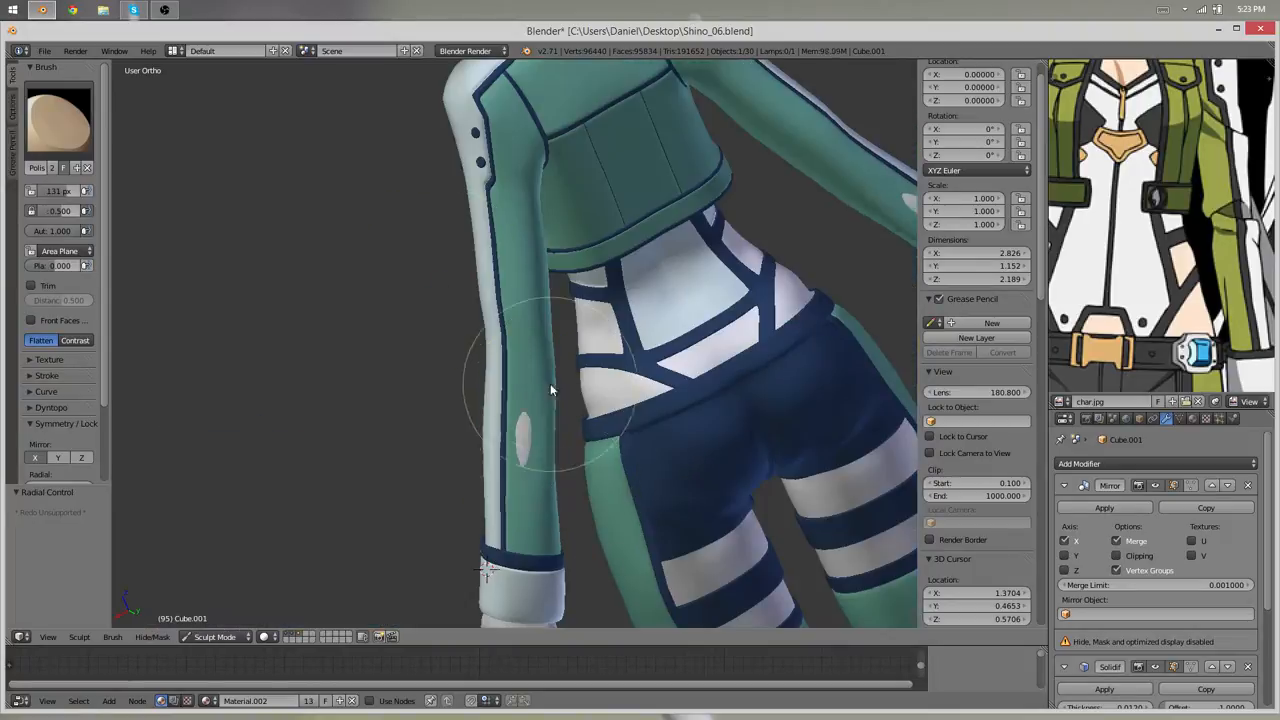
- Smooth the jacket sleeve with the Smooth sculpt brush, then return to editing its mesh
{"action": "left_click", "coordinate": [56, 120]}
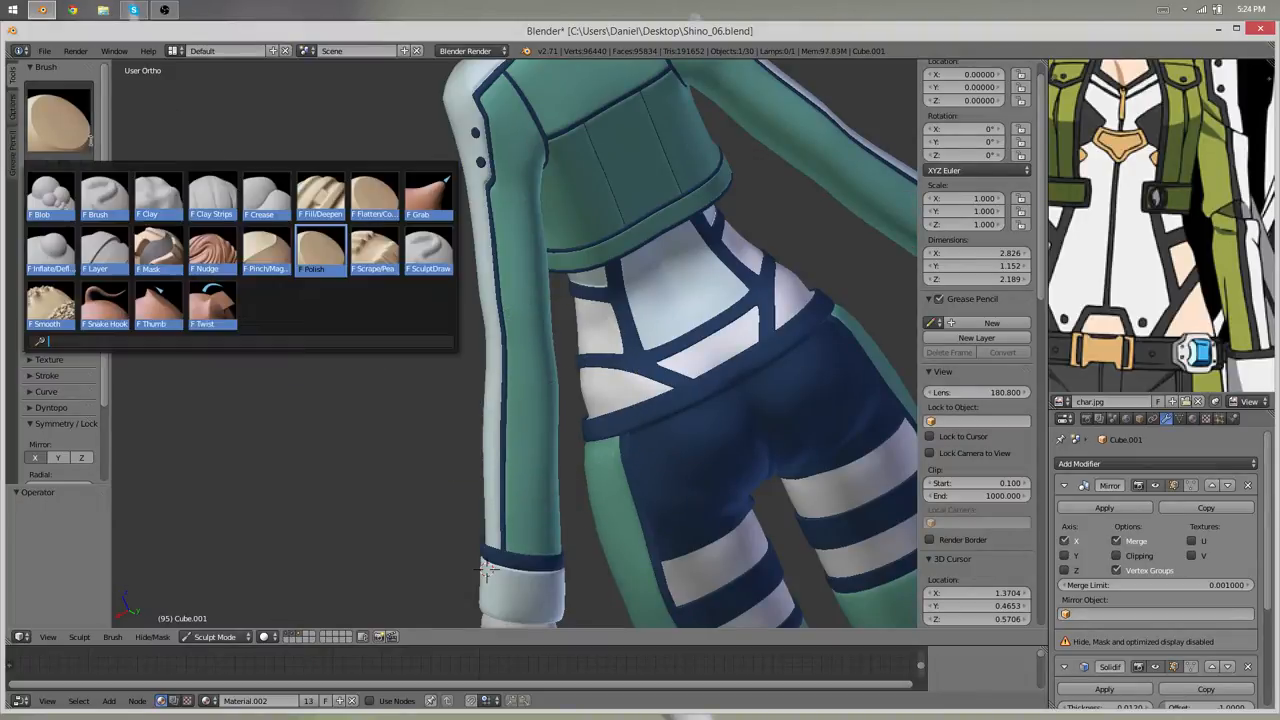
{"action": "left_click", "coordinate": [264, 190]}
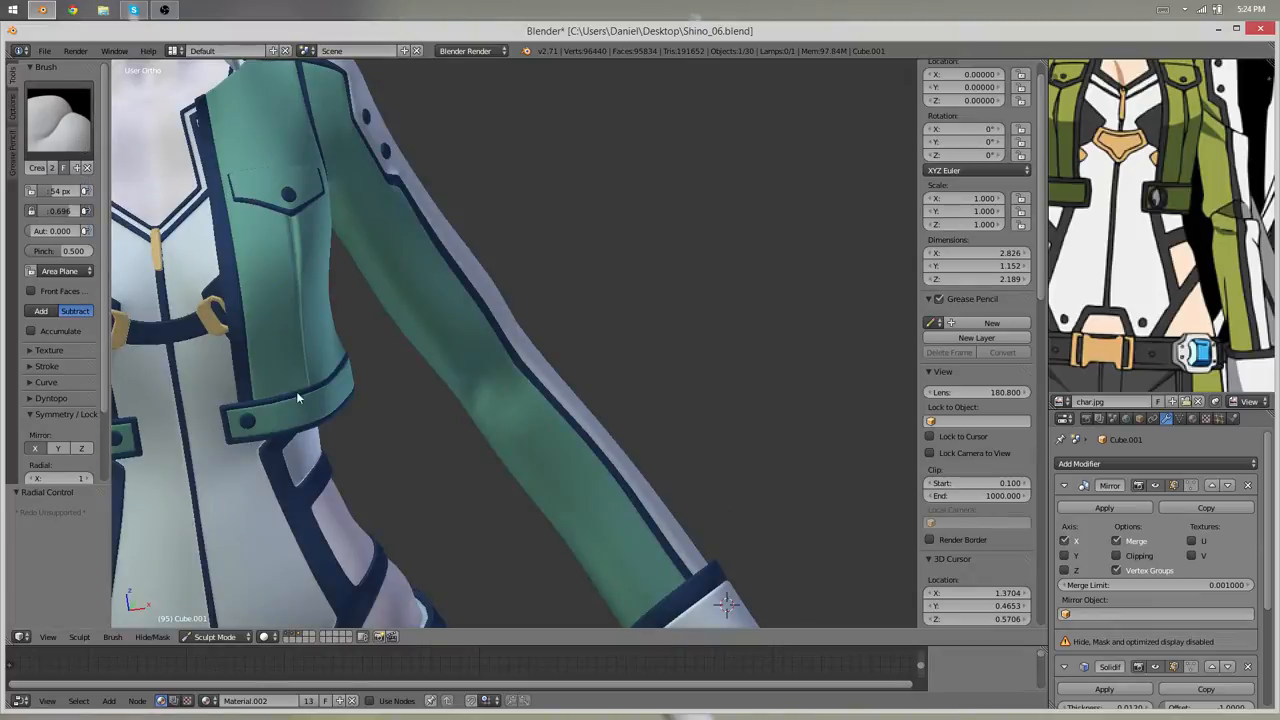
{"action": "key", "text": "Tab"}
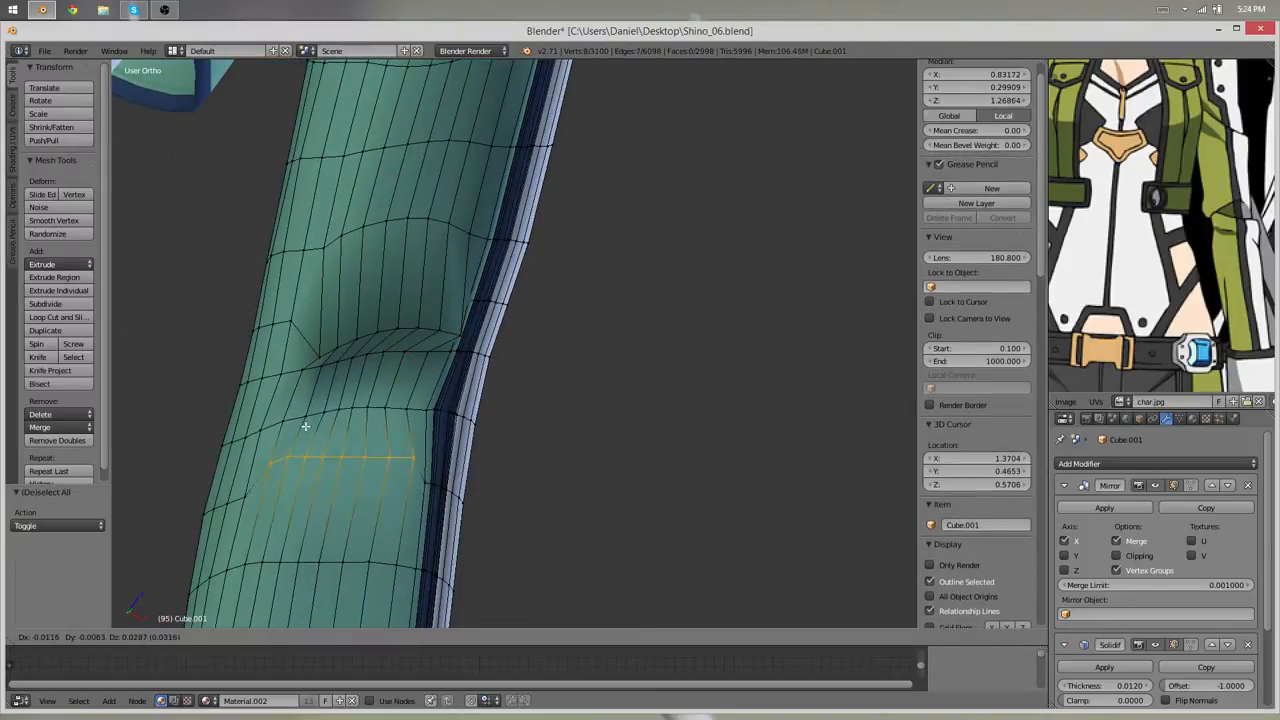
- Switch the jacket back to Sculpt Mode over the sleeve close-up
{"action": "left_click", "coordinate": [216, 636]}
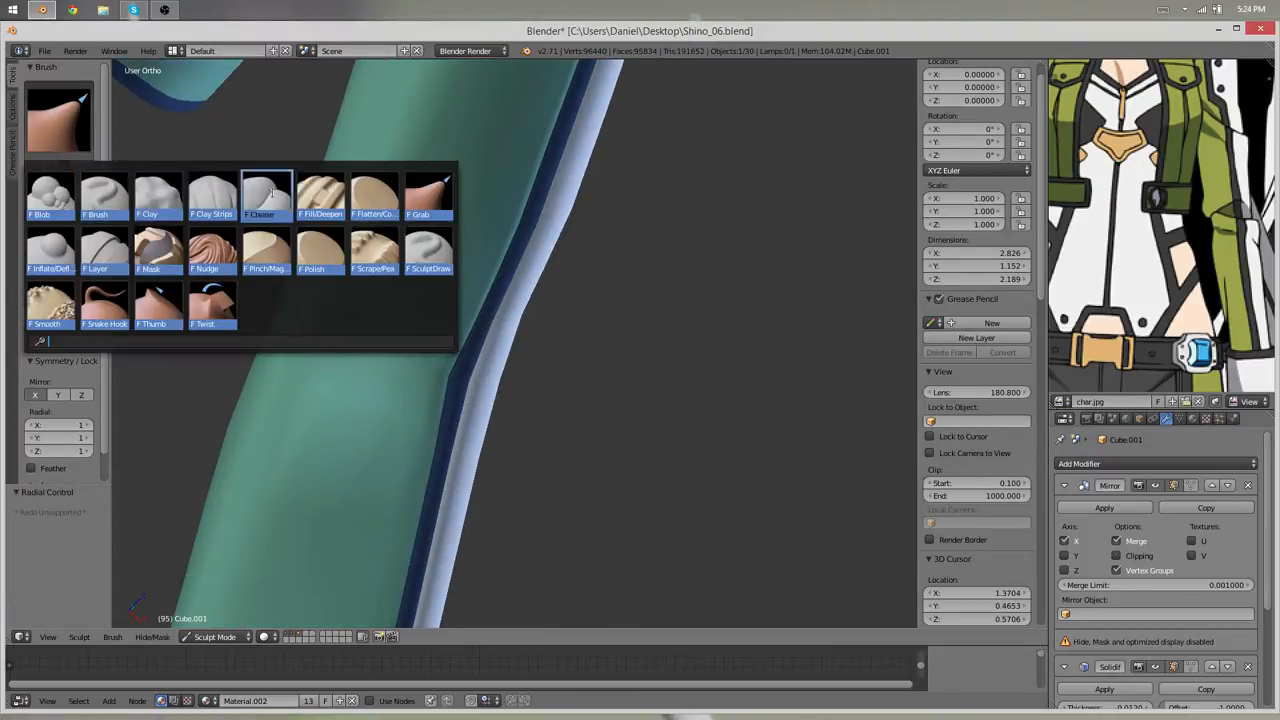
- Choose another sculpt brush and work the sleeve down toward the cuff near the hip
{"action": "left_click", "coordinate": [266, 194]}
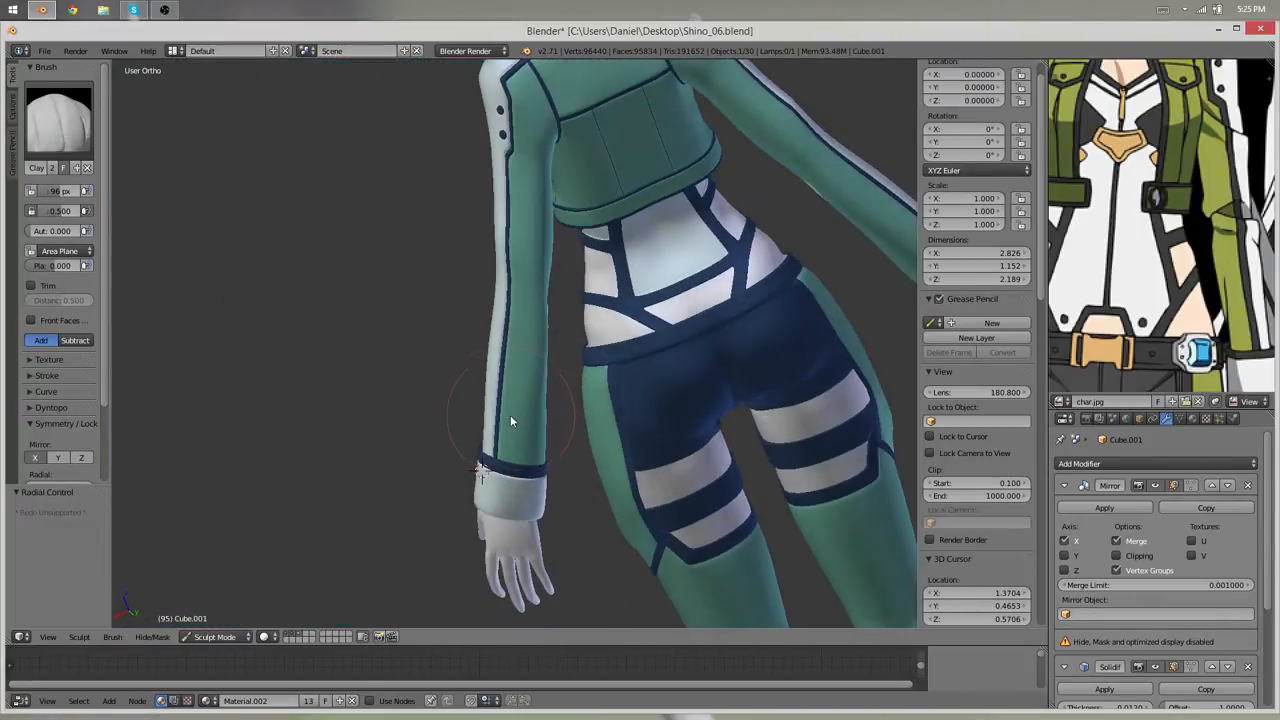
{"action": "mouse_move", "coordinate": [588, 400]}
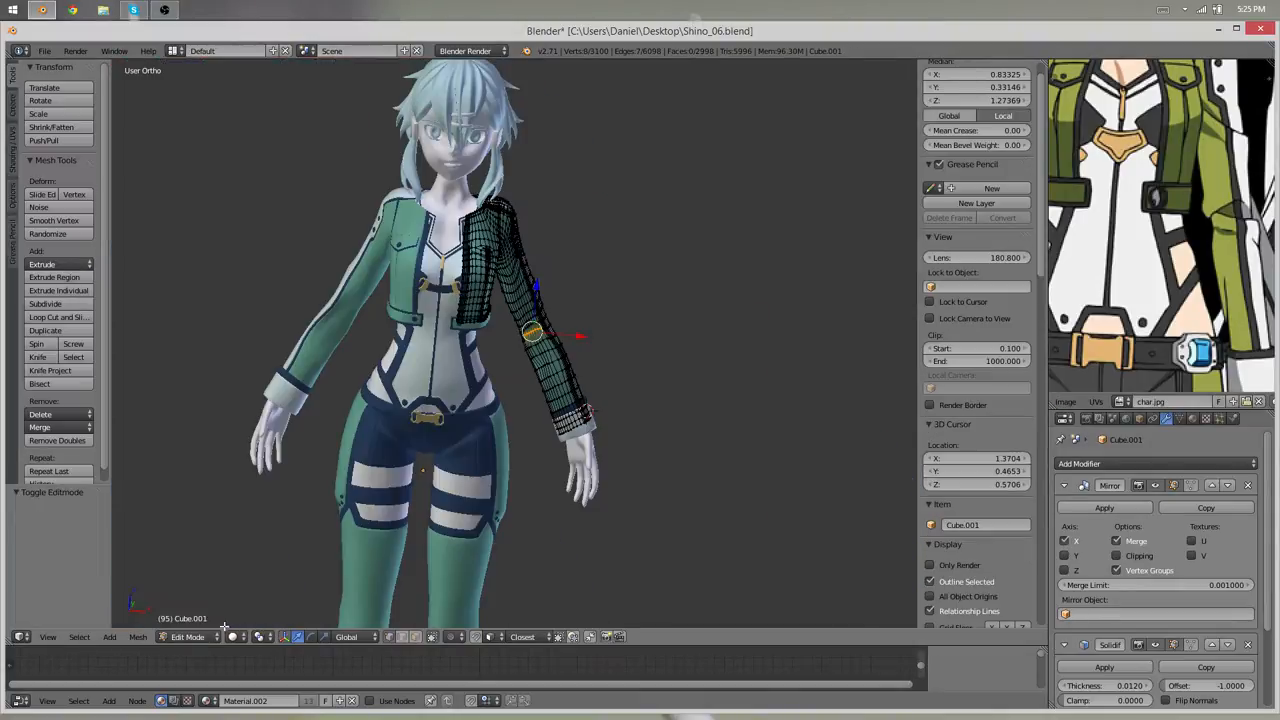
- Bring up a fresh Blender 2.71 session showing the Recent files list
{"action": "key", "text": "Tab"}
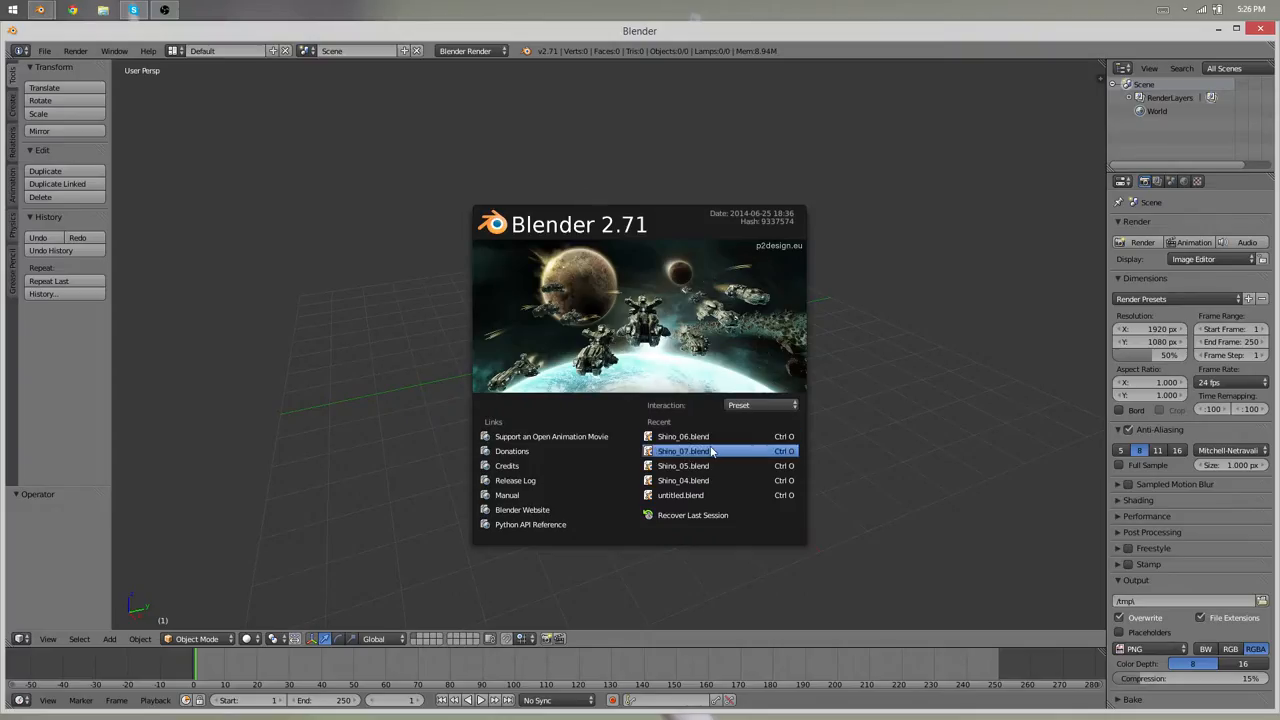
- Load Shino_07.blend from Recent and put its jacket into Sculpt Mode
{"action": "double_click", "coordinate": [684, 452]}
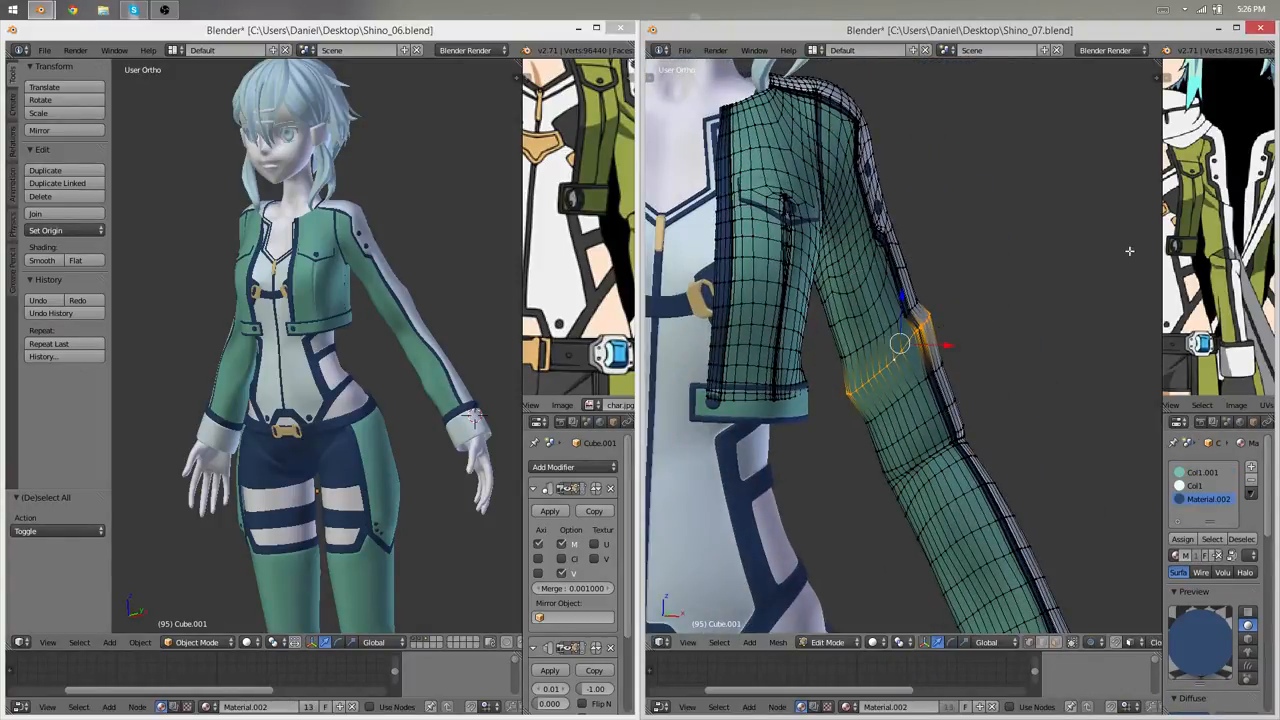
{"action": "left_click", "coordinate": [832, 642]}
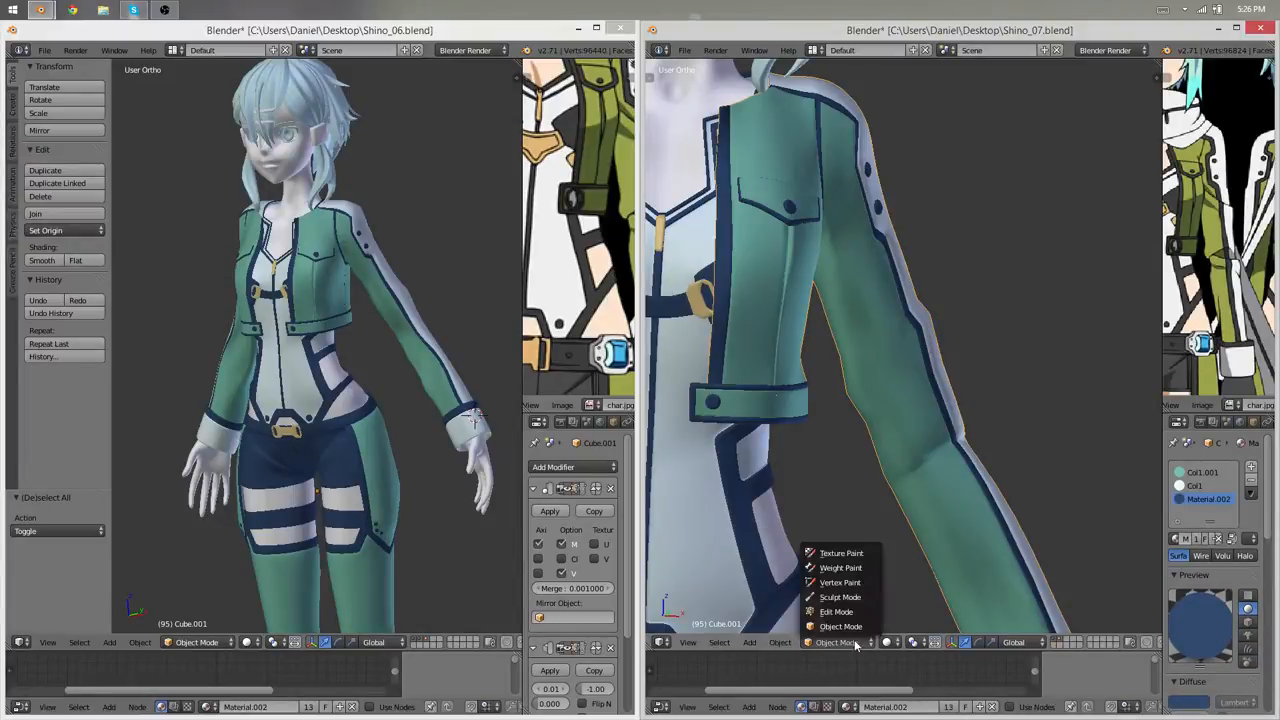
{"action": "left_click", "coordinate": [844, 642]}
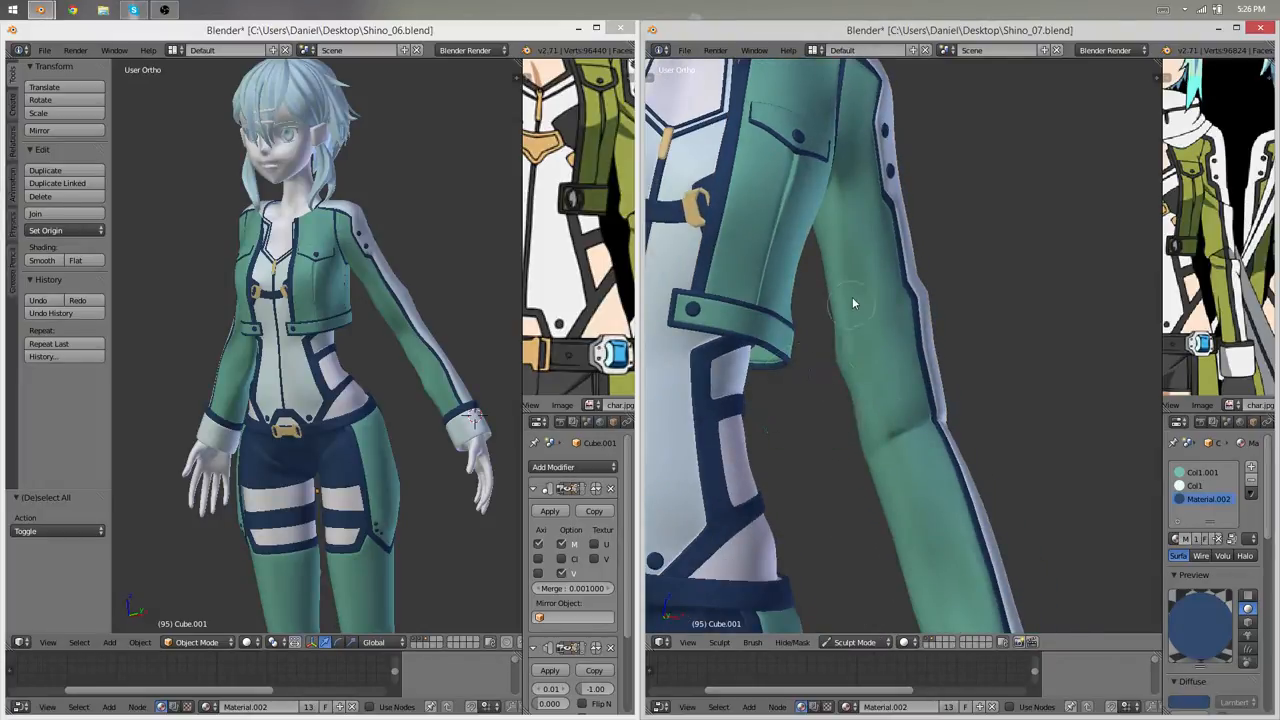
- Smooth the jacket sleeve surface and its lower part with sculpt strokes
{"action": "left_click_drag", "start_coordinate": [852, 304], "coordinate": [912, 370]}
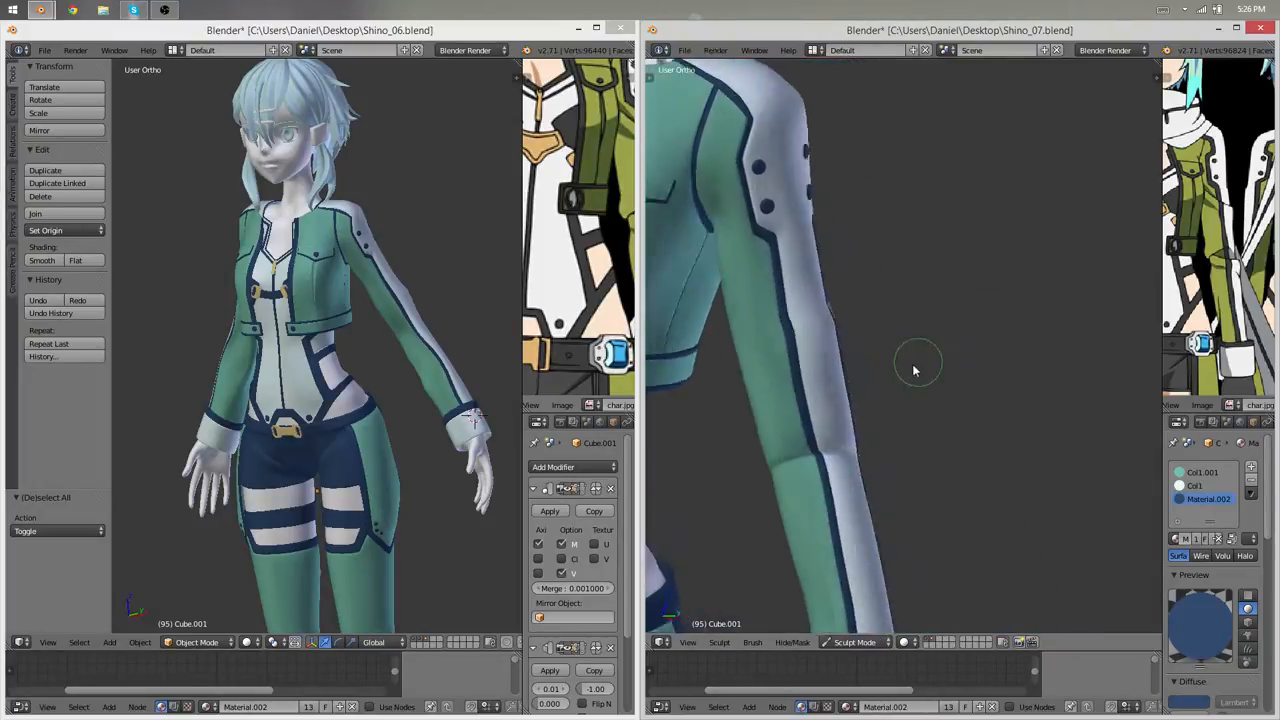
{"action": "left_click_drag", "start_coordinate": [916, 360], "coordinate": [964, 384]}
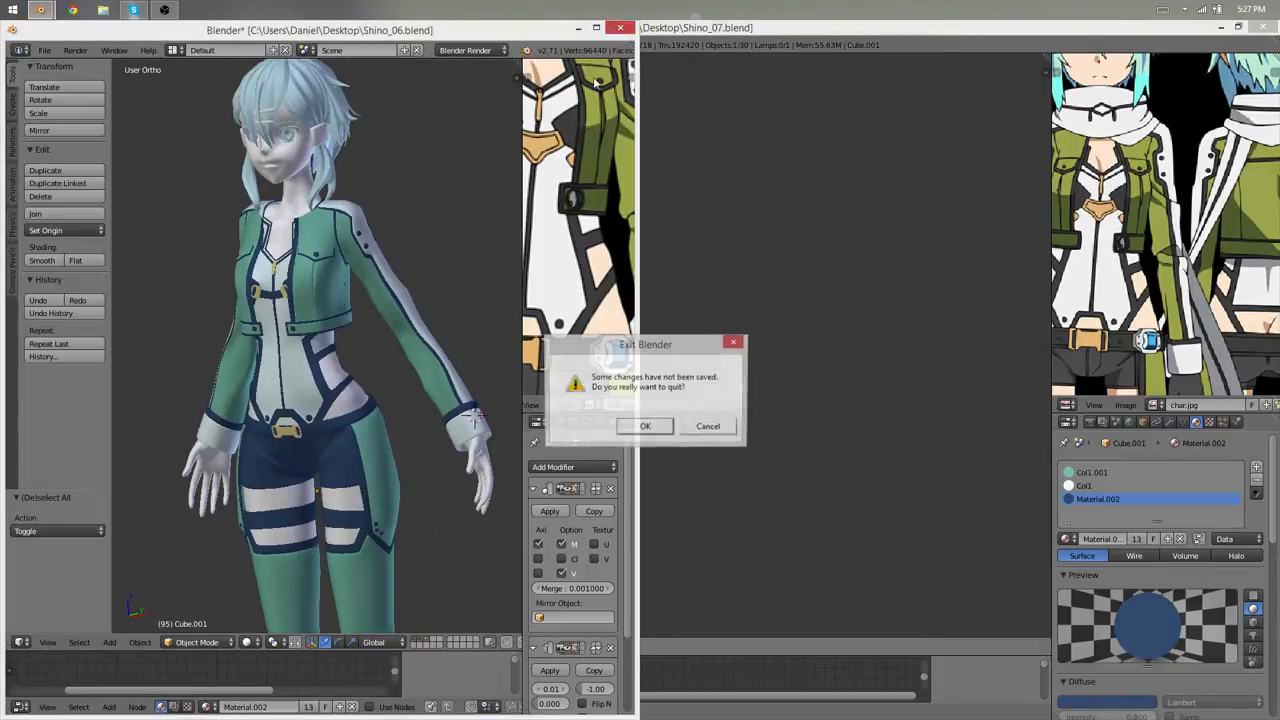
- Close the Blender quit console, leaving Shino_07 as the only open file
{"action": "left_click", "coordinate": [644, 426]}
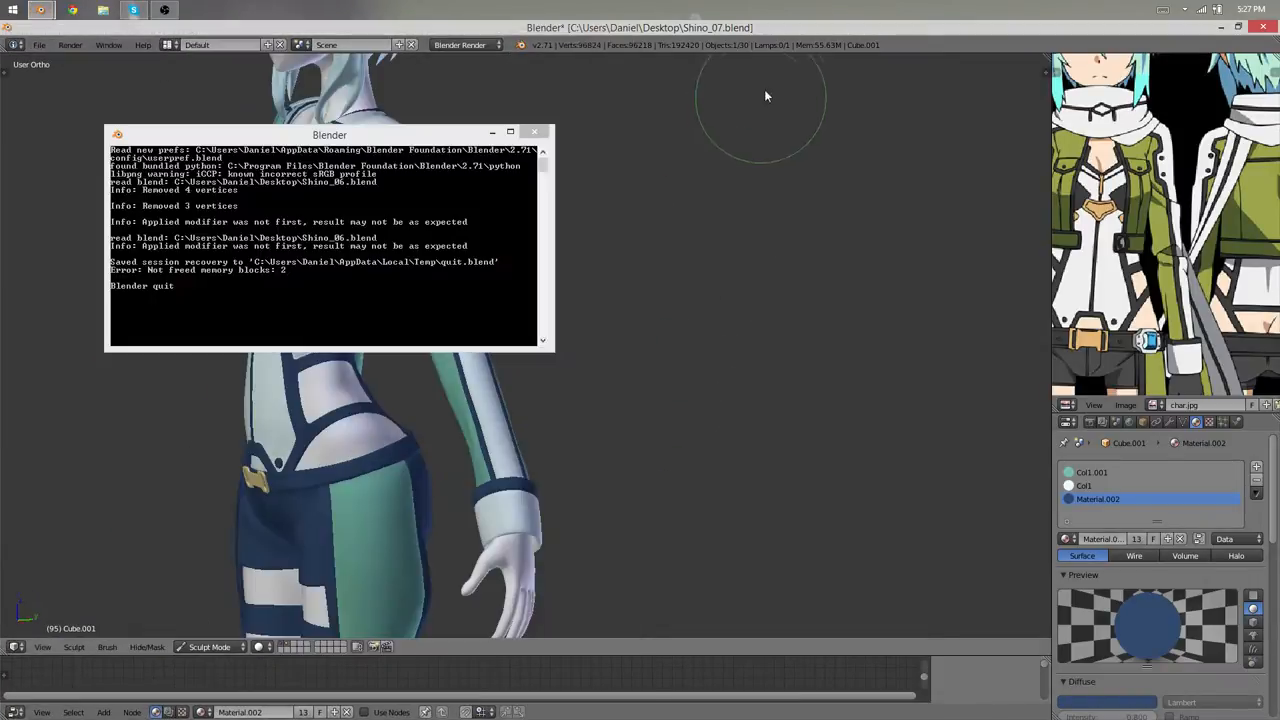
{"action": "left_click", "coordinate": [532, 132]}
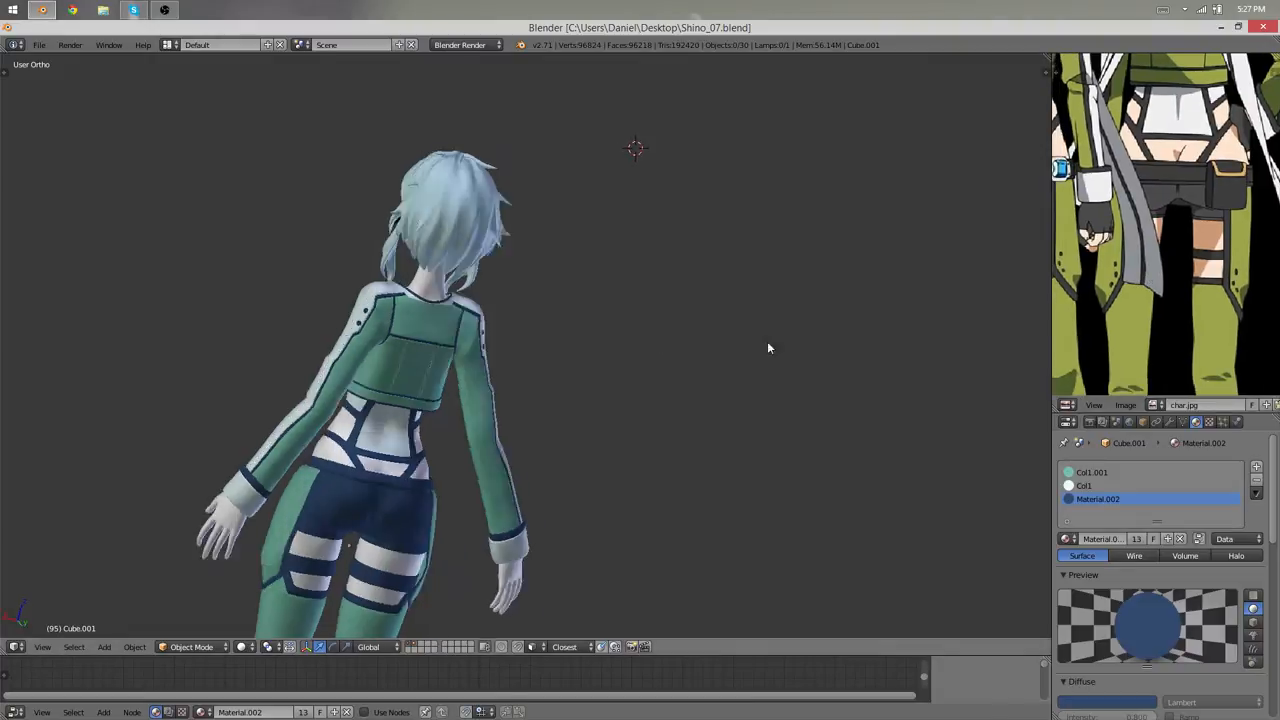
{"action": "left_click_drag", "start_coordinate": [770, 348], "coordinate": [604, 486]}
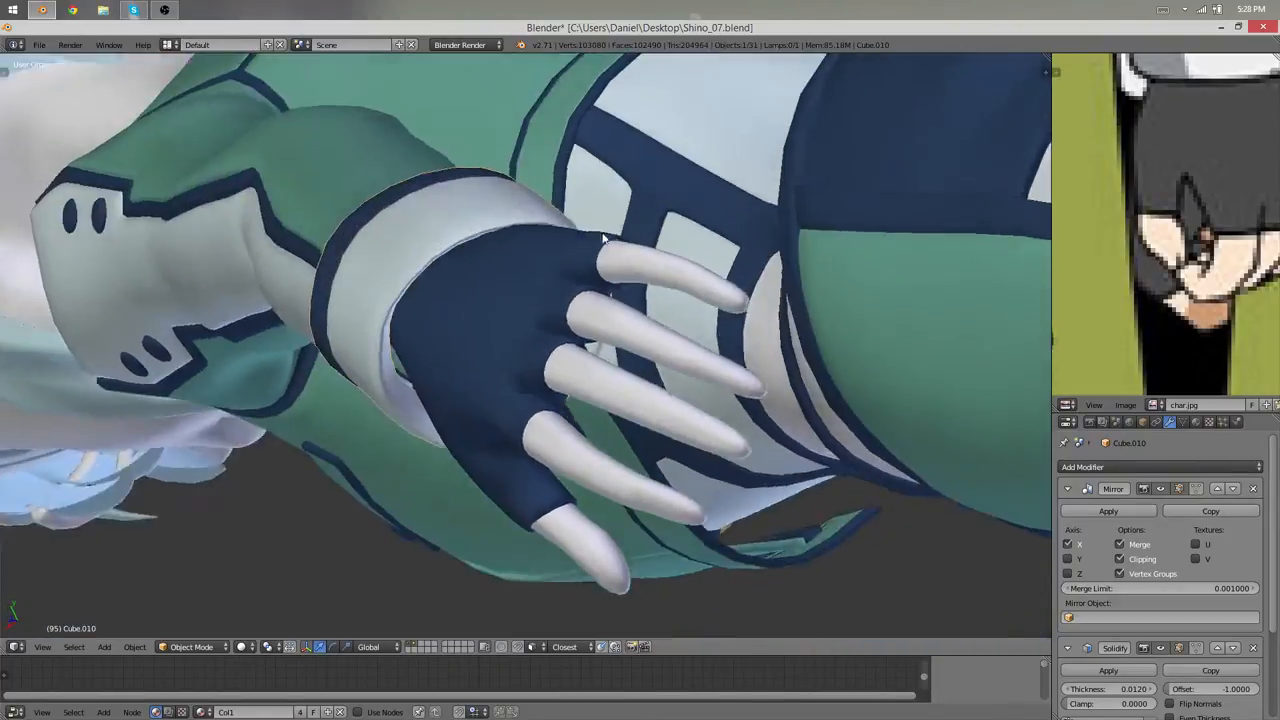
- Isolate the jacket, shorts and legs so the head and hair are hidden
{"action": "key", "text": "Tab"}
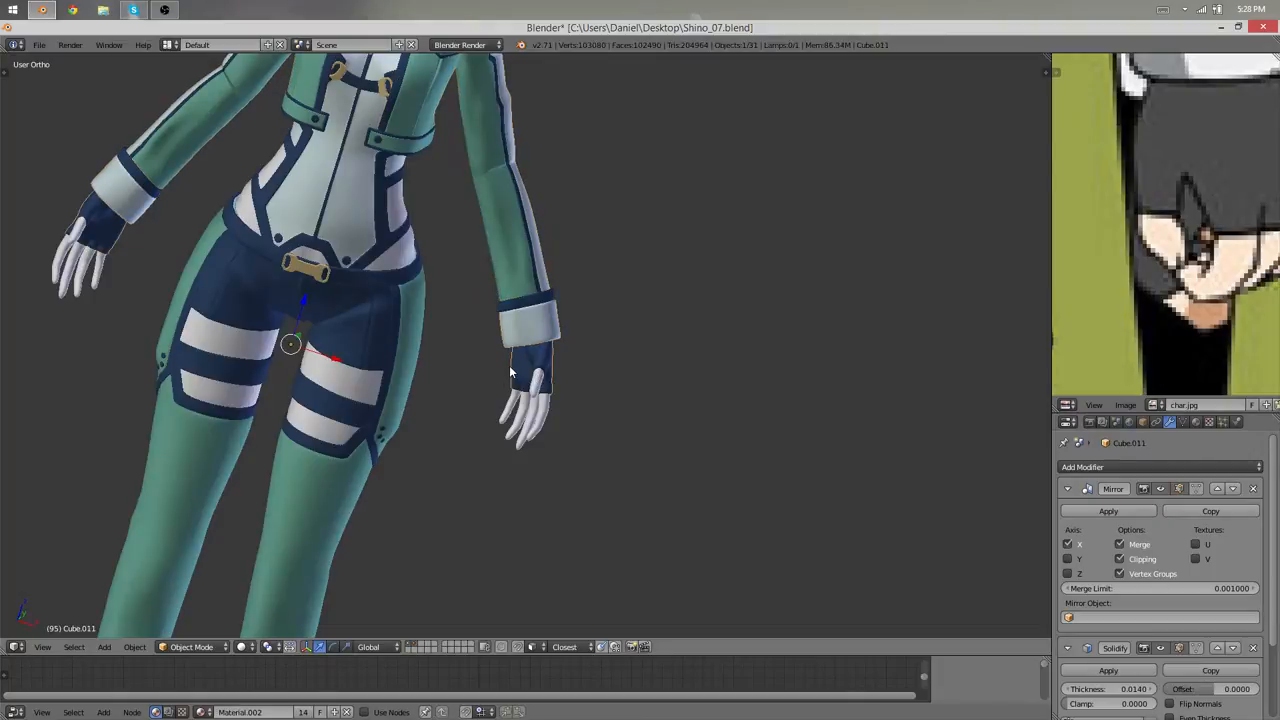
{"action": "key", "text": "m"}
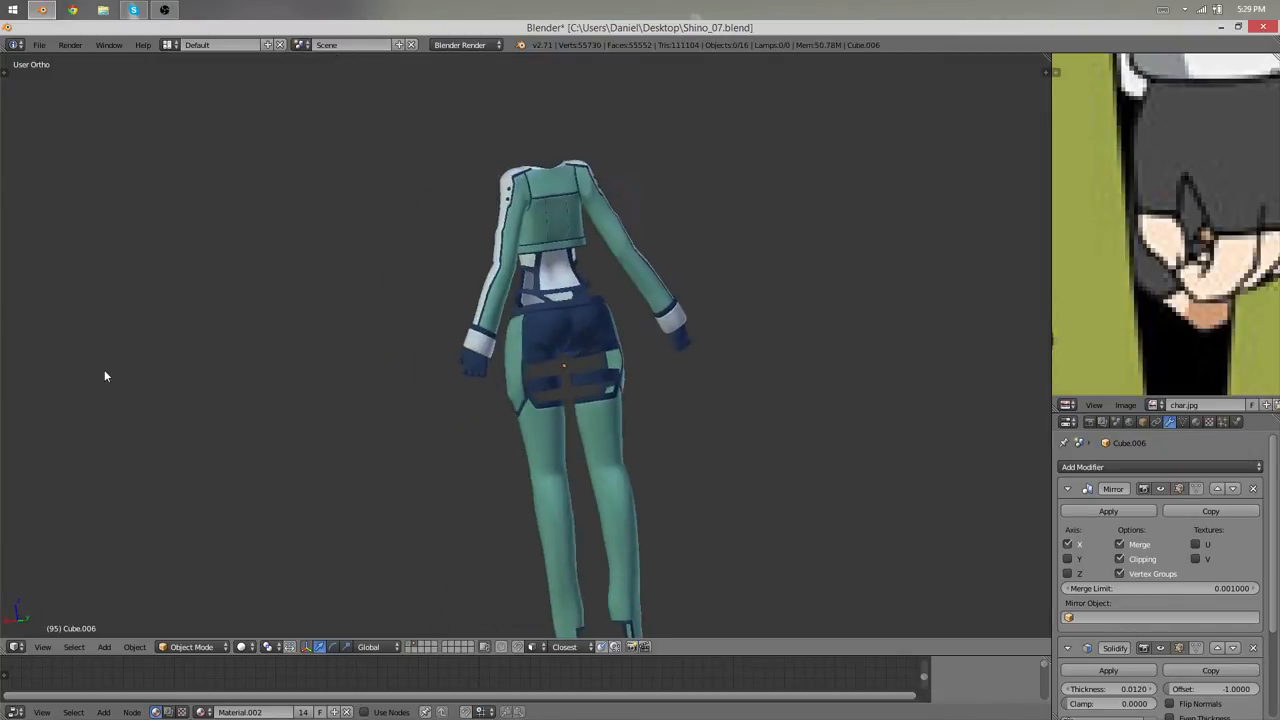
- Bring up the save-over confirmation for the existing Shino_07.blend file
{"action": "key", "text": "KP_1"}
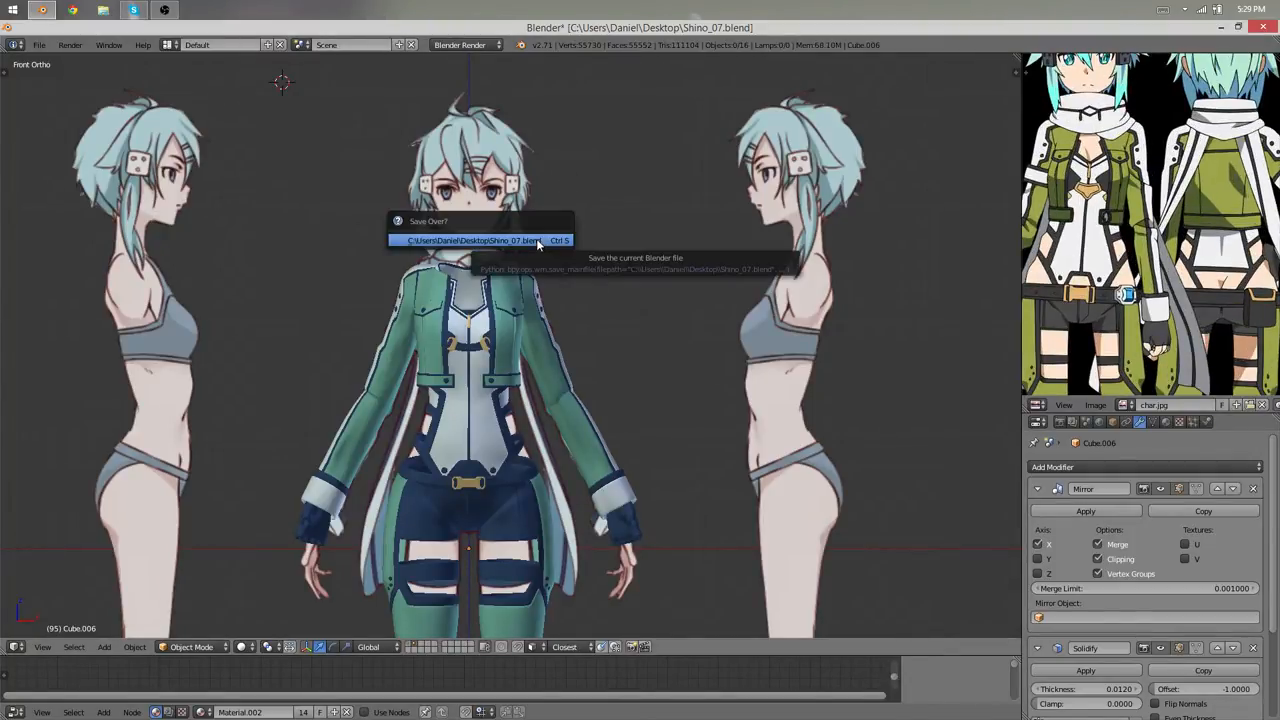
- Confirm saving over Shino_07.blend, then add a new Circle mesh to the scene
{"action": "left_click", "coordinate": [484, 240]}
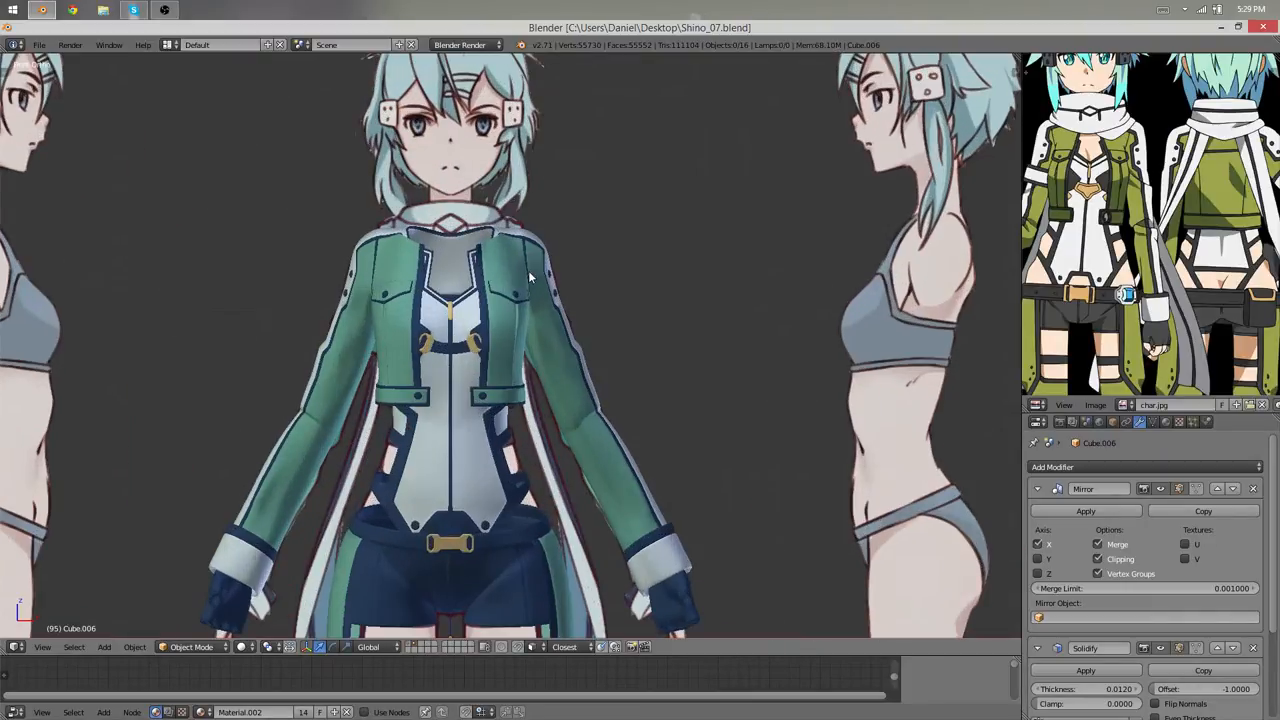
{"action": "left_click", "coordinate": [104, 648]}
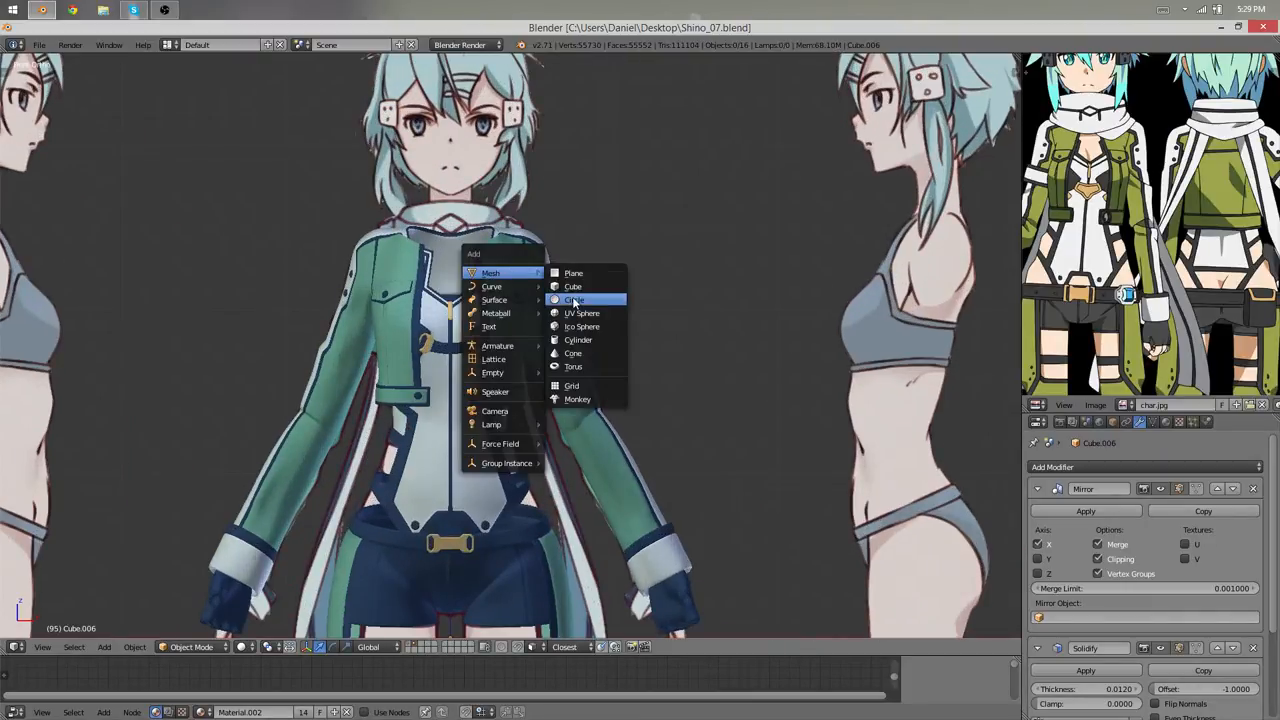
{"action": "mouse_move", "coordinate": [576, 300]}
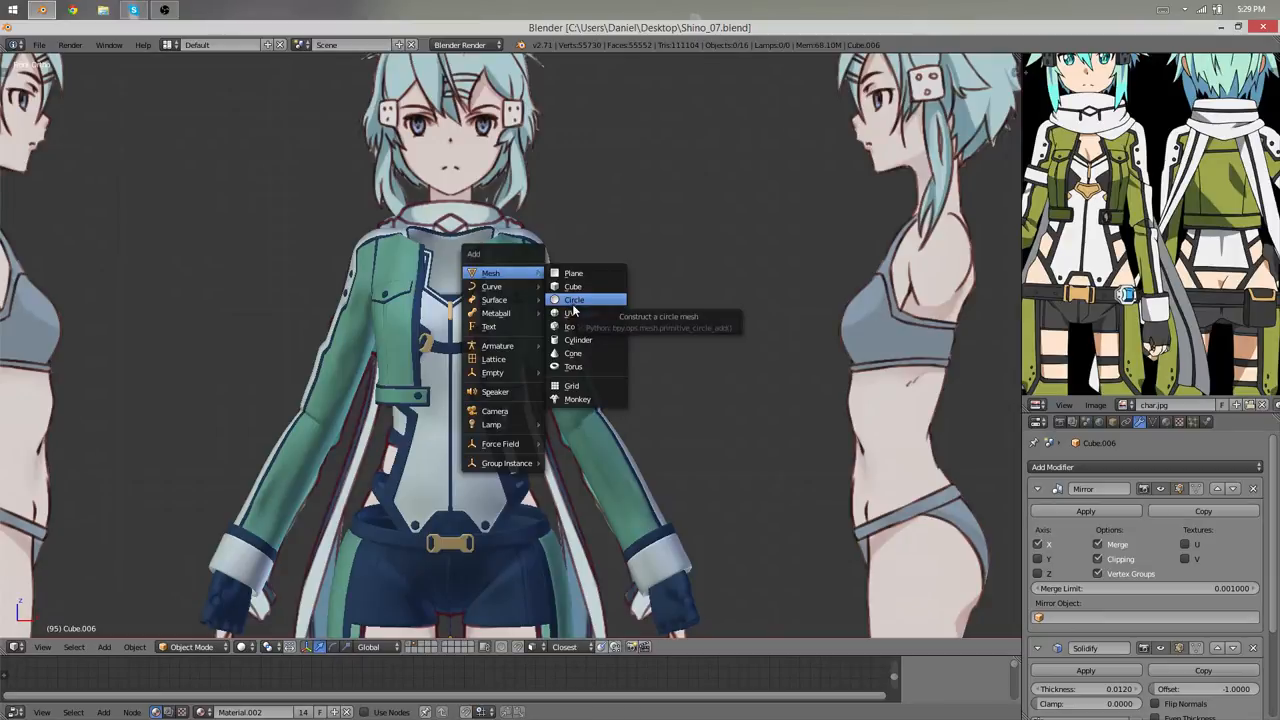
{"action": "left_click", "coordinate": [576, 300]}
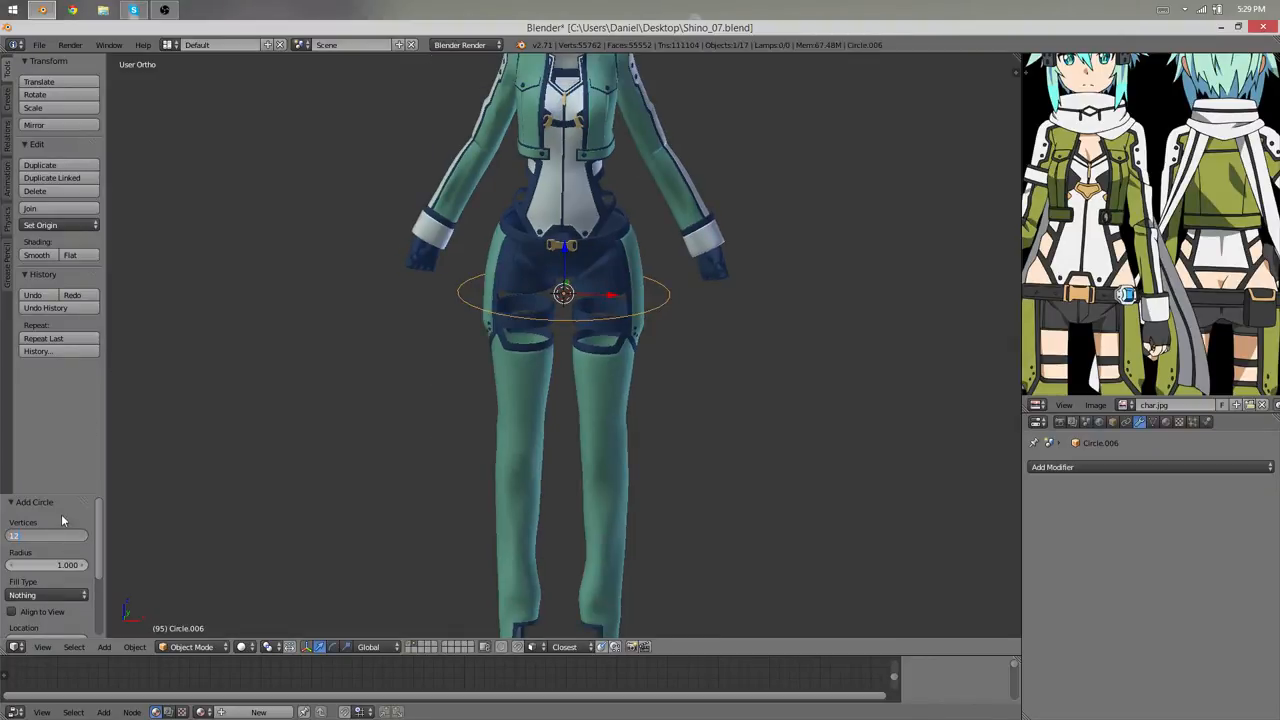
- Raise and scale the new circle so it rings the character's neck at collar height
{"action": "key", "text": "Tab"}
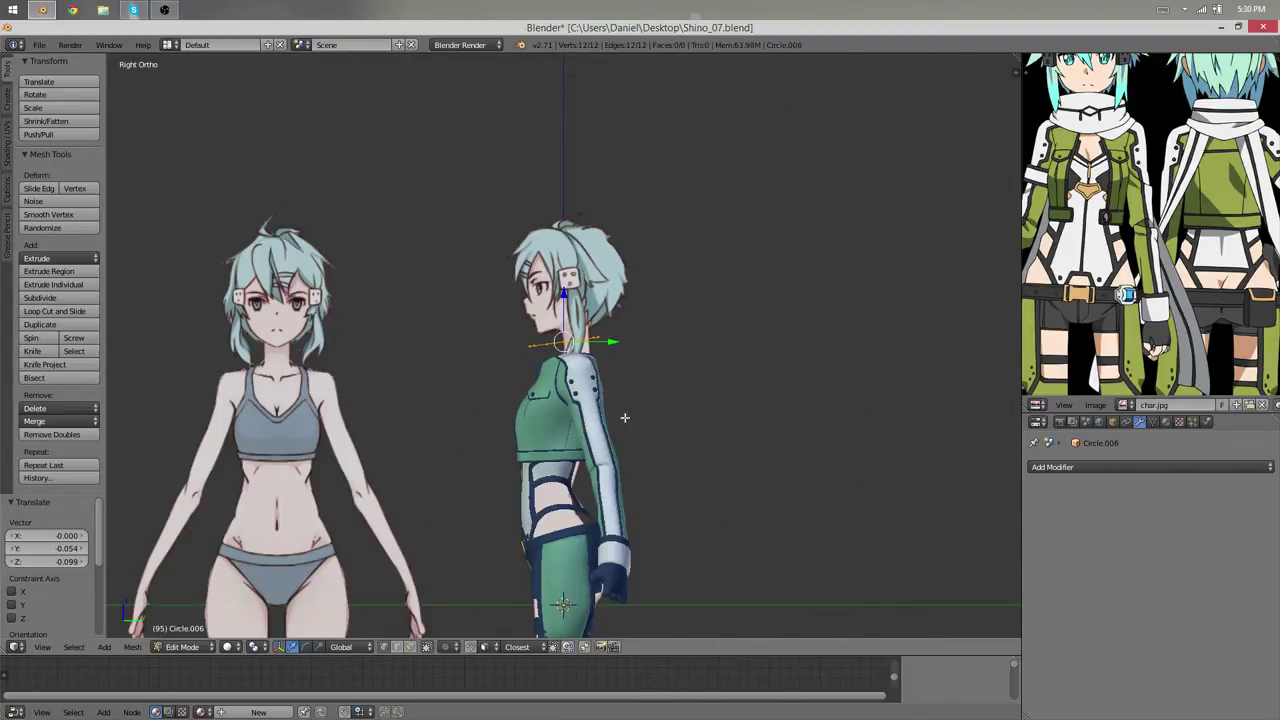
{"action": "key", "text": "KP_1"}
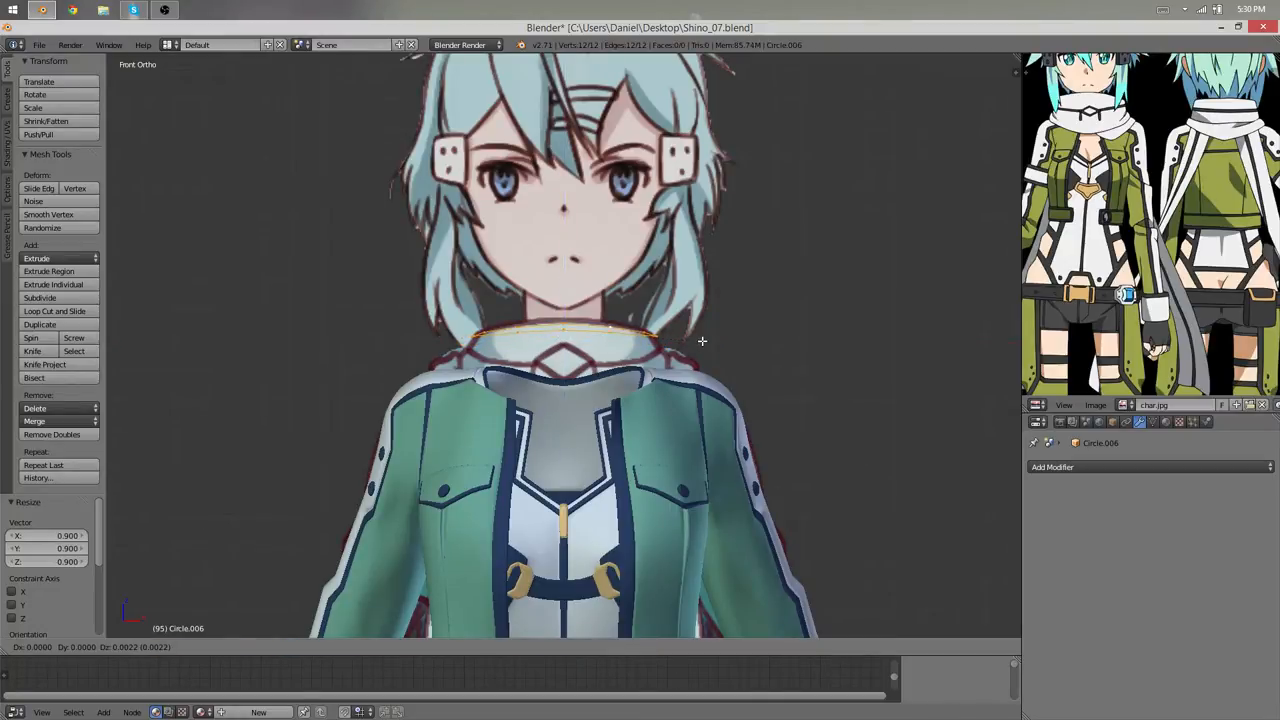
- Deselect the circle's vertices and bring up the Add Modifier list for a Mirror modifier
{"action": "key", "text": "Tab"}
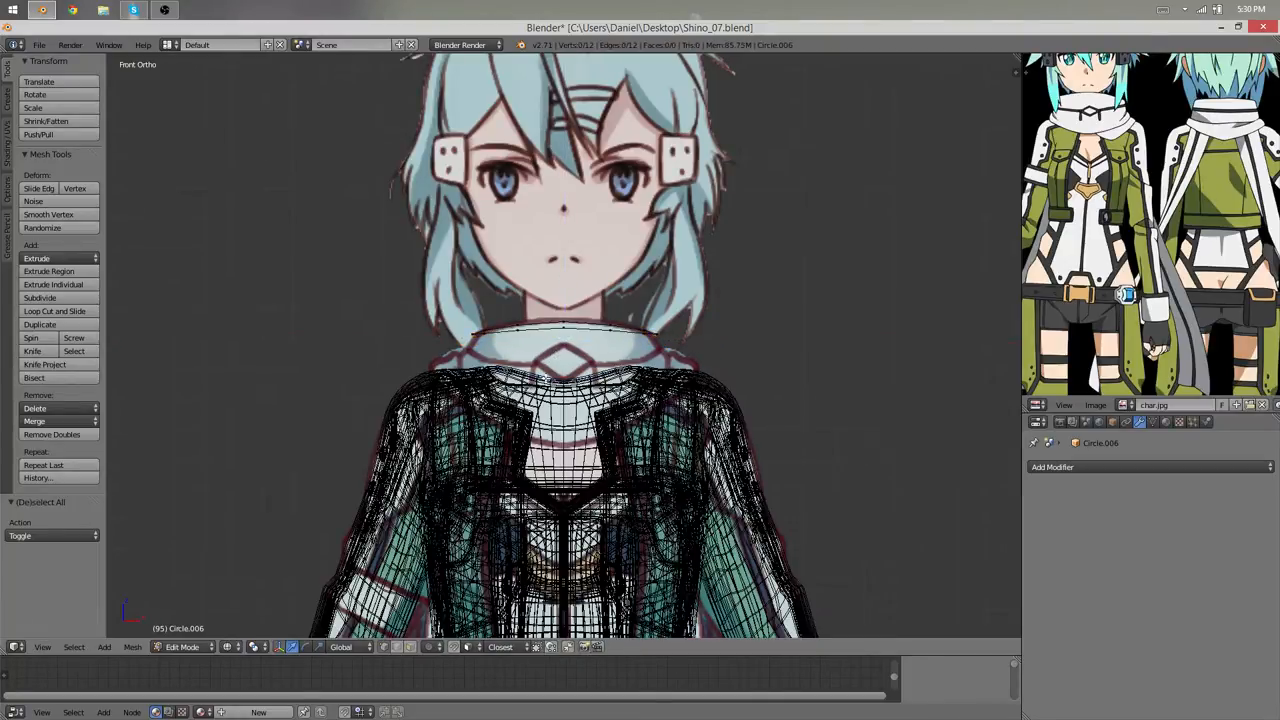
{"action": "left_click", "coordinate": [1052, 468]}
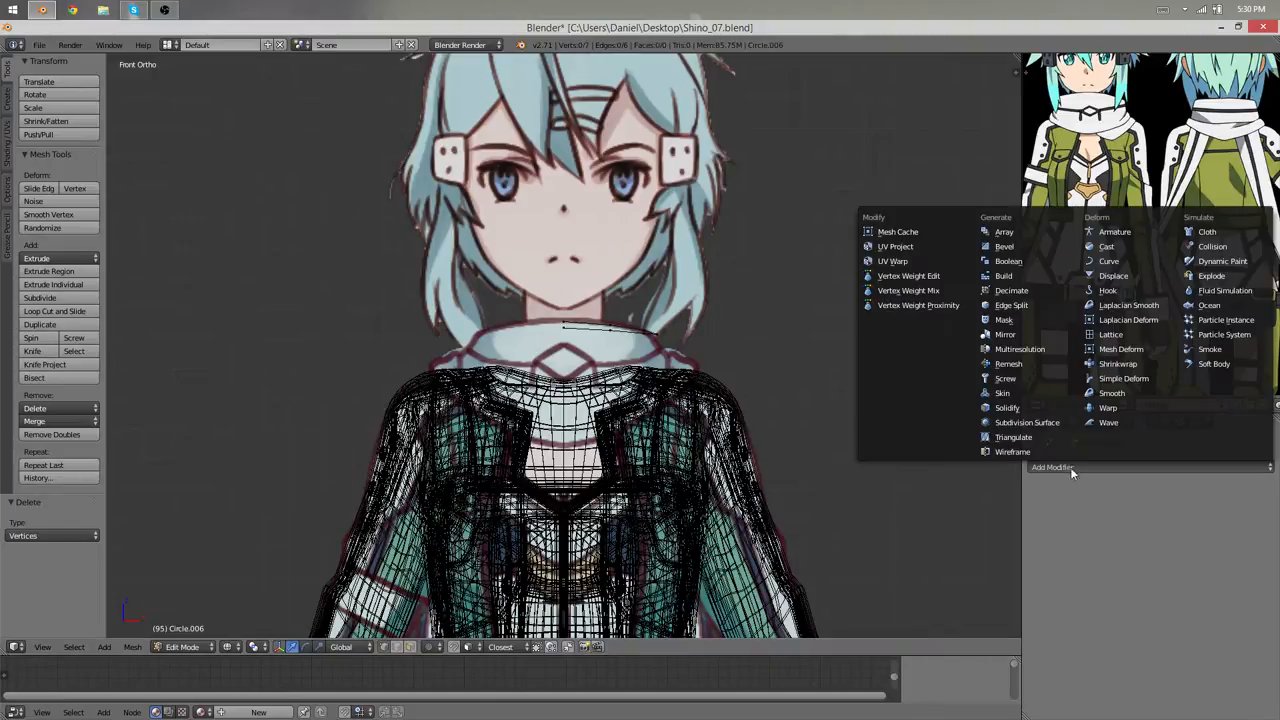
{"action": "mouse_move", "coordinate": [1004, 392]}
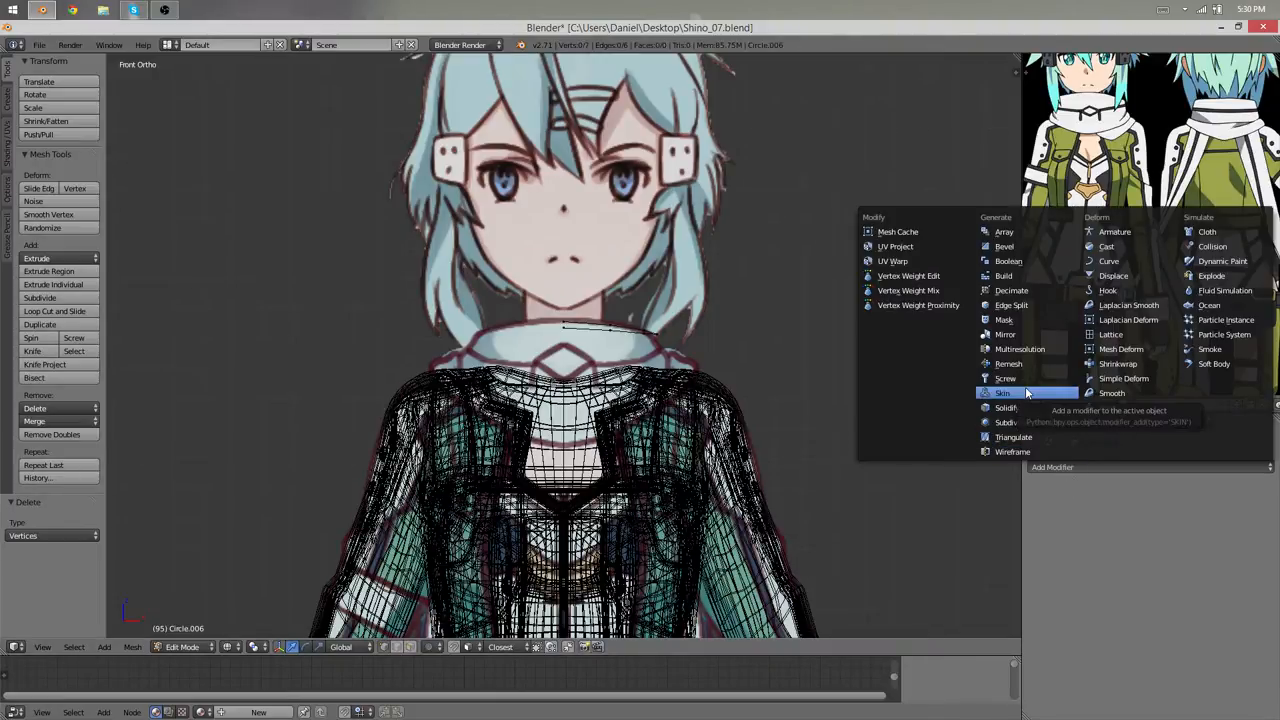
{"action": "mouse_move", "coordinate": [1056, 422]}
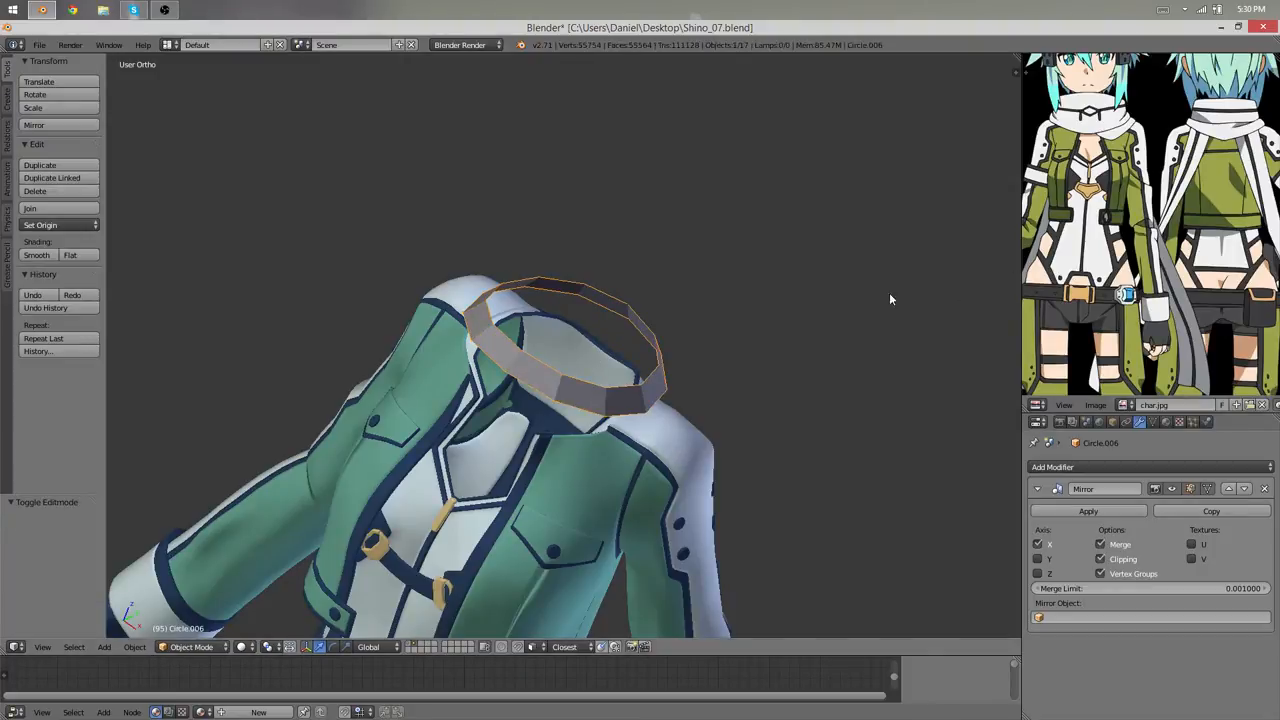
- Reshape the collar band so its edge flares outward over the jacket's shoulders
{"action": "key", "text": "Tab"}
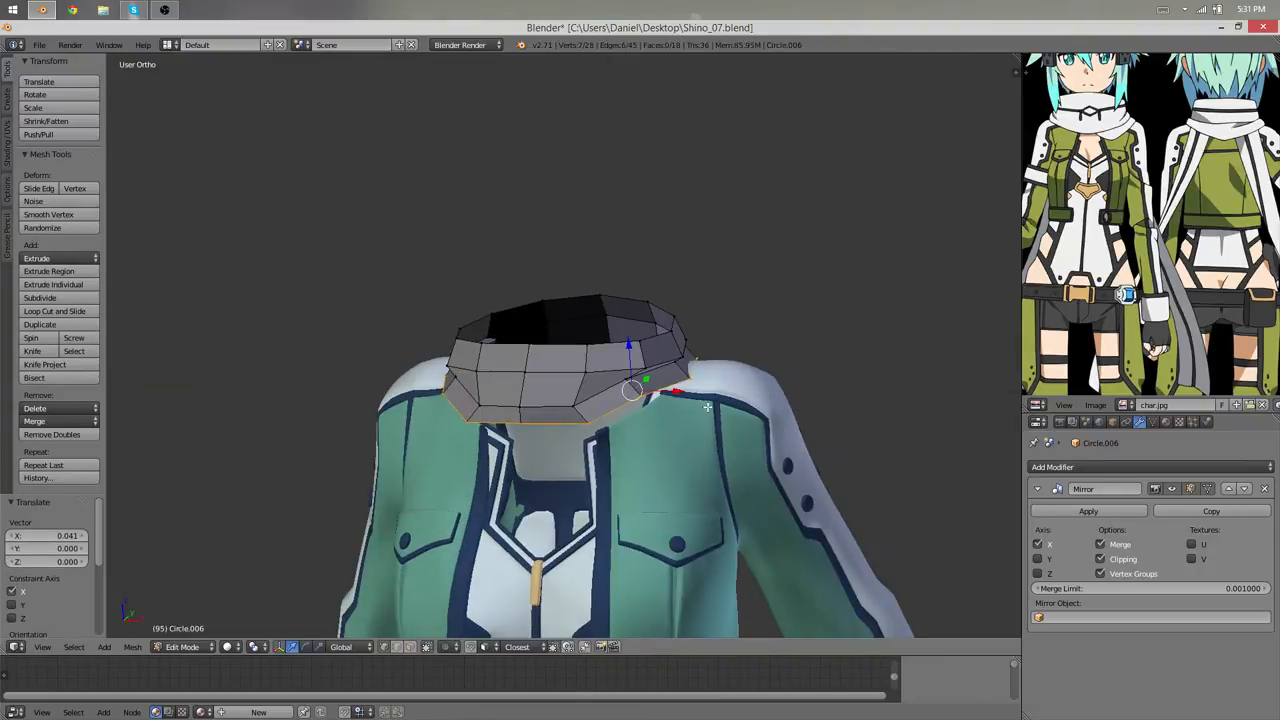
{"action": "key", "text": "s"}
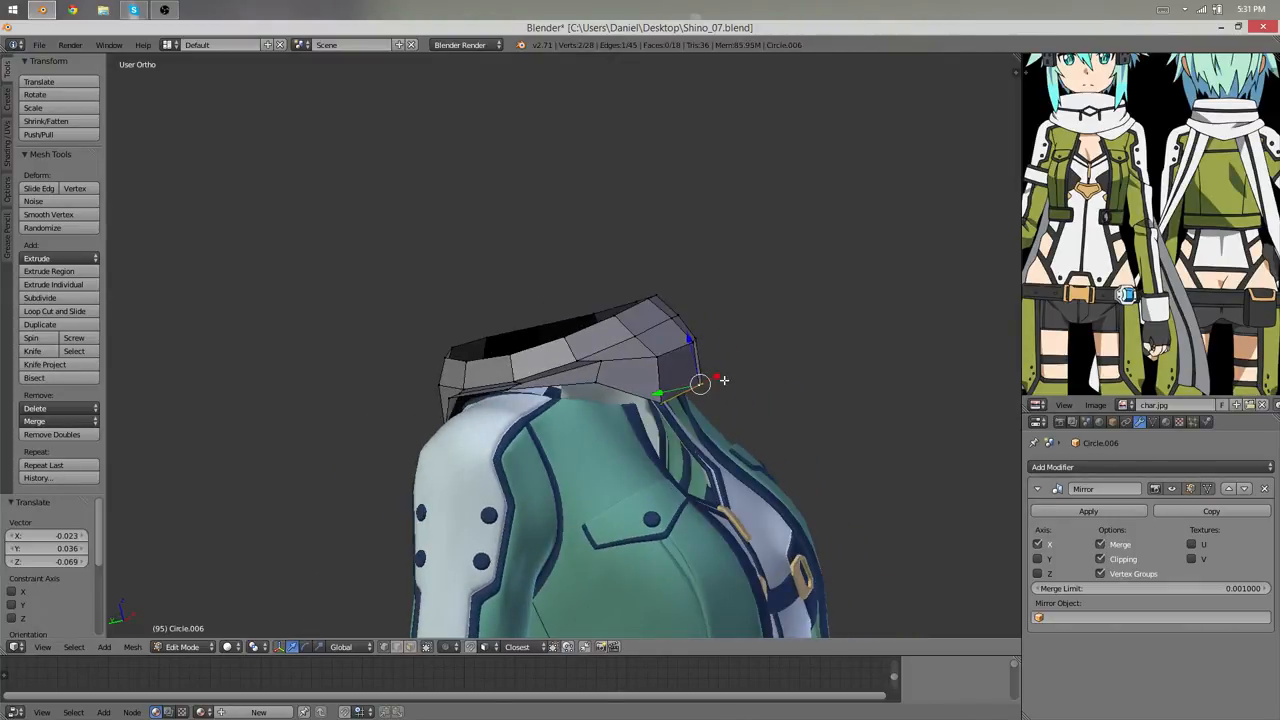
{"action": "left_click_drag", "start_coordinate": [700, 382], "coordinate": [692, 340]}
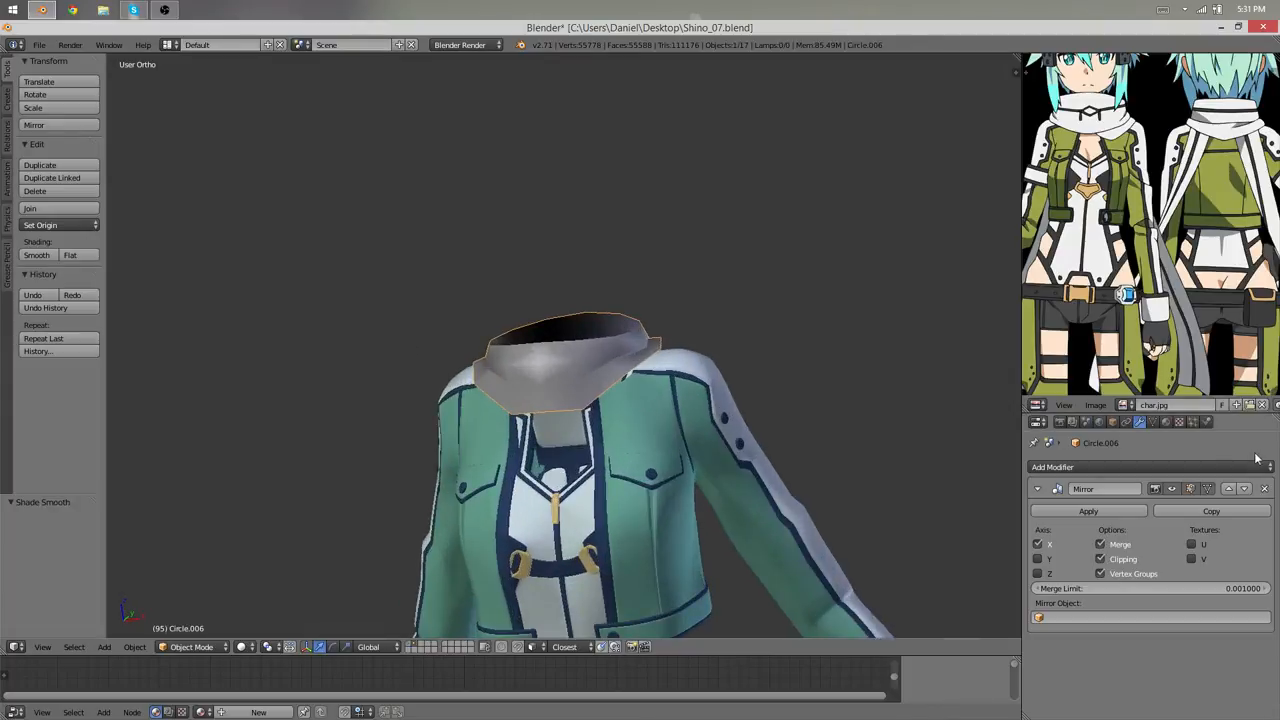
- Add a Subdivision Surface modifier to the collar and pick a material from the existing list
{"action": "left_click", "coordinate": [1092, 468]}
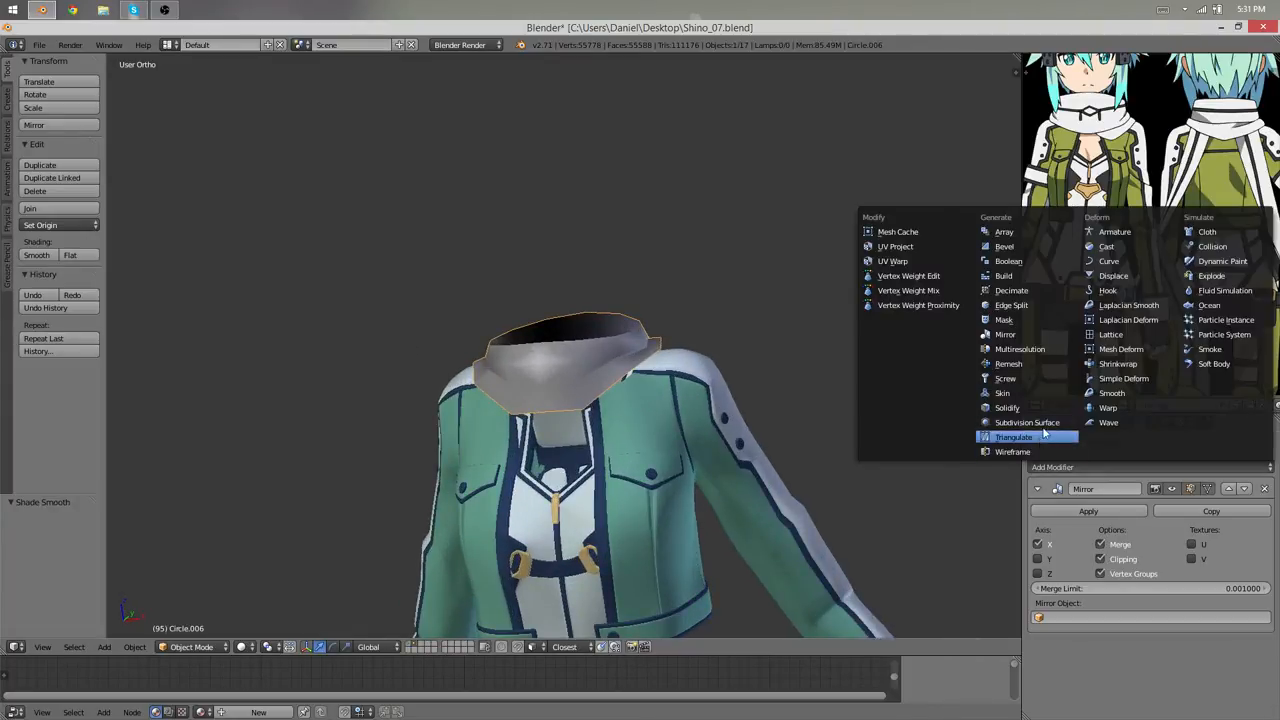
{"action": "left_click", "coordinate": [1026, 422]}
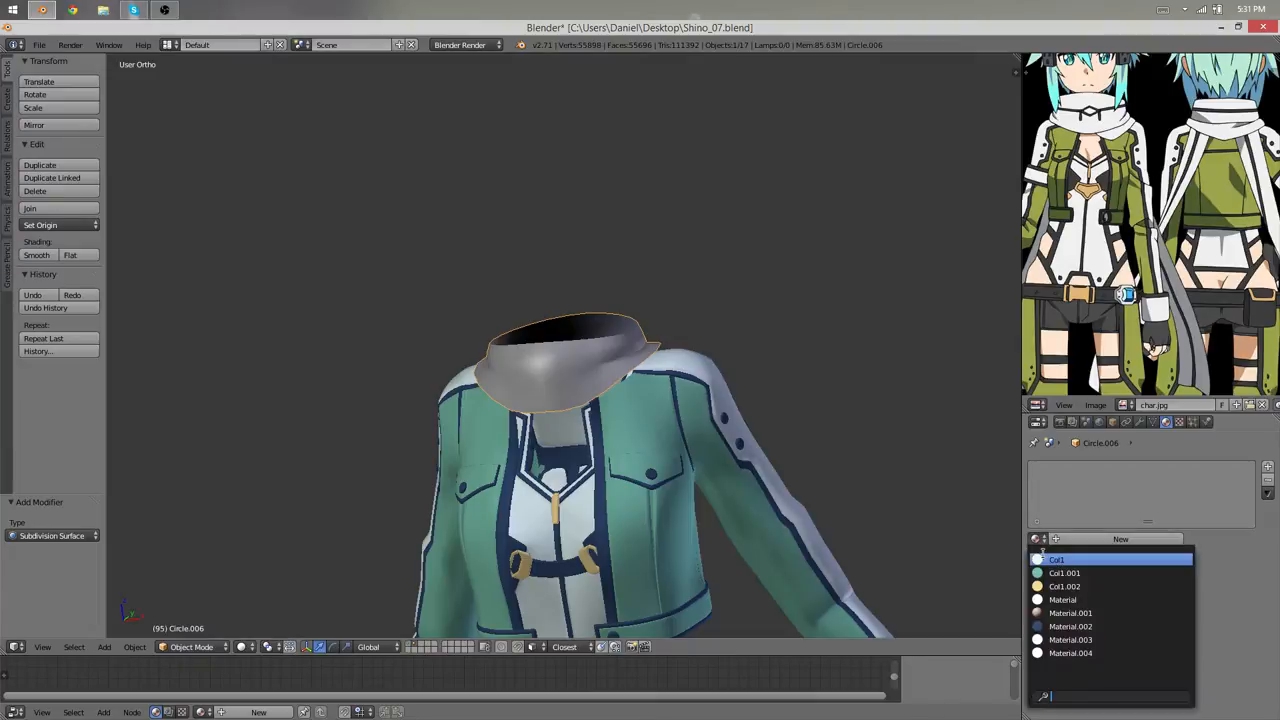
{"action": "left_click", "coordinate": [1056, 560]}
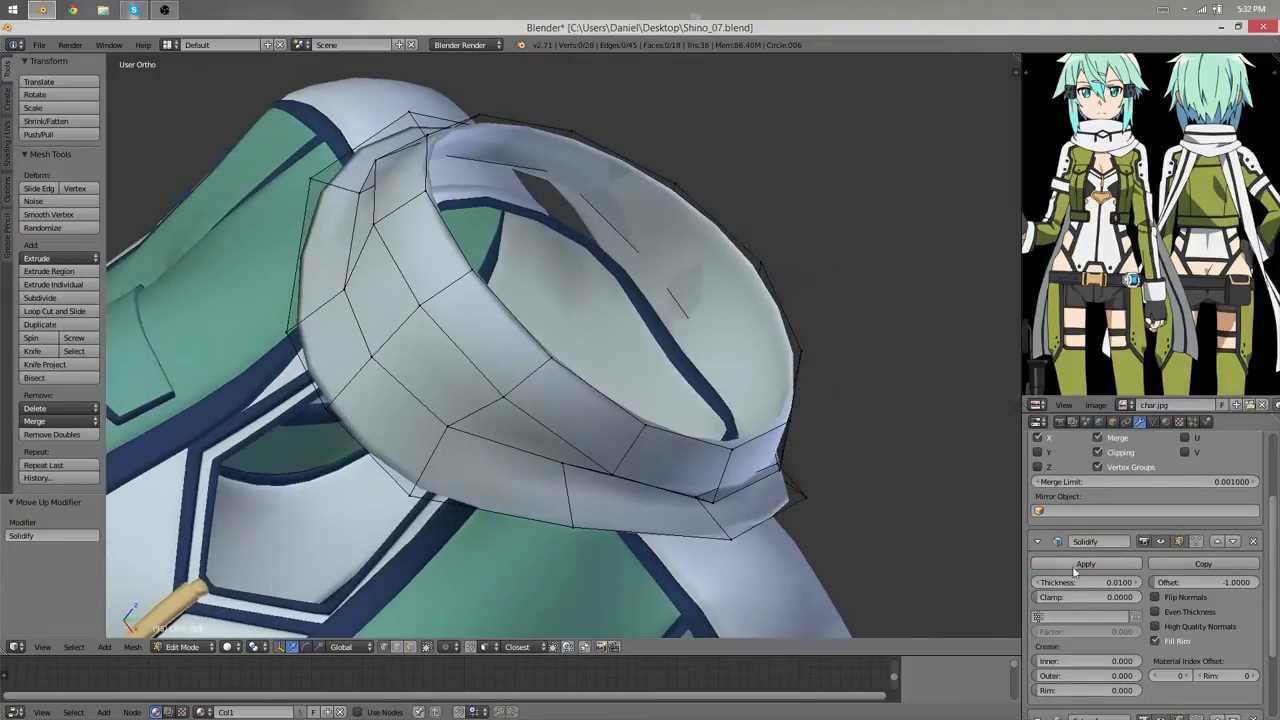
- Thicken the collar and pull its vertices into a rounded scarf hugging the jacket's neckline
{"action": "left_click_drag", "start_coordinate": [1090, 582], "coordinate": [1110, 582]}
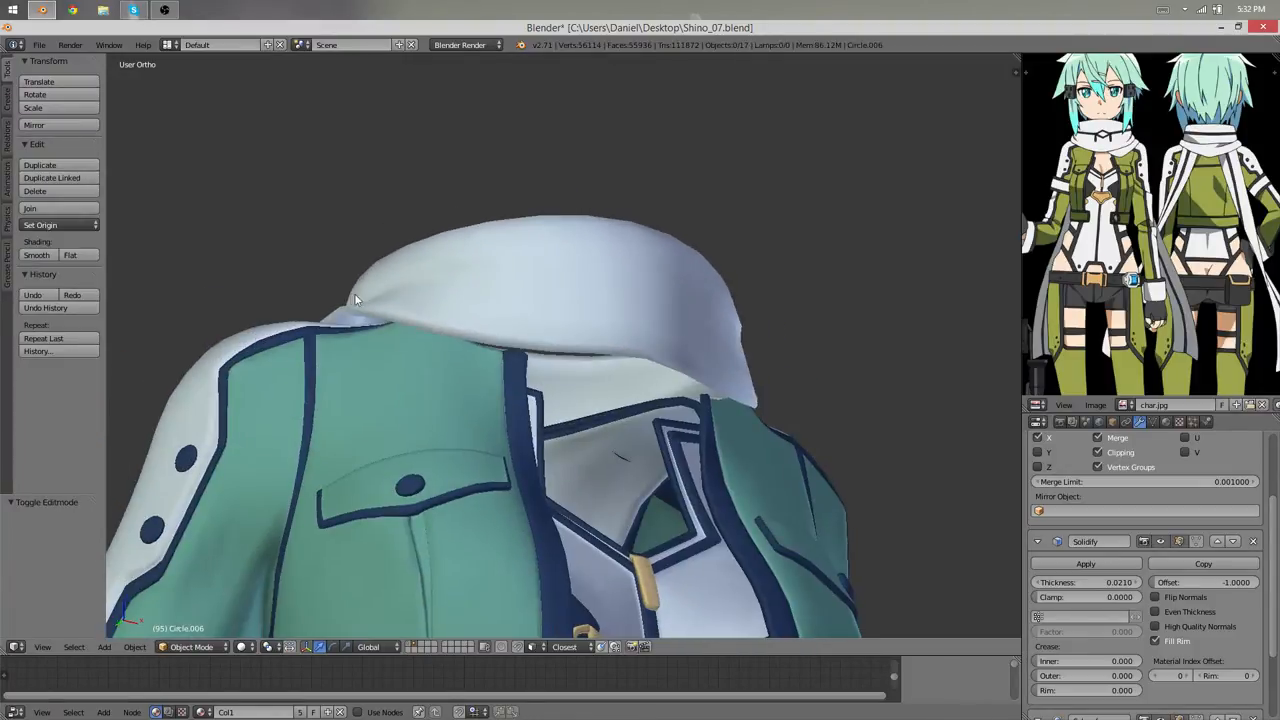
{"action": "key", "text": "Tab"}
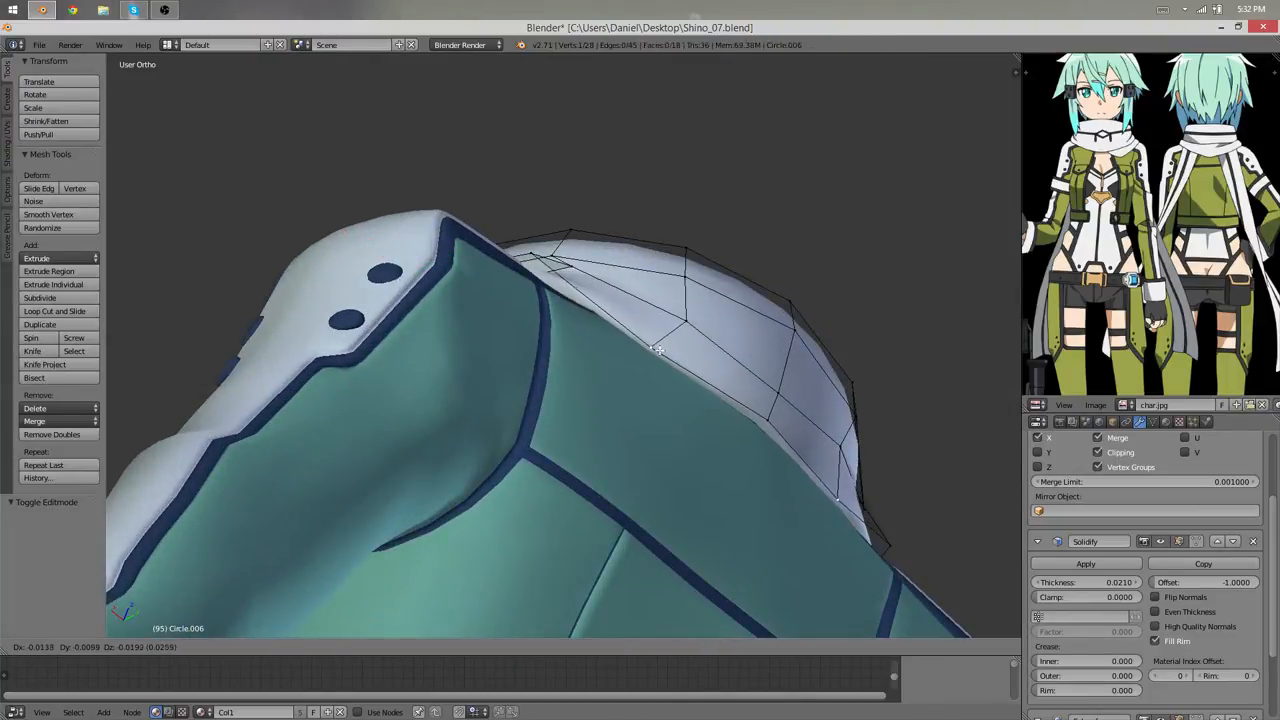
{"action": "left_click_drag", "start_coordinate": [656, 350], "coordinate": [770, 304]}
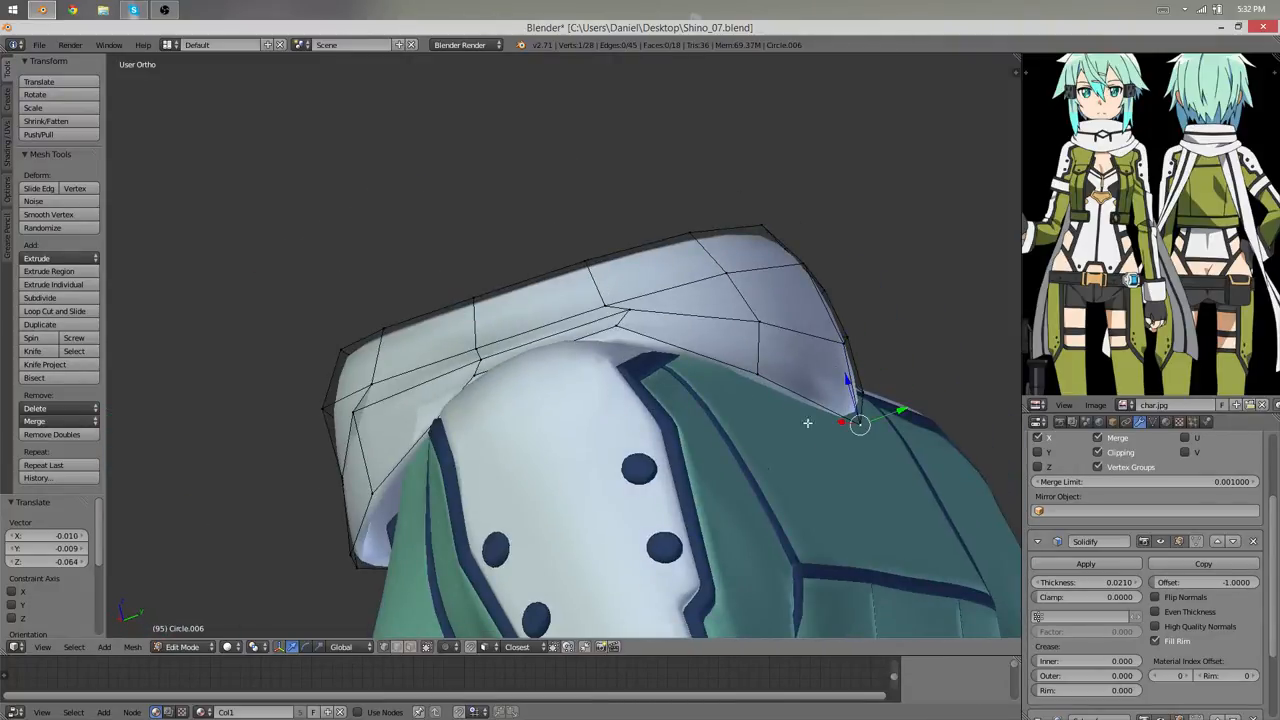
{"action": "left_click_drag", "start_coordinate": [860, 424], "coordinate": [764, 308]}
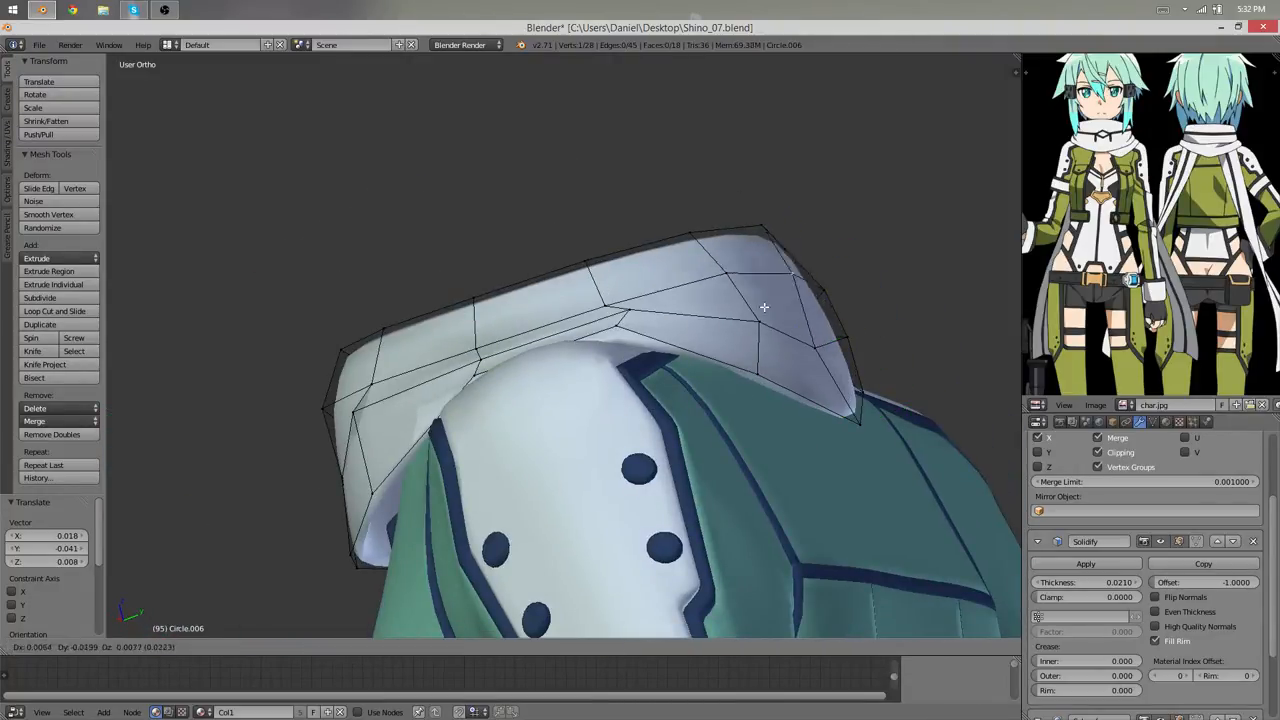
{"action": "left_click_drag", "start_coordinate": [764, 308], "coordinate": [746, 348]}
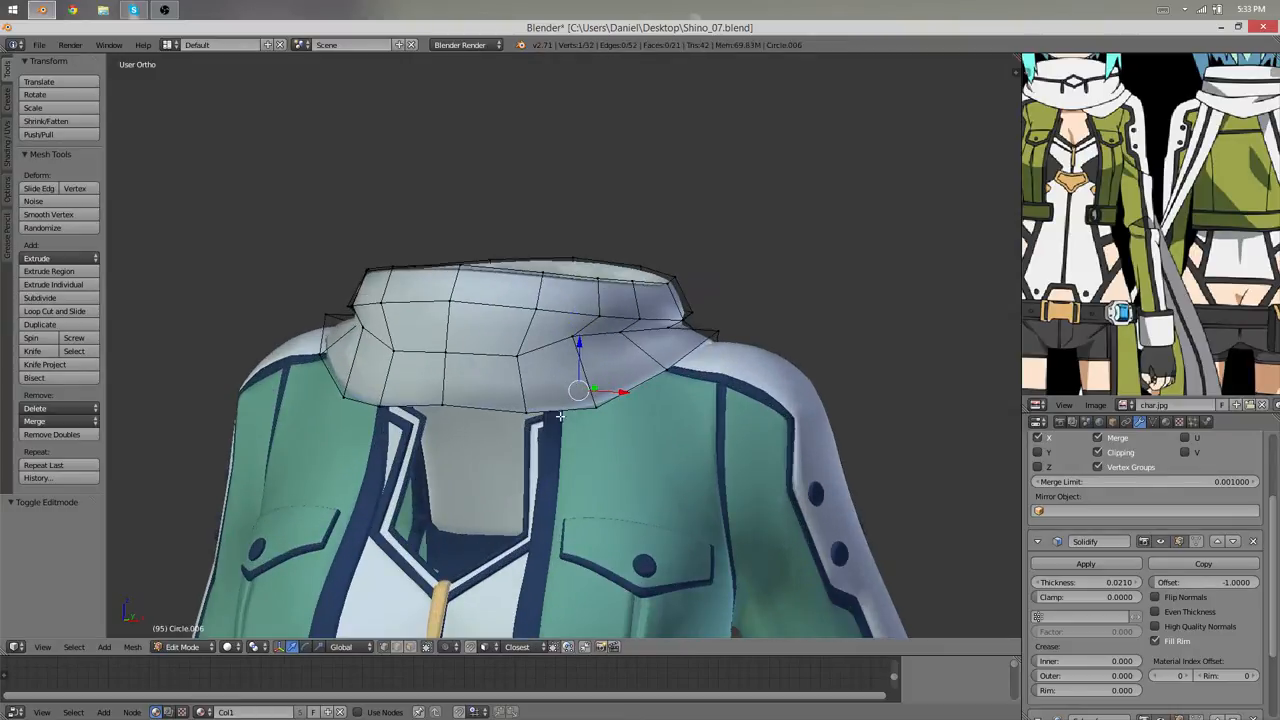
{"action": "left_click_drag", "start_coordinate": [578, 390], "coordinate": [648, 428]}
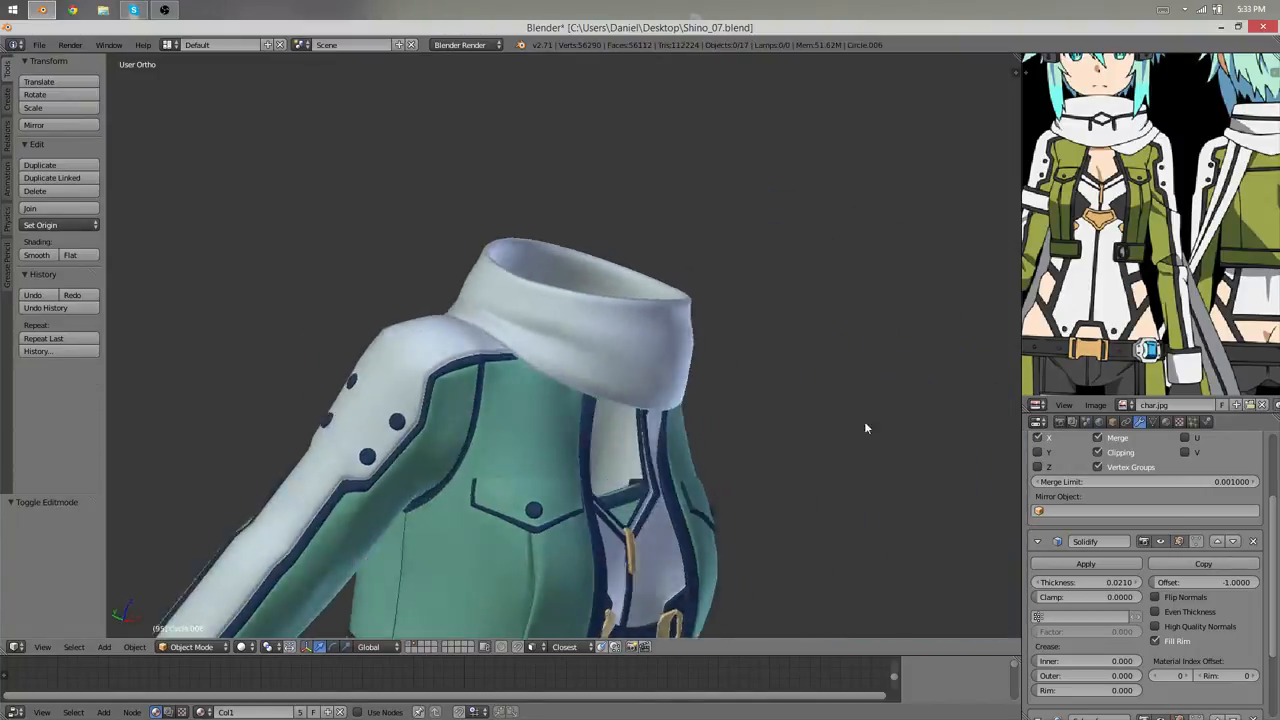
- Inspect the scarf collar from several sides and tweak a collar vertex over the shoulders
{"action": "key", "text": "Tab"}
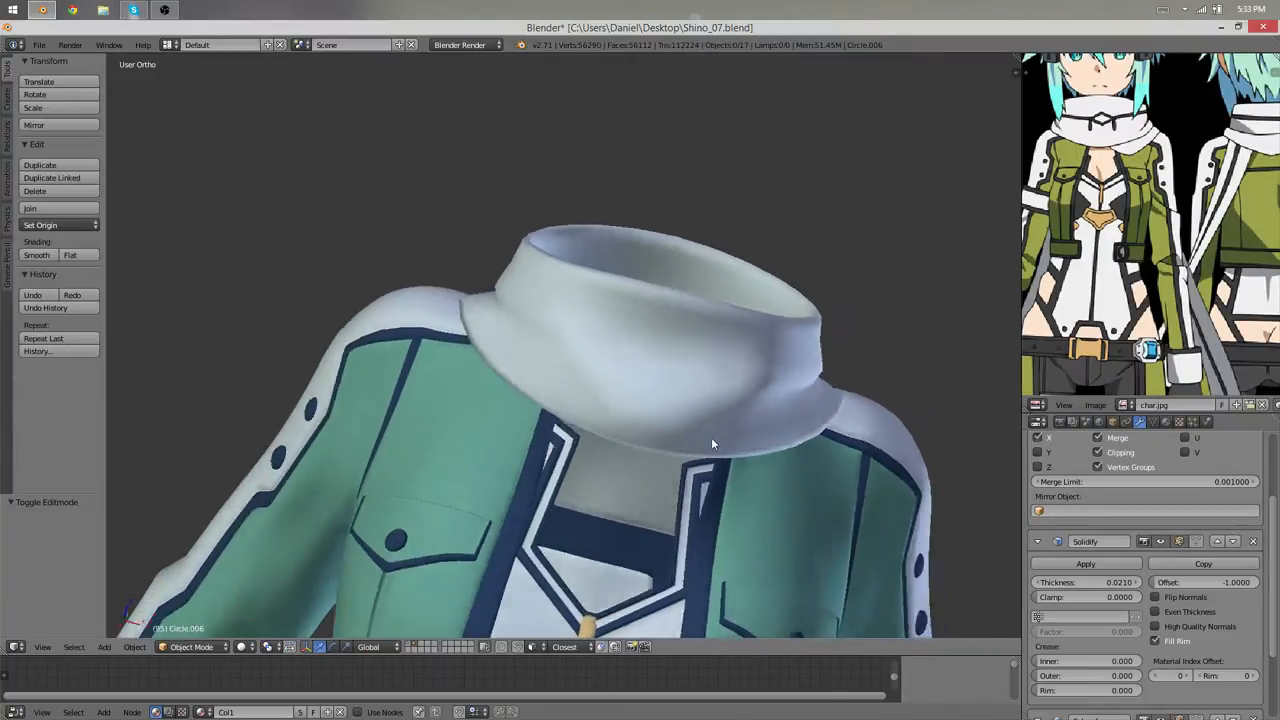
{"action": "key", "text": "Tab"}
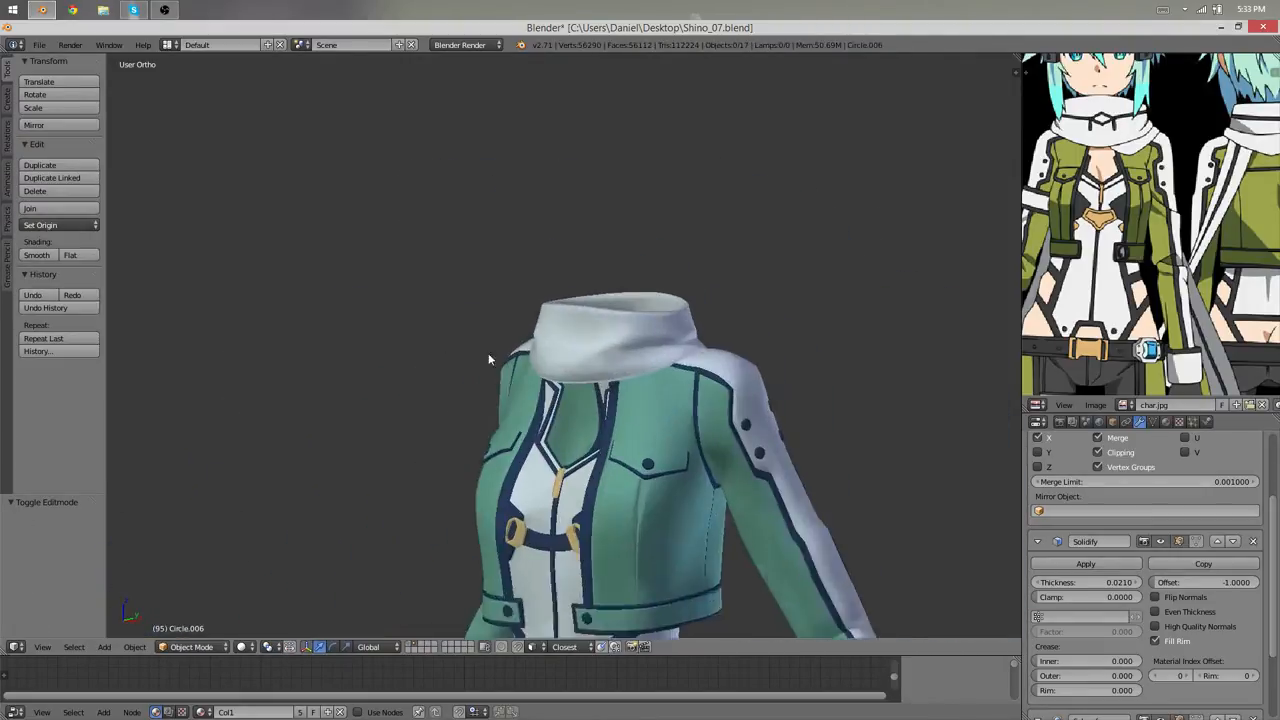
{"action": "key", "text": "Tab"}
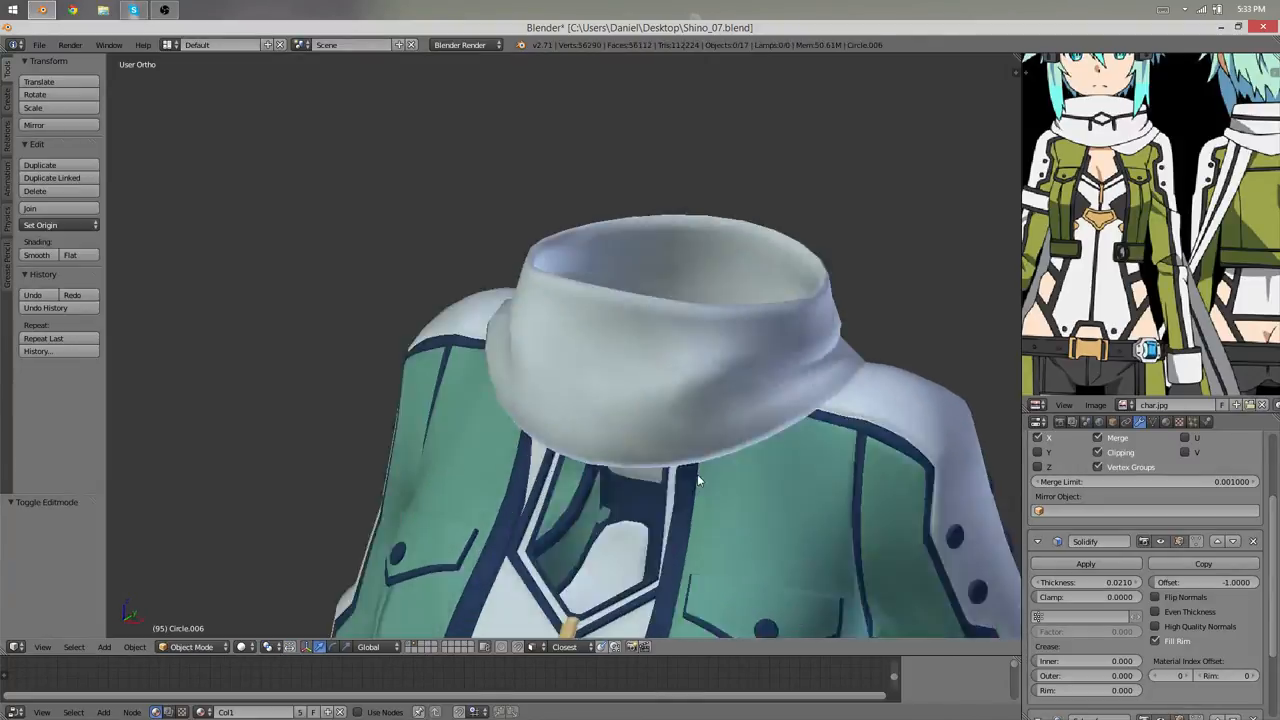
{"action": "key", "text": "Tab"}
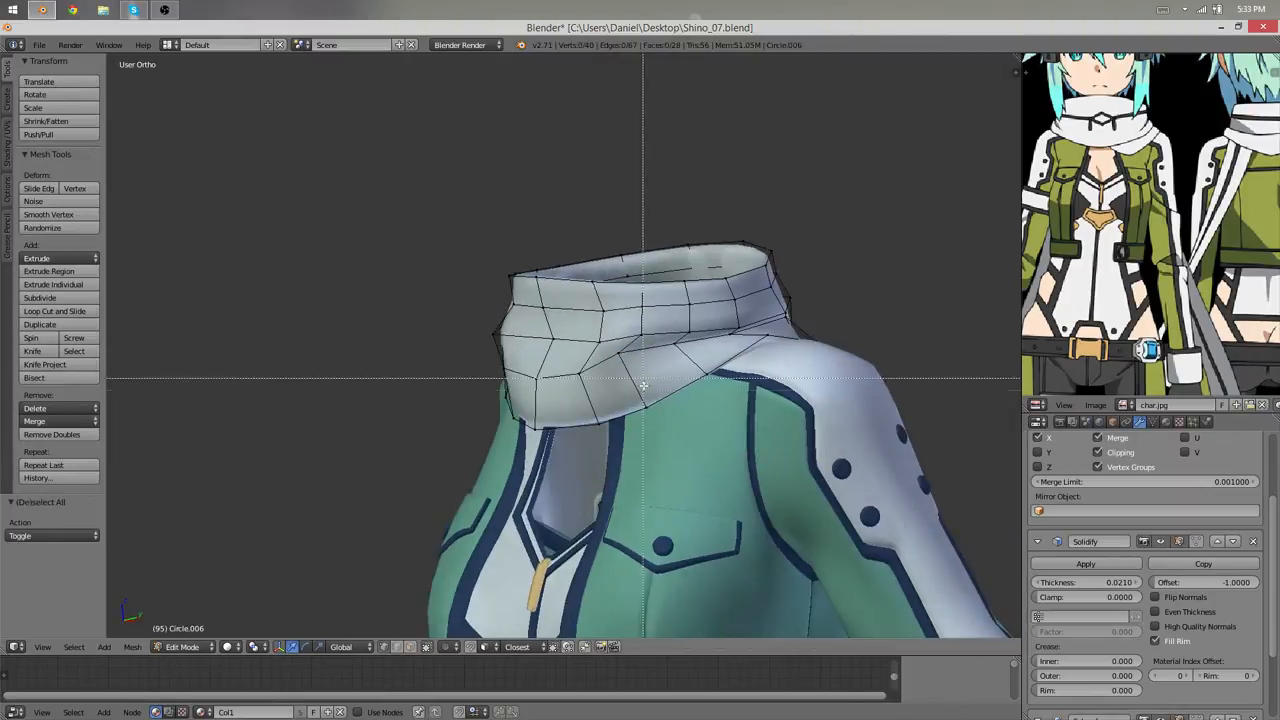
{"action": "left_click", "coordinate": [48, 214]}
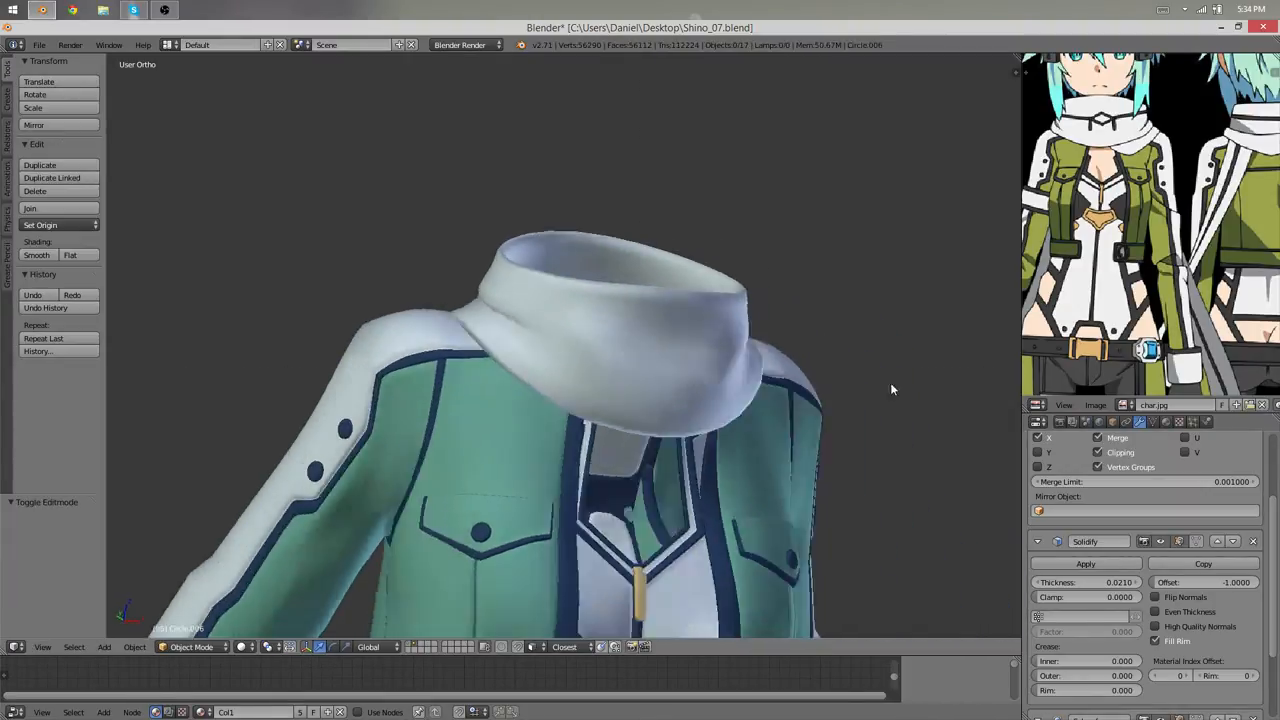
{"action": "key", "text": "Tab"}
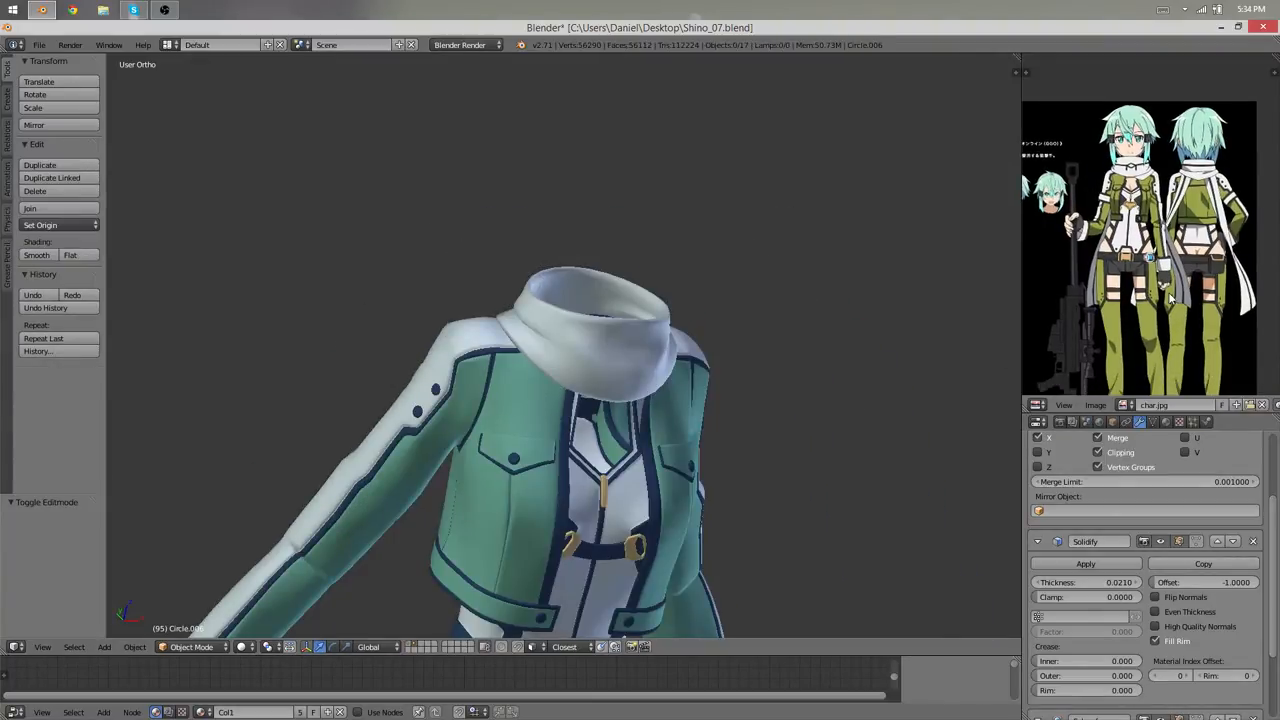
{"action": "mouse_move", "coordinate": [1138, 312]}
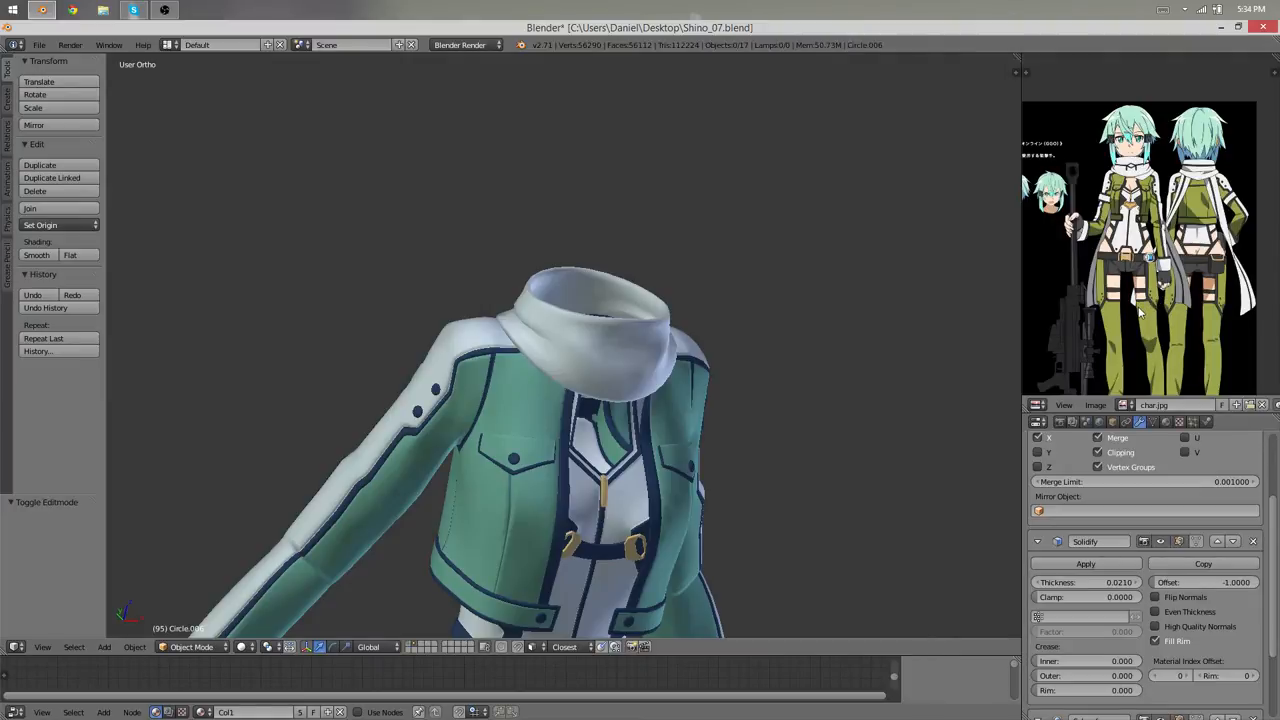
- Extrude the back collar edges into two long tails hanging down past the hips
{"action": "key", "text": "Tab"}
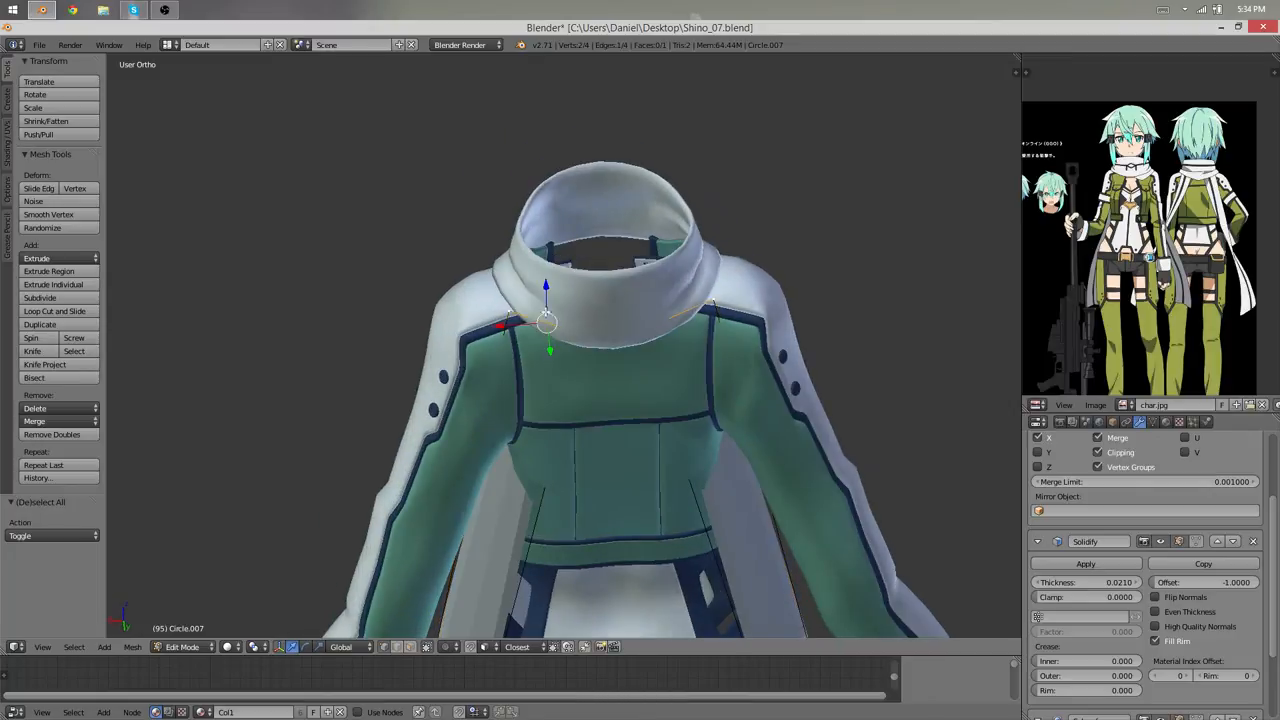
{"action": "left_click_drag", "start_coordinate": [544, 320], "coordinate": [558, 308]}
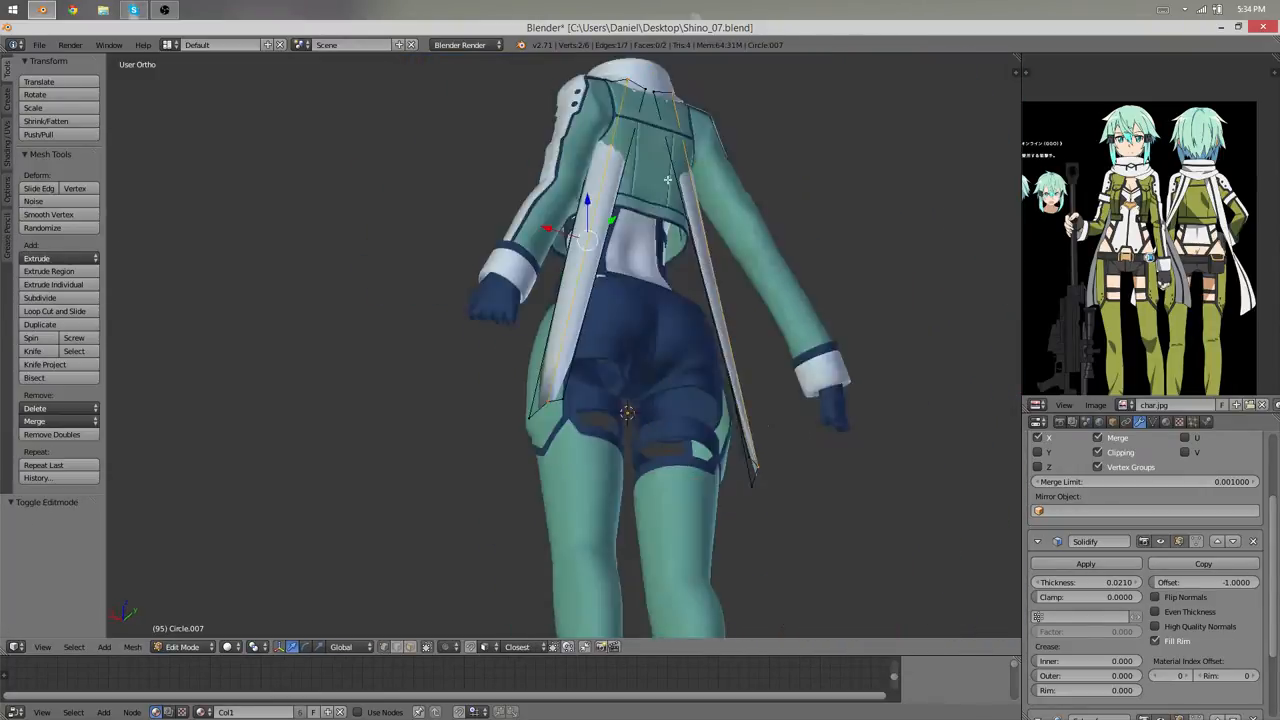
{"action": "left_click", "coordinate": [54, 312]}
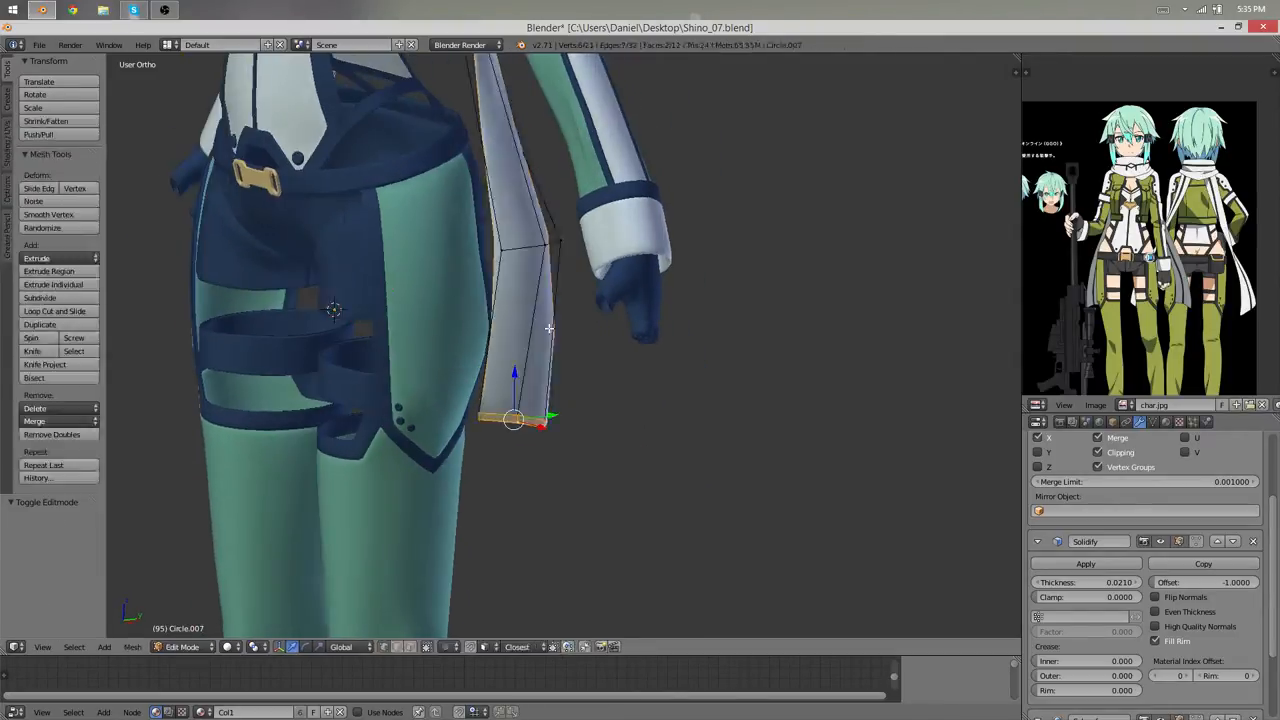
{"action": "left_click_drag", "start_coordinate": [512, 420], "coordinate": [548, 400]}
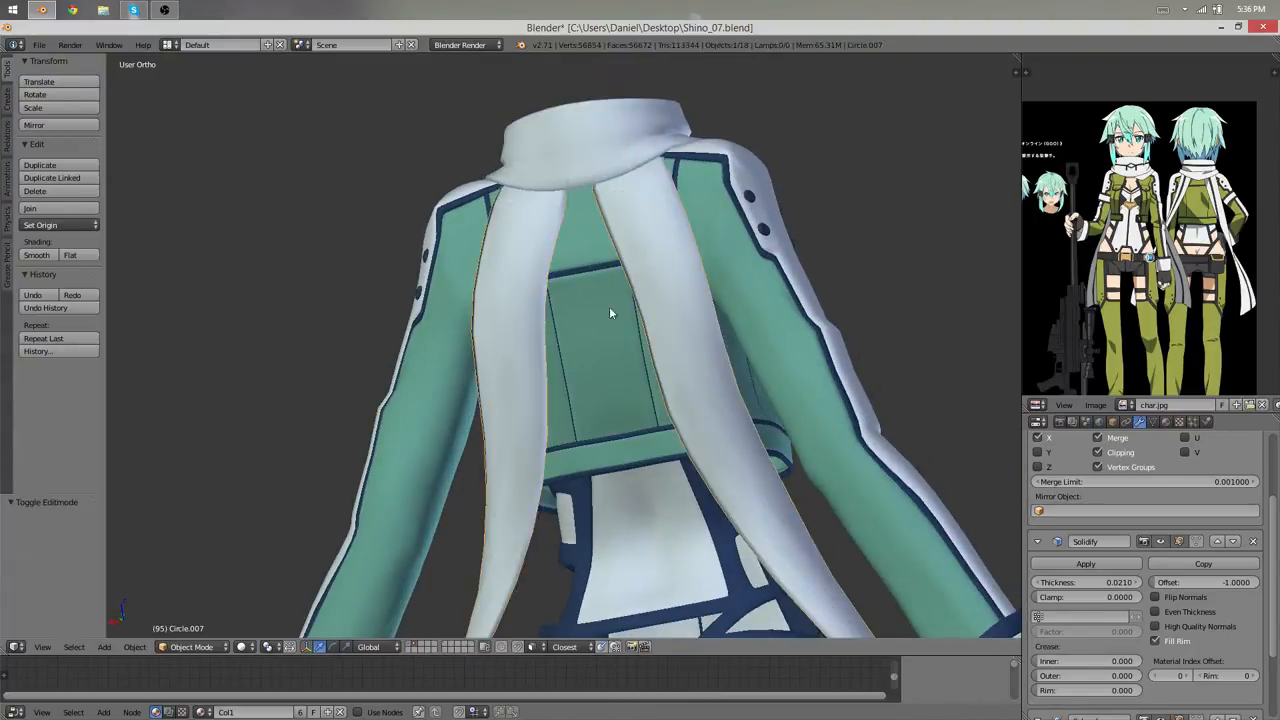
{"action": "key", "text": "Tab"}
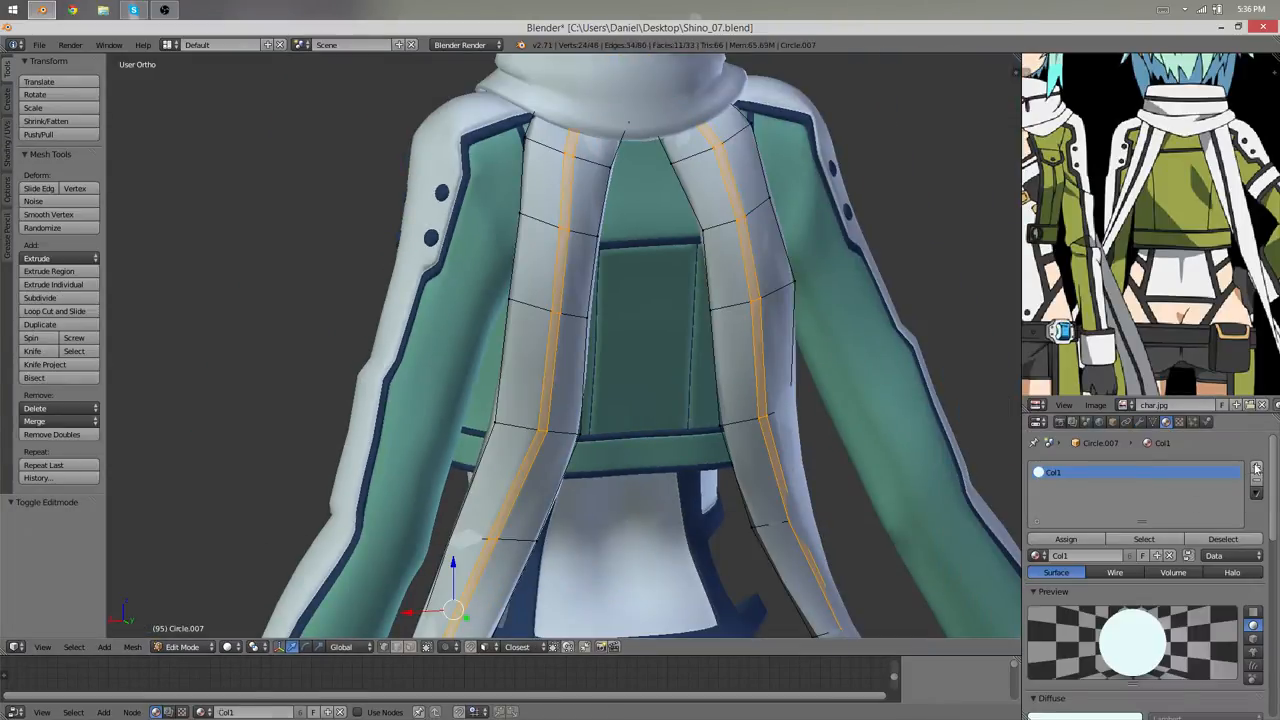
- Add a dark blue material for the tail stripe and check the striped tail result
{"action": "left_click", "coordinate": [1254, 464]}
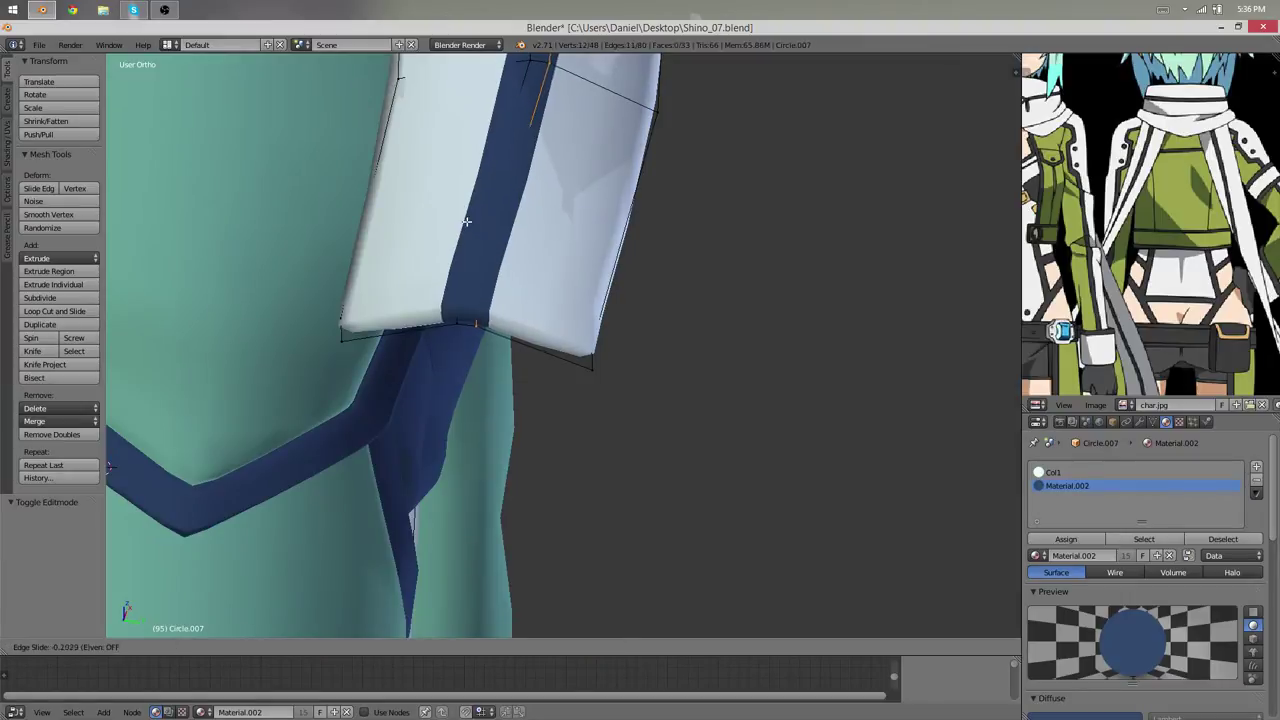
{"action": "key", "text": "Tab"}
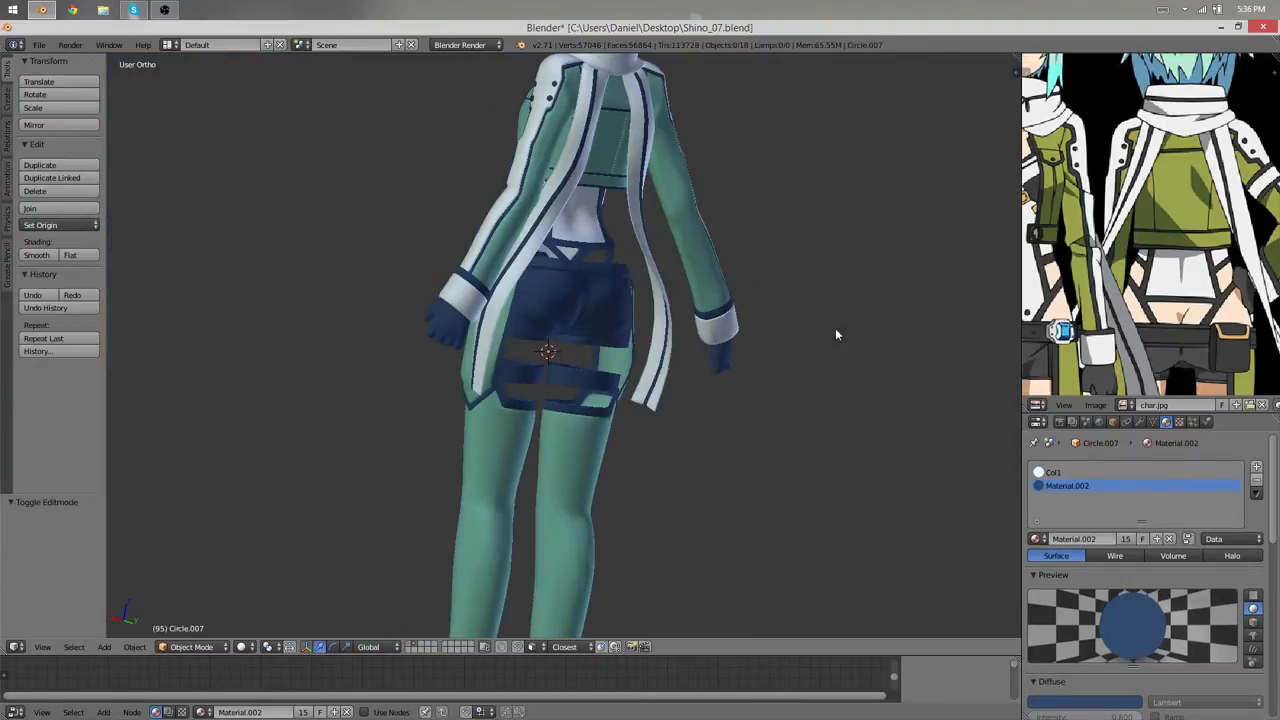
{"action": "key", "text": "Tab"}
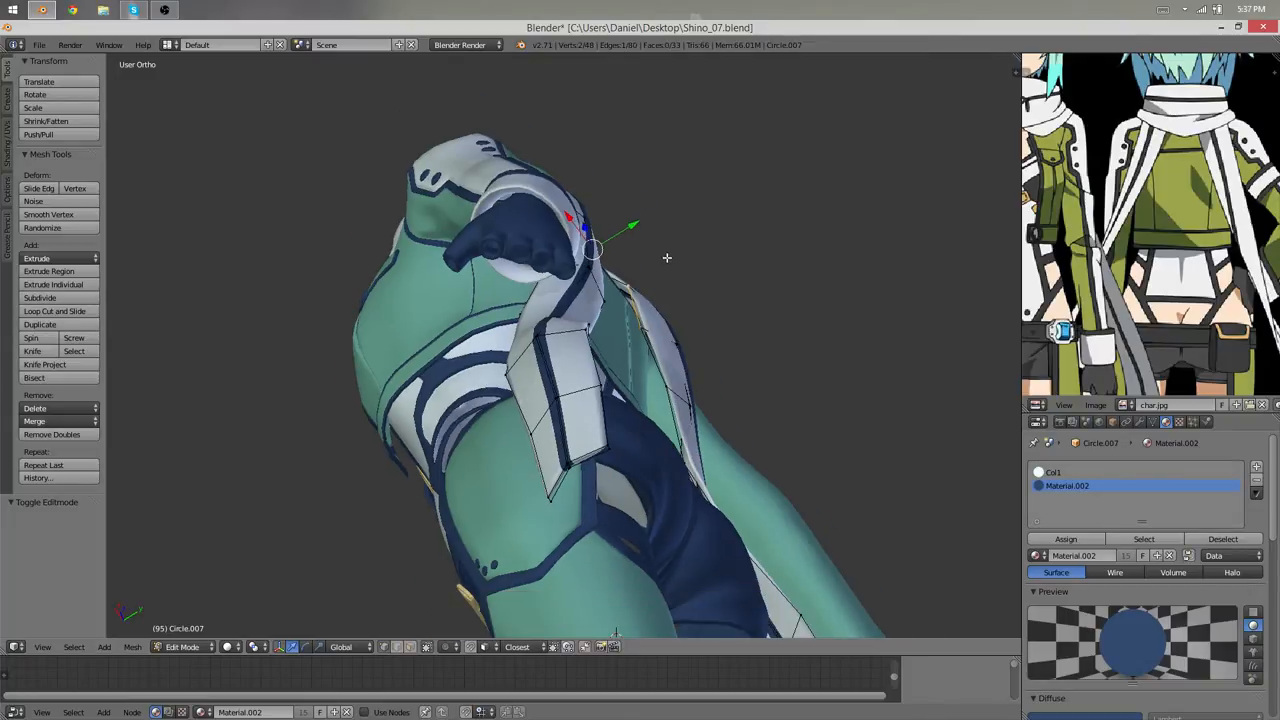
{"action": "mouse_move", "coordinate": [680, 260]}
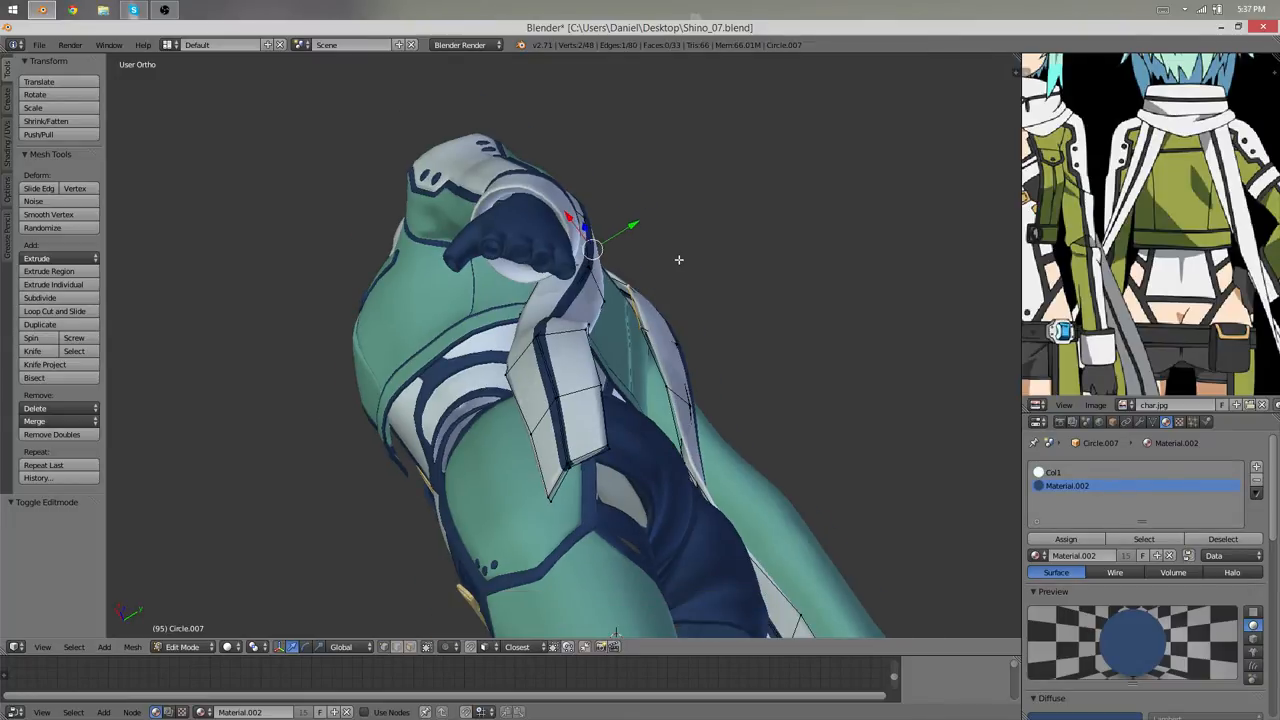
- Shape the tails' lower ends near the waist and add an edge loop across the tail tip
{"action": "left_click_drag", "start_coordinate": [680, 260], "coordinate": [748, 288]}
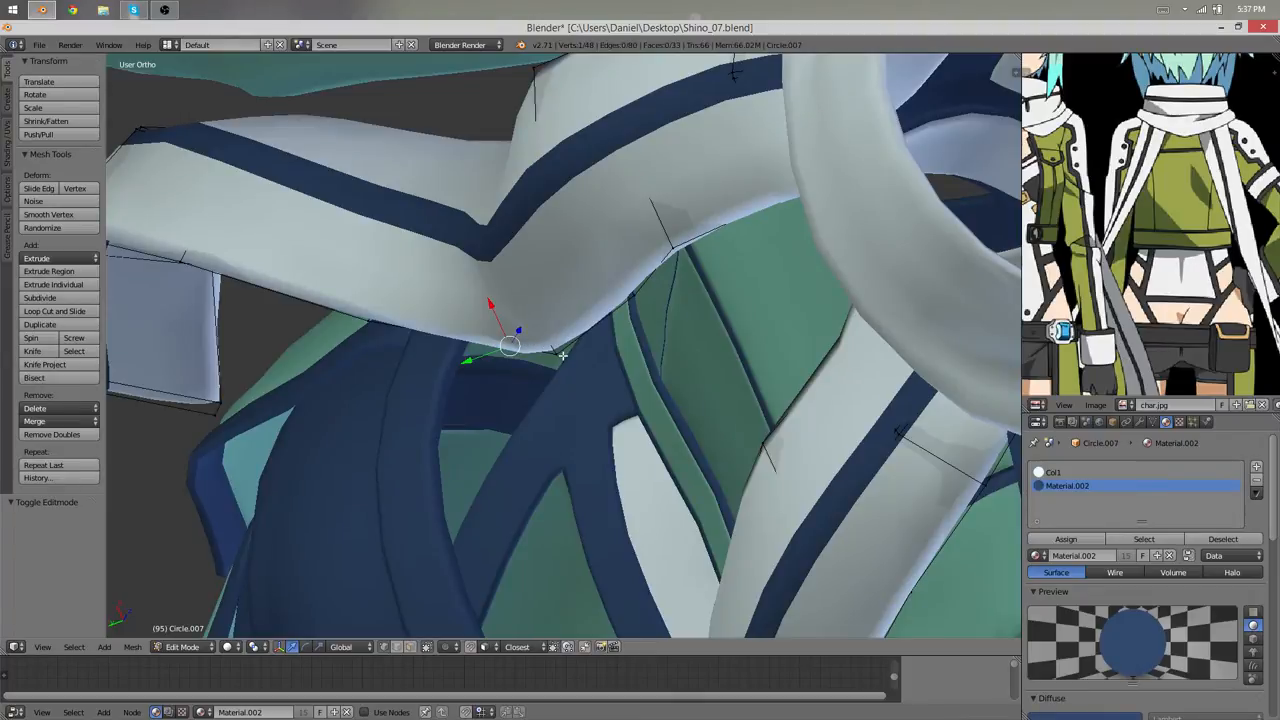
{"action": "left_click_drag", "start_coordinate": [510, 348], "coordinate": [398, 316]}
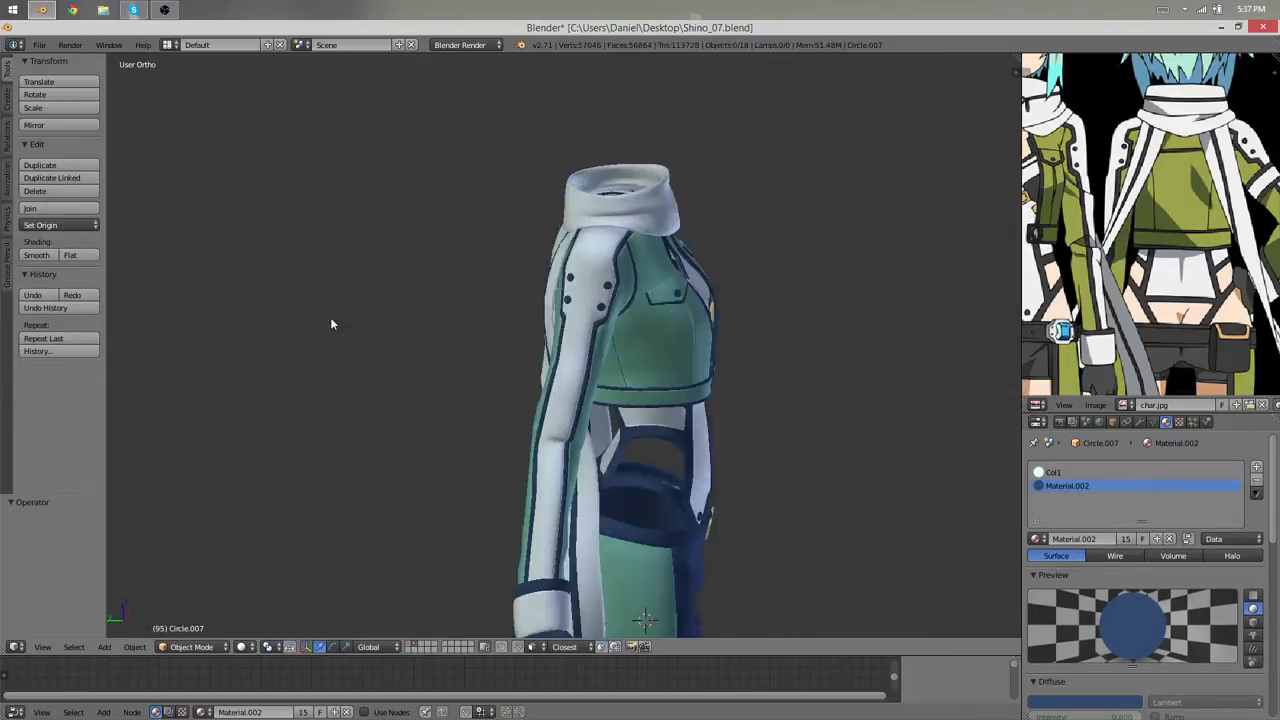
{"action": "key", "text": "Tab"}
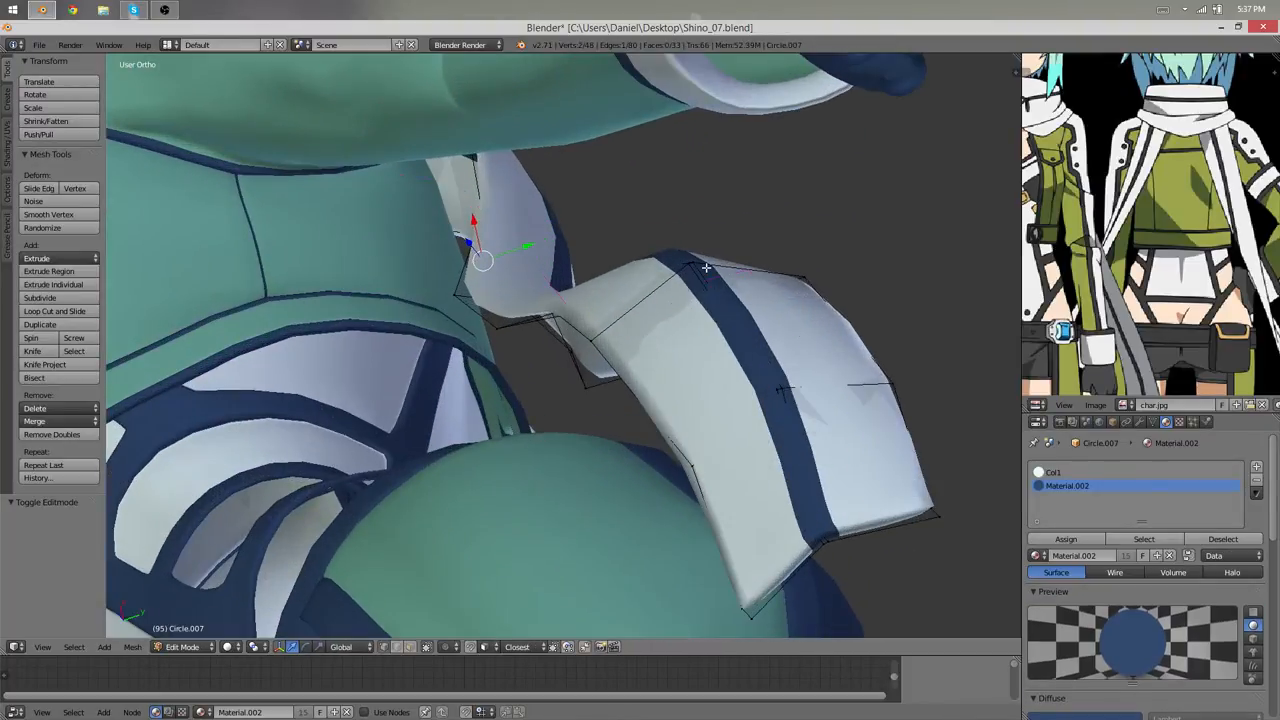
{"action": "left_click", "coordinate": [54, 312]}
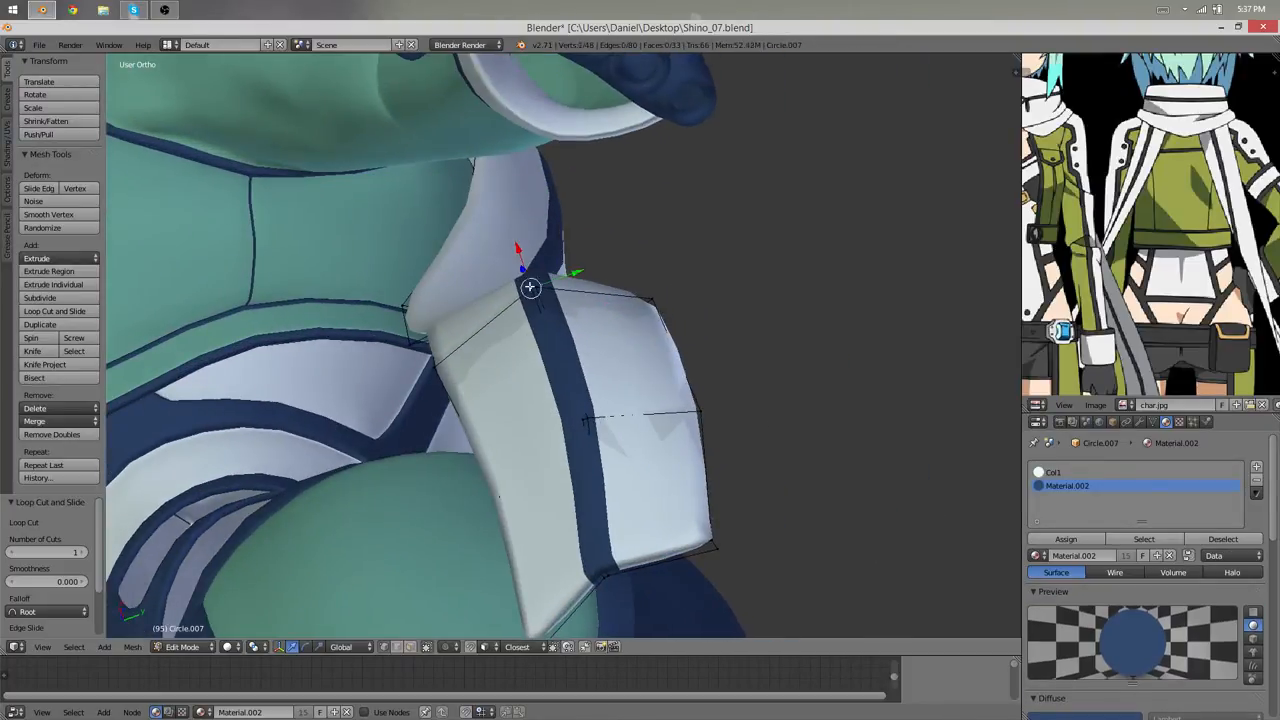
{"action": "key", "text": "Tab"}
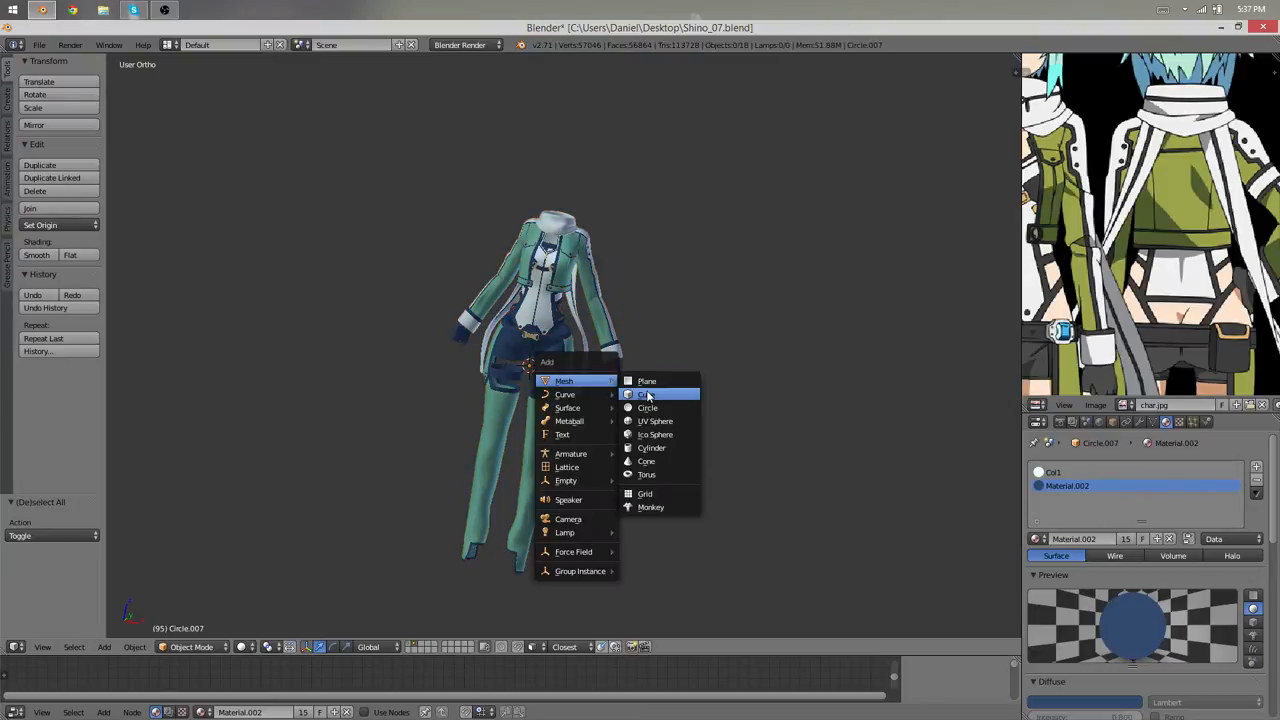
- Add a cube, inspect the grey scarf sculpt from all sides, then undo back to the full textured model
{"action": "left_click", "coordinate": [648, 394]}
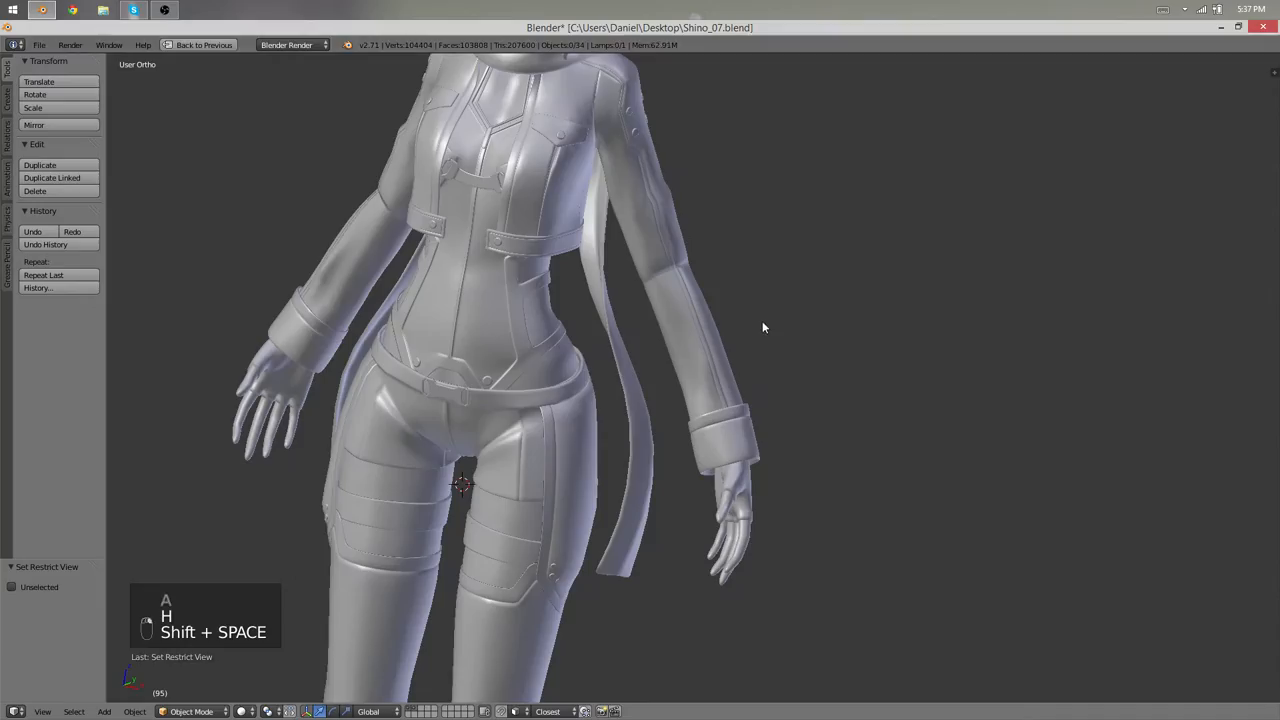
{"action": "key", "text": "t"}
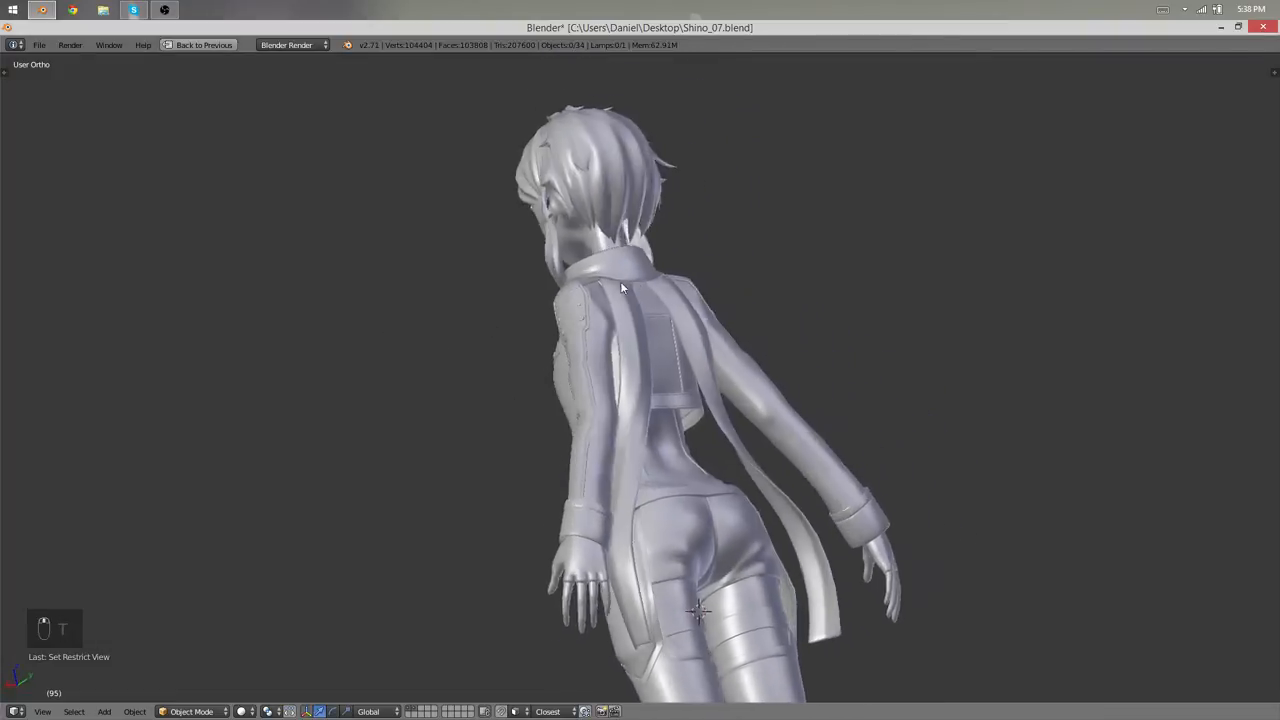
{"action": "left_click_drag", "start_coordinate": [620, 290], "coordinate": [624, 428]}
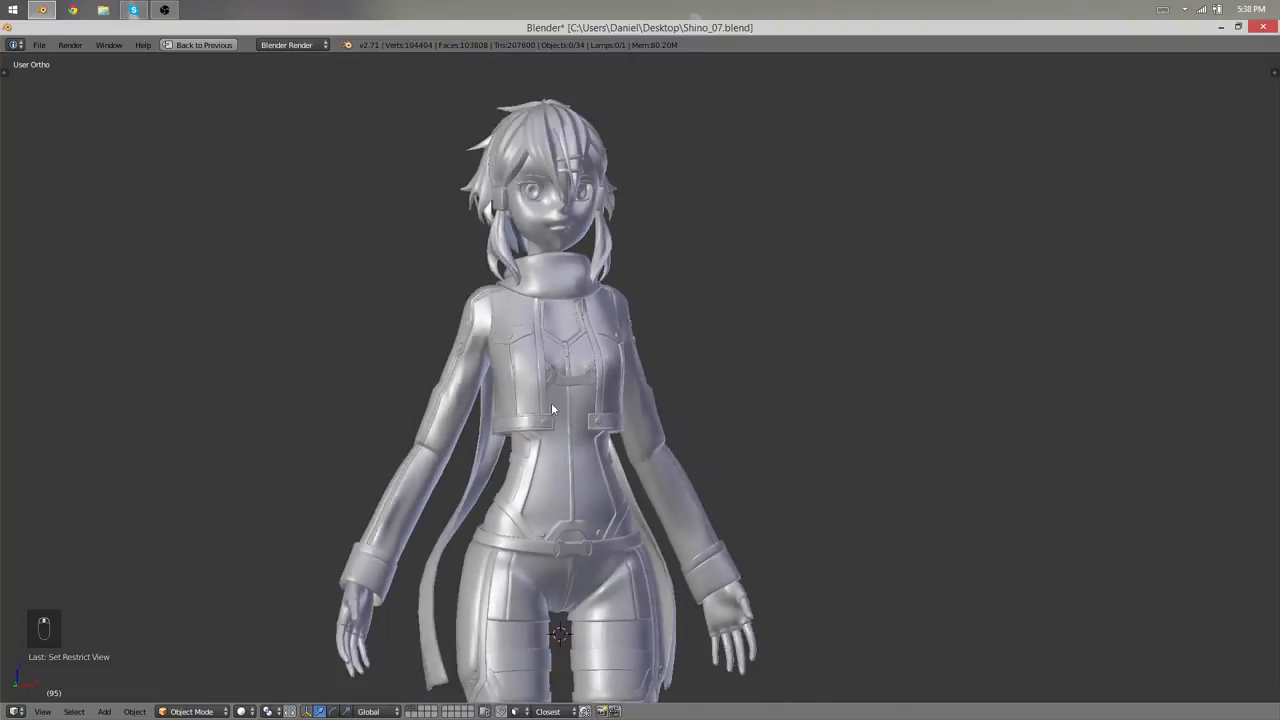
{"action": "left_click_drag", "start_coordinate": [550, 408], "coordinate": [736, 380]}
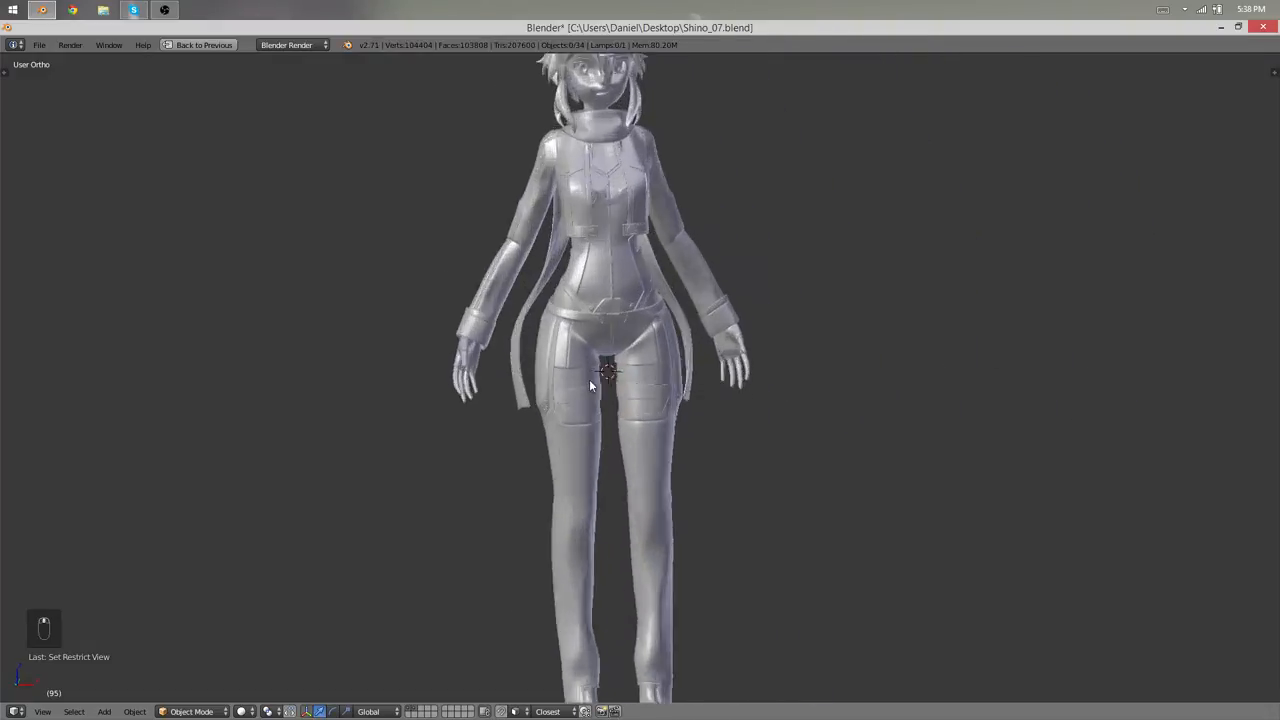
{"action": "left_click_drag", "start_coordinate": [590, 386], "coordinate": [660, 452]}
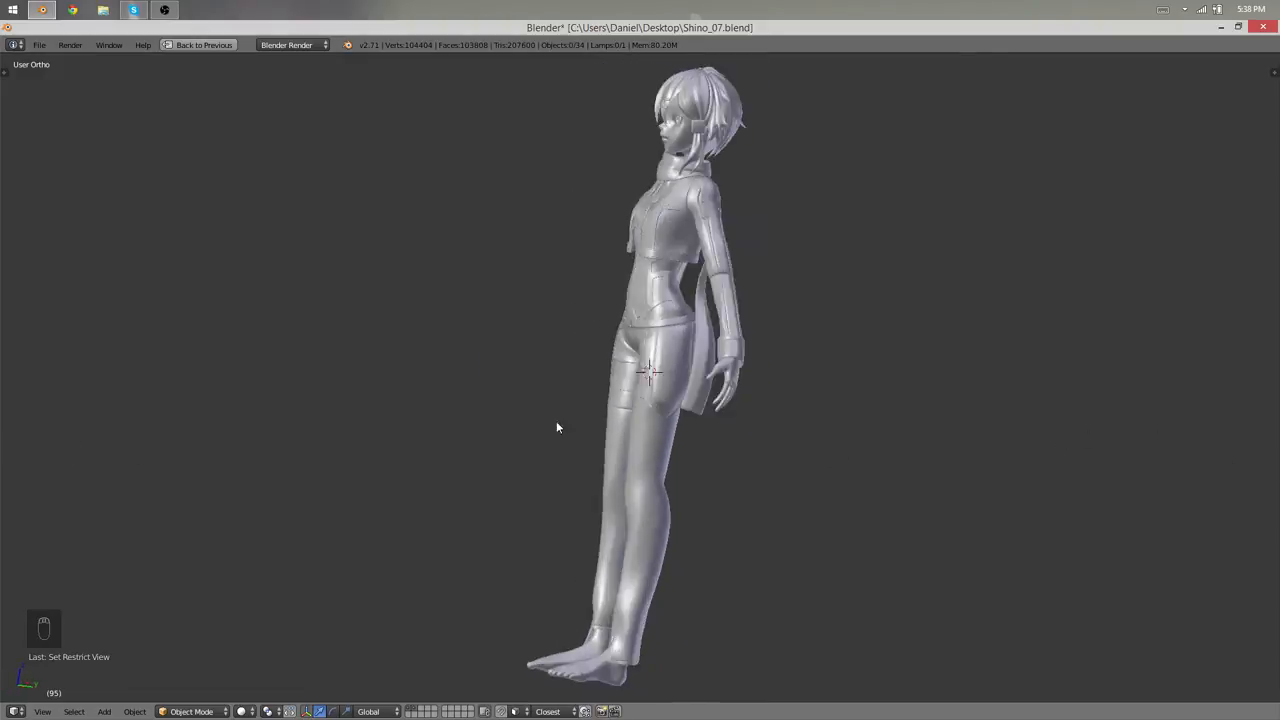
{"action": "left_click_drag", "start_coordinate": [558, 428], "coordinate": [792, 212]}
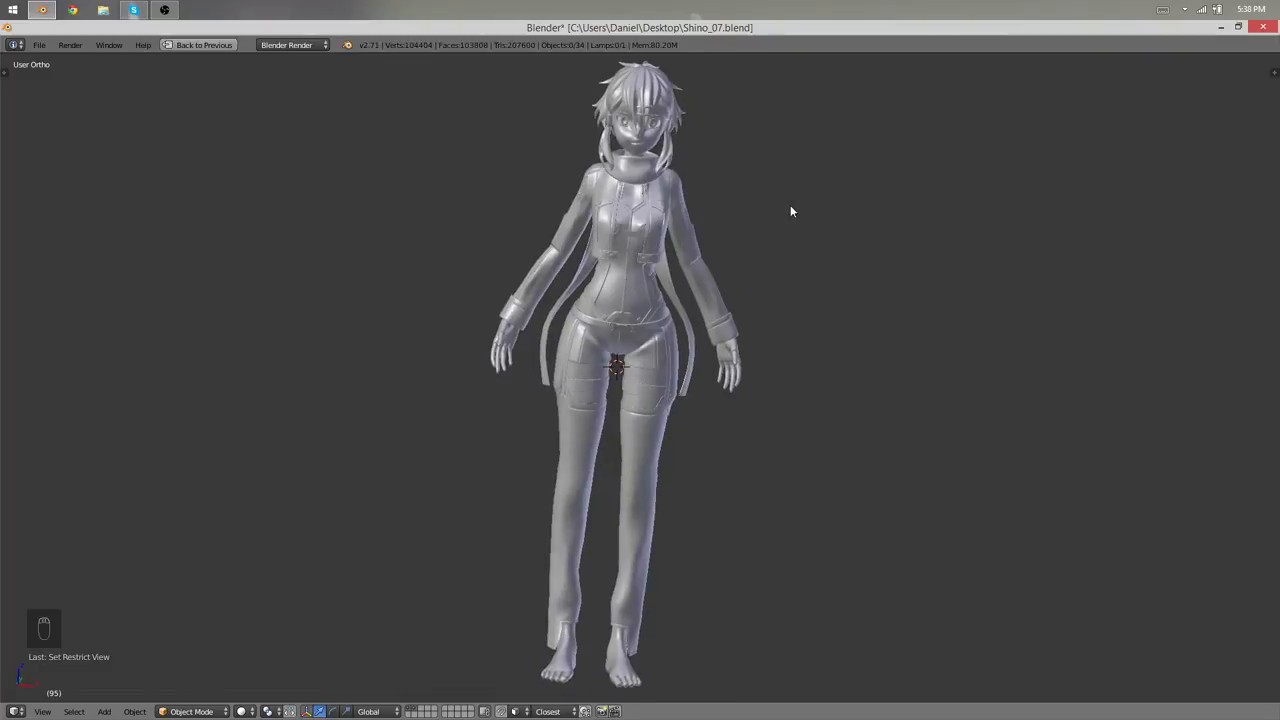
{"action": "key", "text": "ctrl+z"}
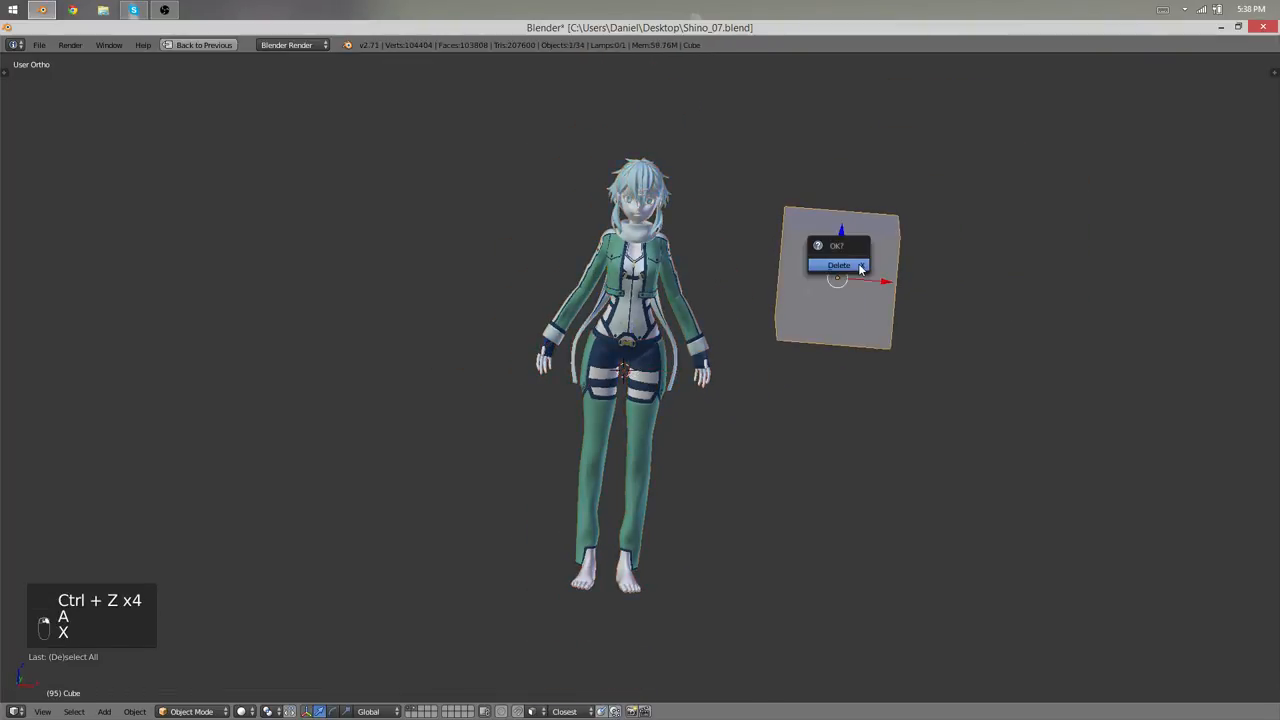
- Delete the stray cube and nudge the side hair strand closer against the neck
{"action": "left_click", "coordinate": [840, 264]}
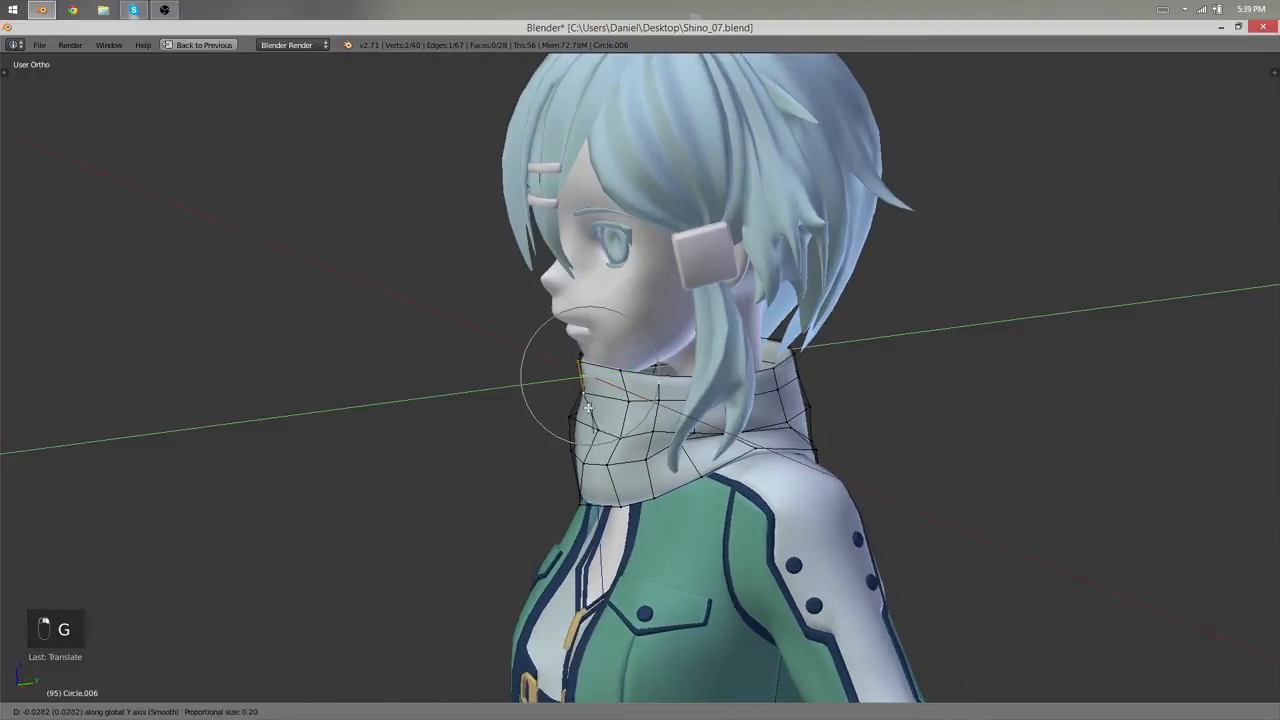
{"action": "key", "text": "Tab"}
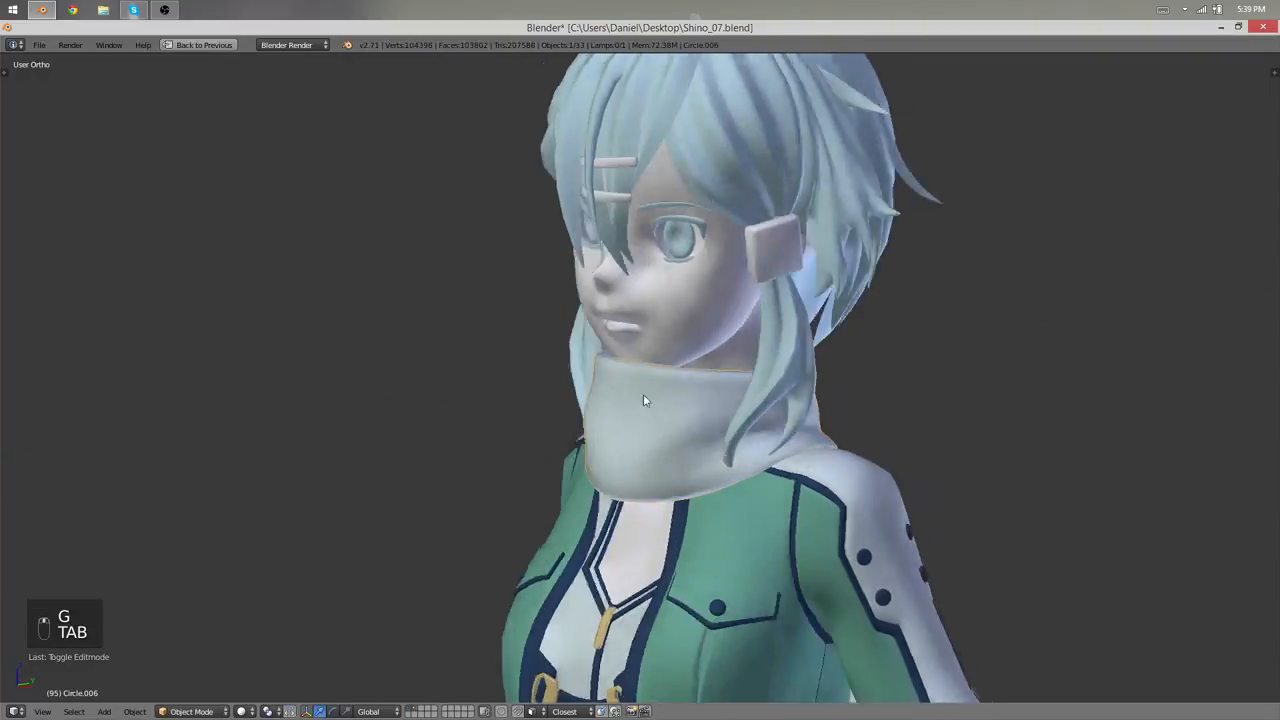
{"action": "key", "text": "Tab"}
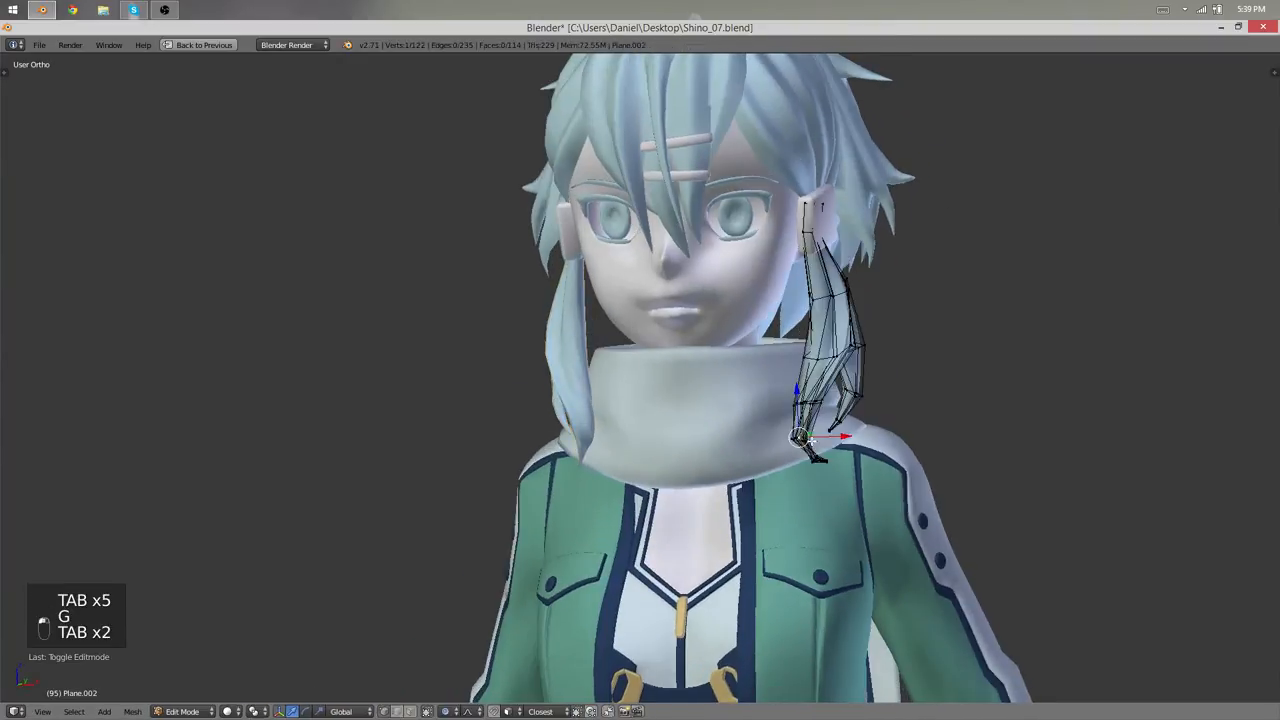
{"action": "key", "text": "Tab"}
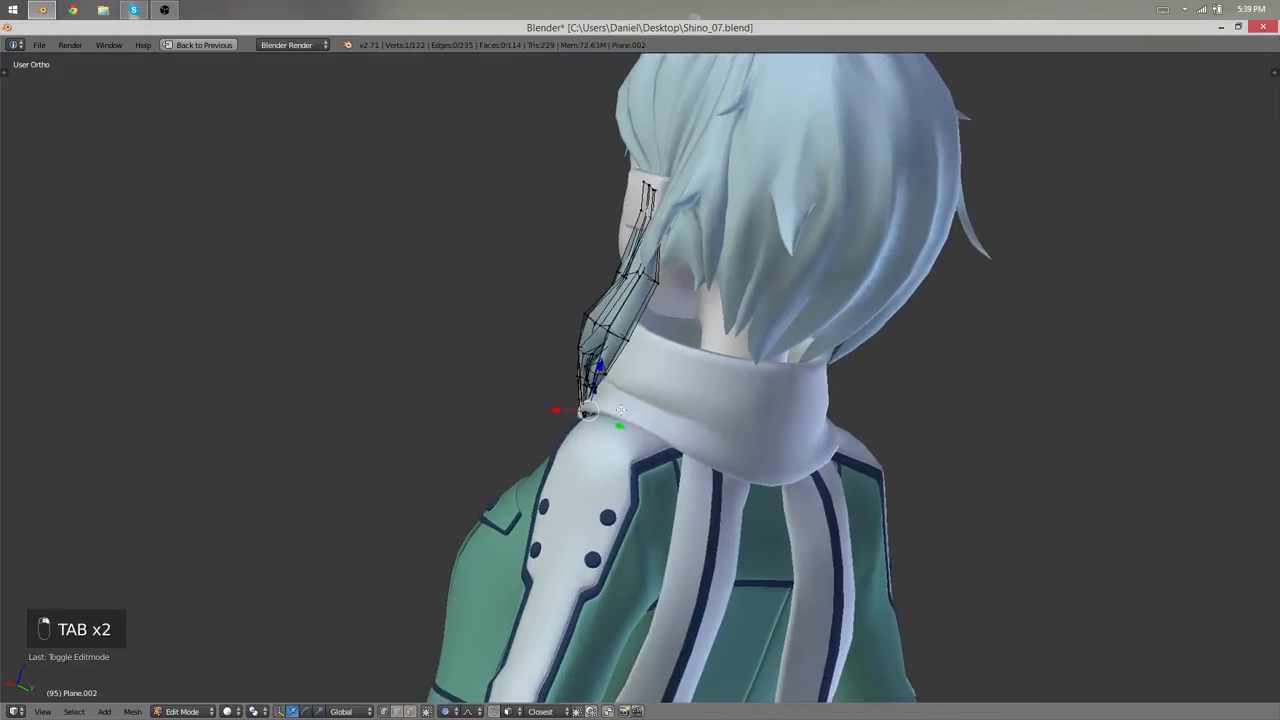
- Move the scarf collar's lower vertices down onto the jacket shoulder with proportional editing
{"action": "key", "text": "g"}
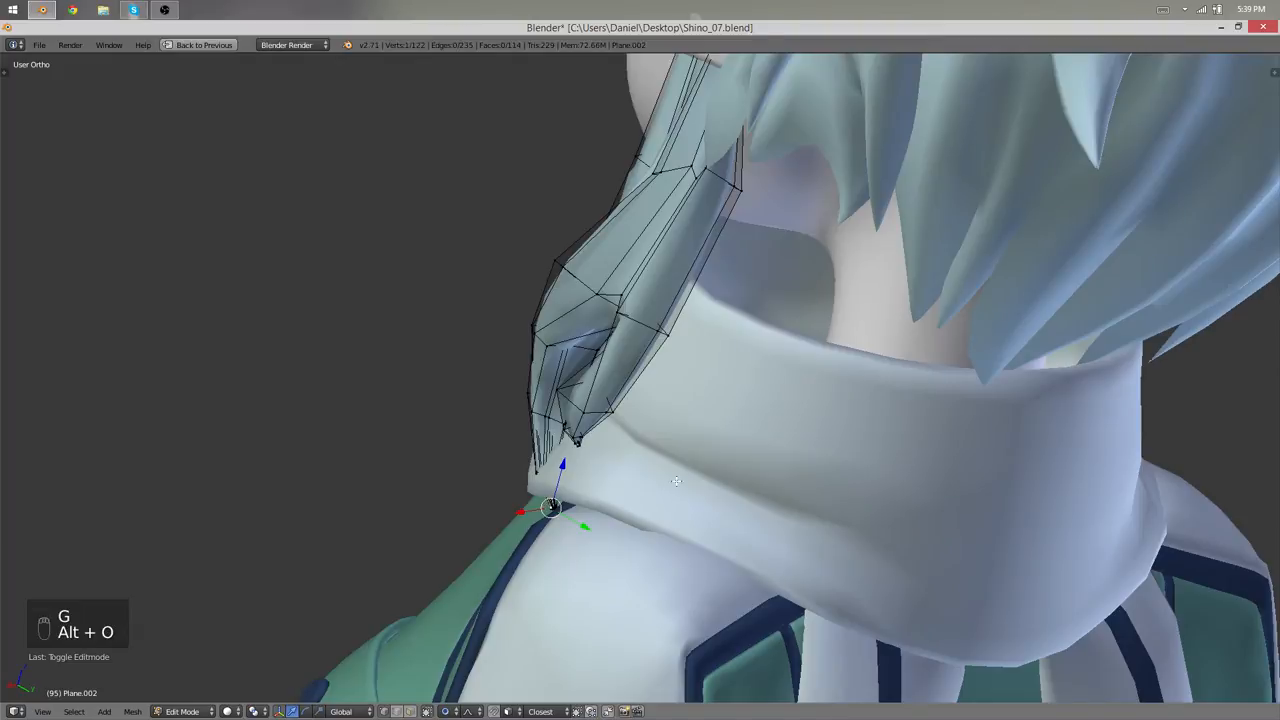
{"action": "key", "text": "Tab"}
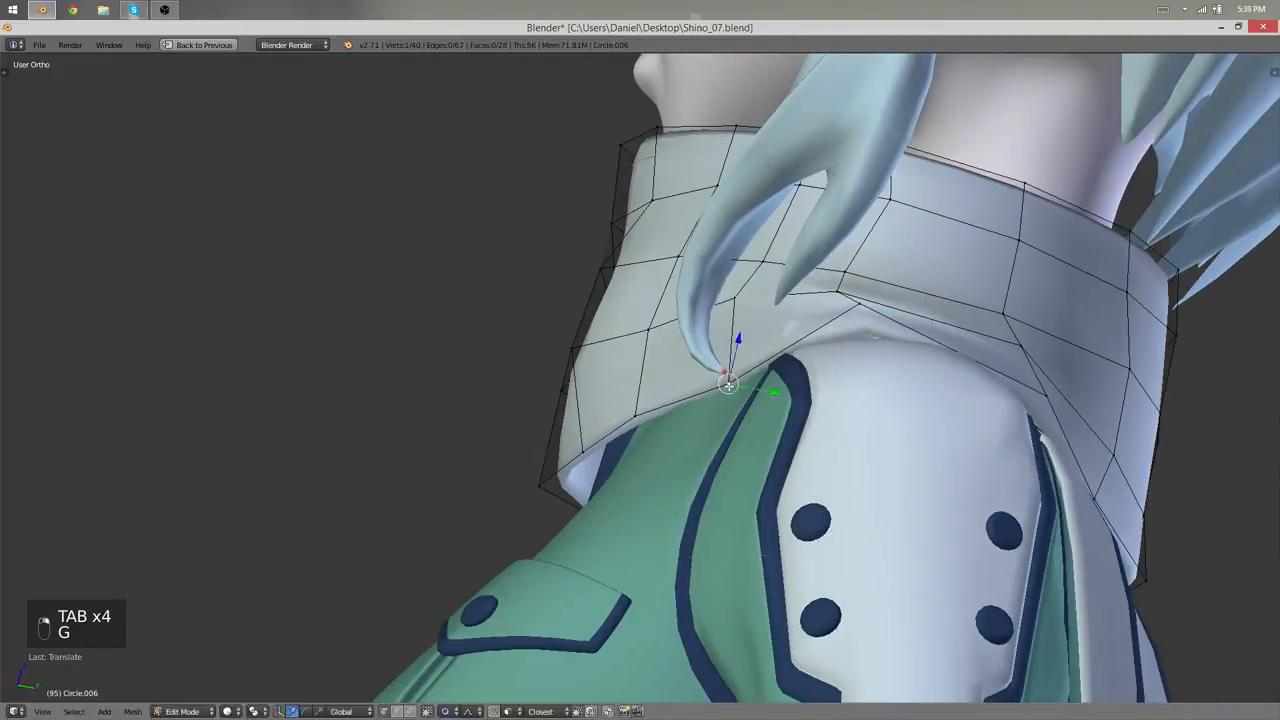
{"action": "key", "text": "Tab"}
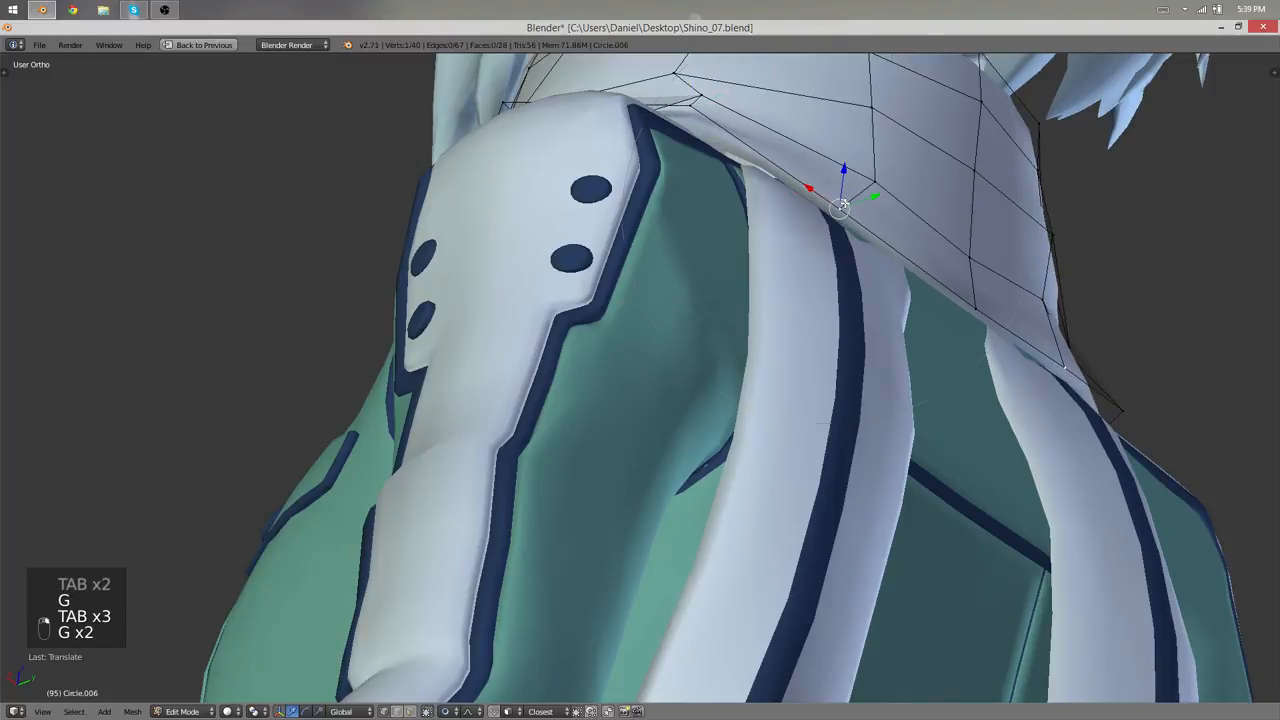
- Raise the back tails' top edge up under the collar and smooth their vertices
{"action": "key", "text": "Tab"}
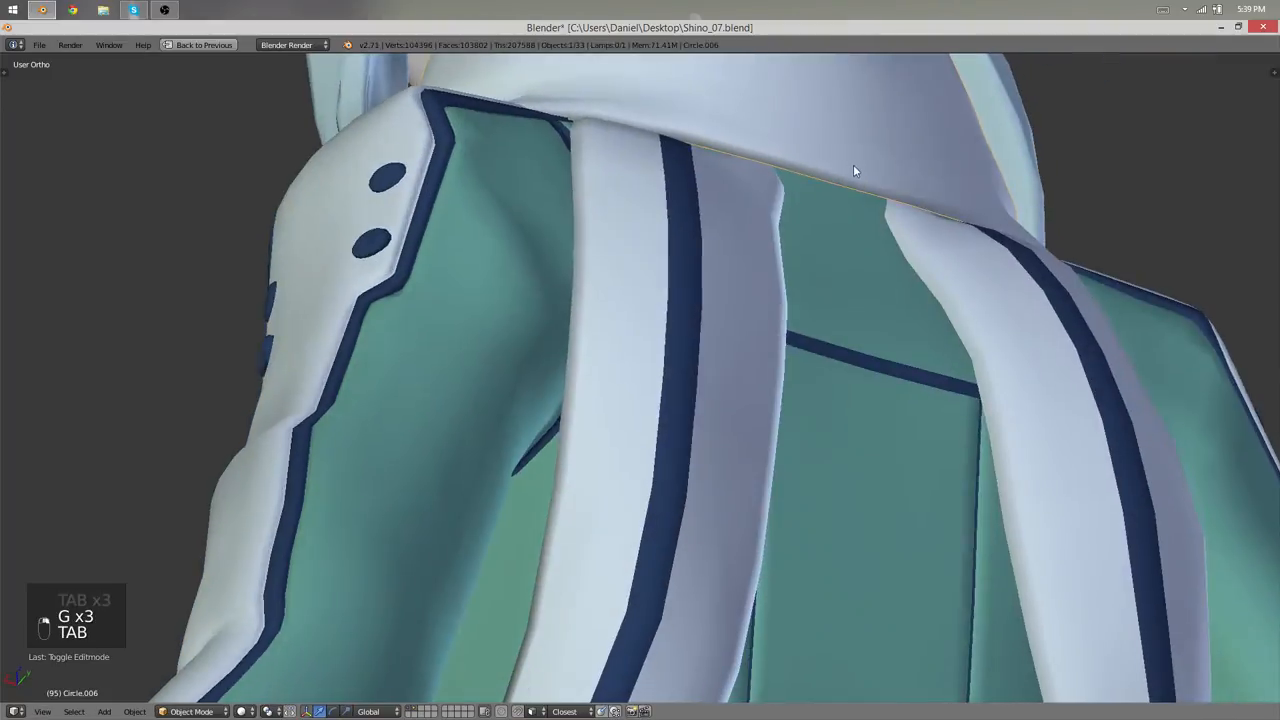
{"action": "key", "text": "Tab"}
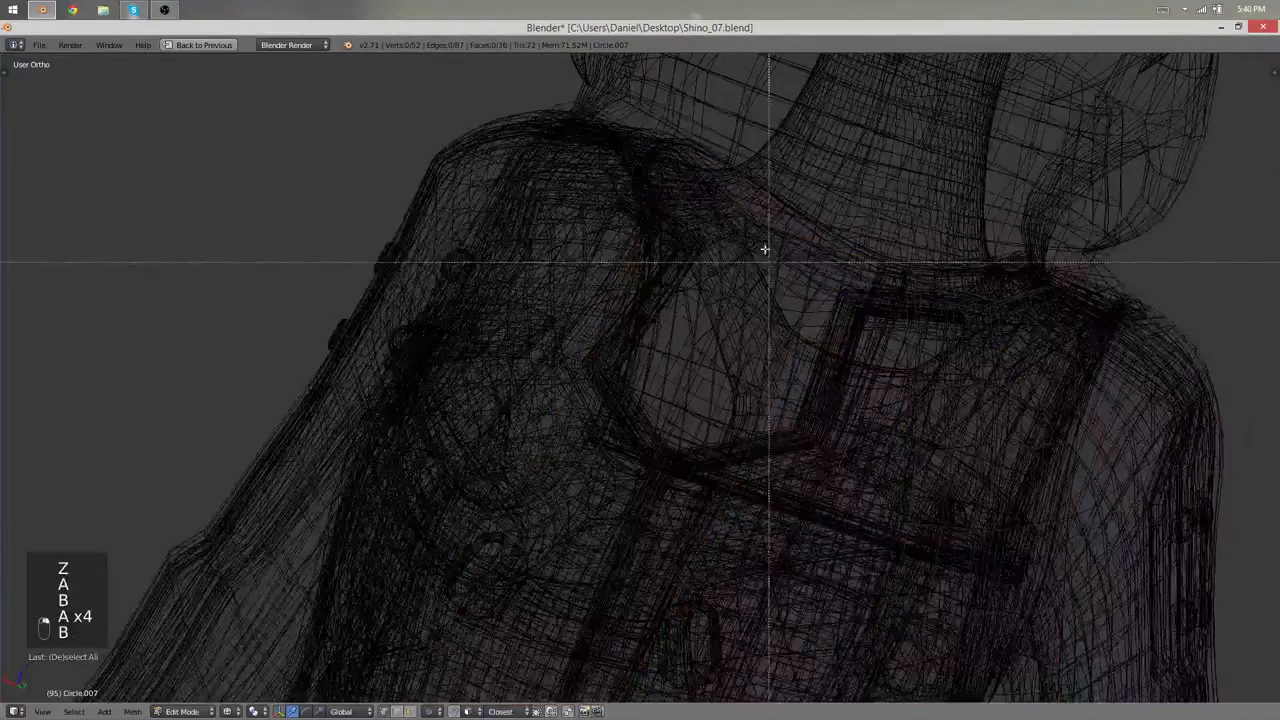
{"action": "key", "text": "Tab"}
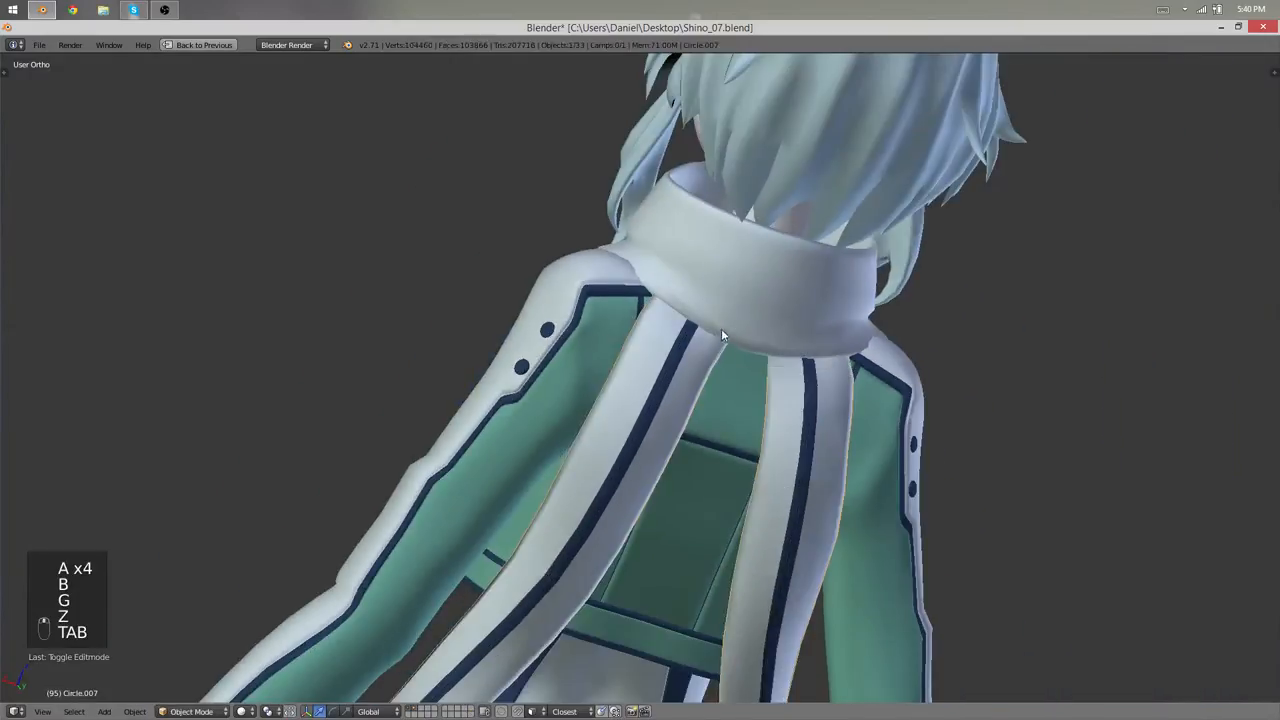
{"action": "key", "text": "Tab"}
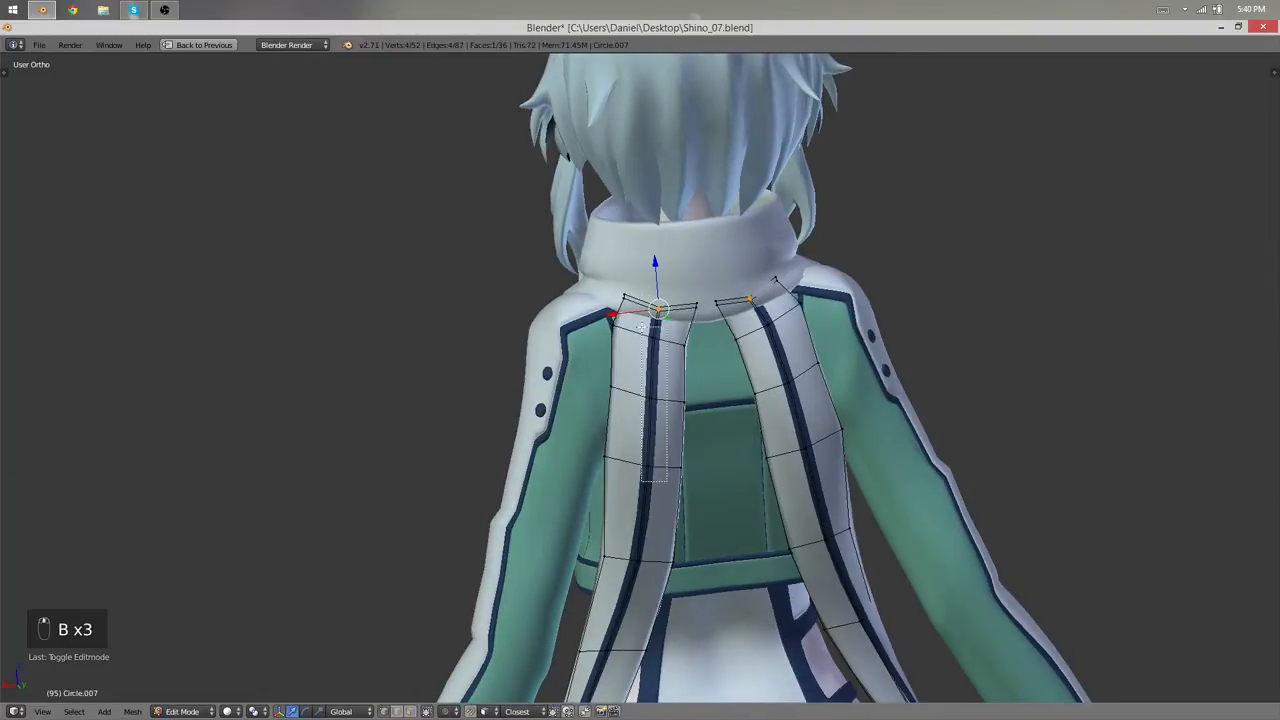
{"action": "key", "text": "Tab"}
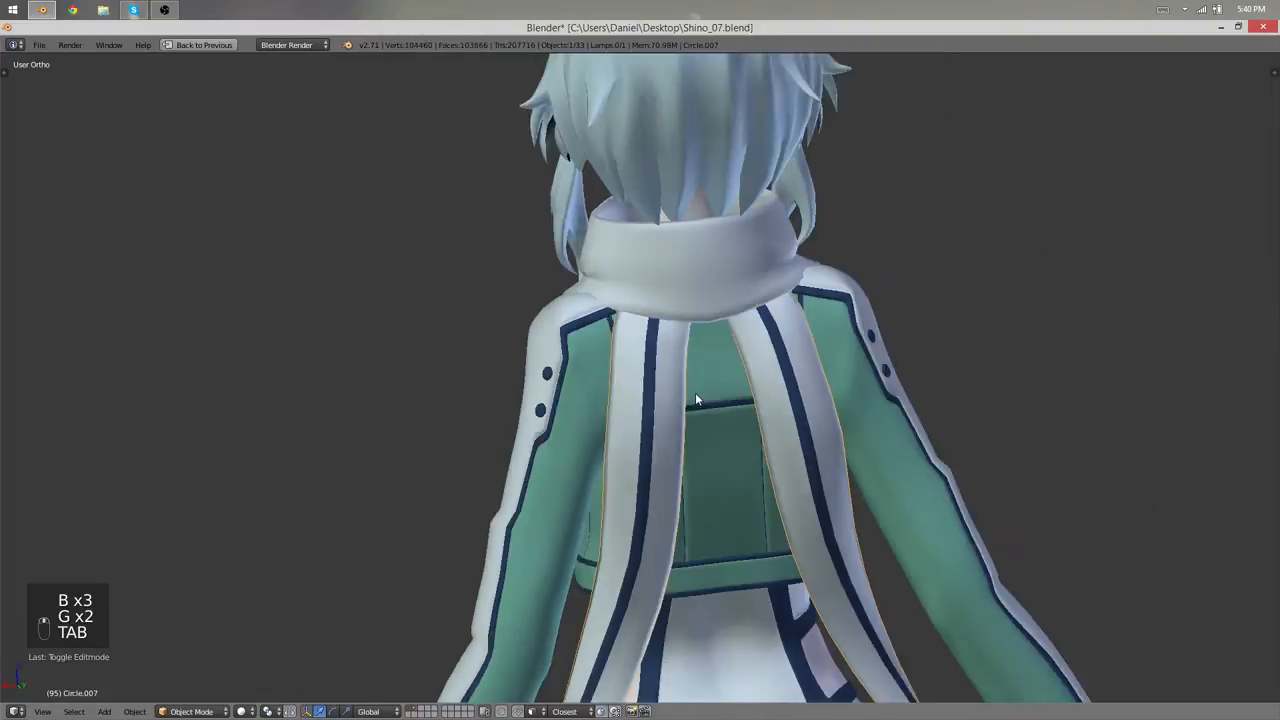
{"action": "key", "text": "Tab"}
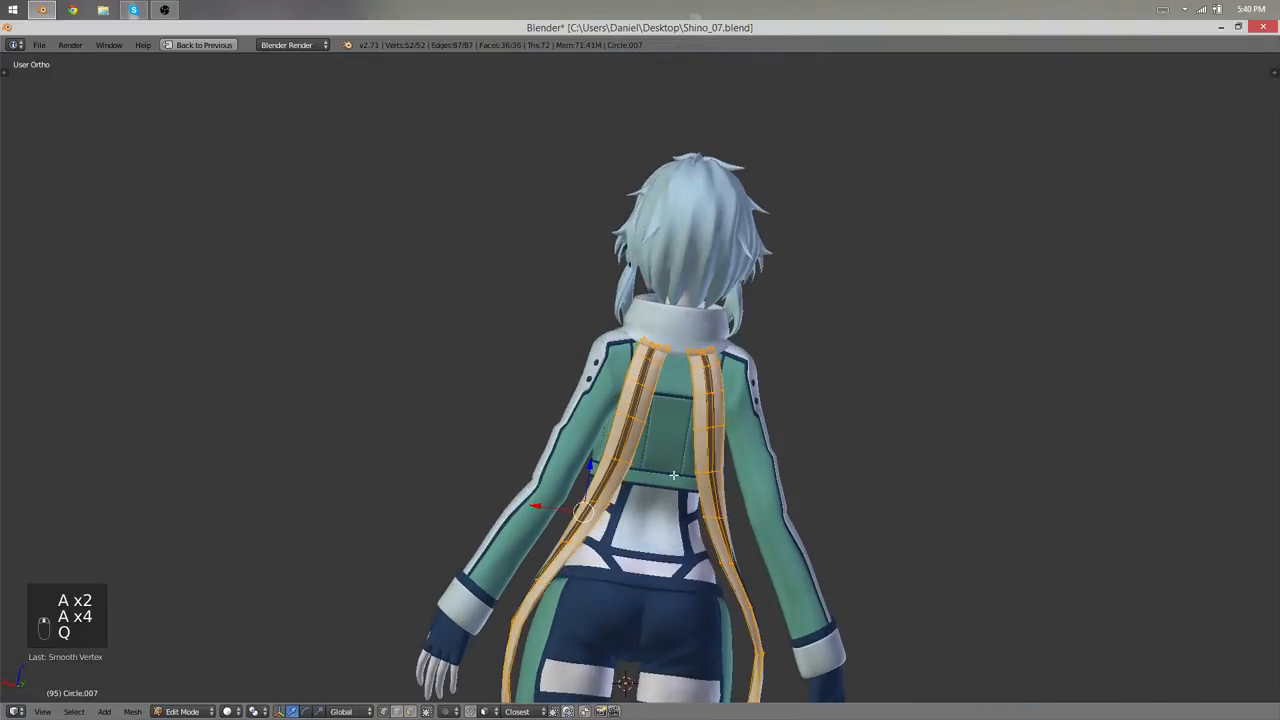
{"action": "key", "text": "Tab"}
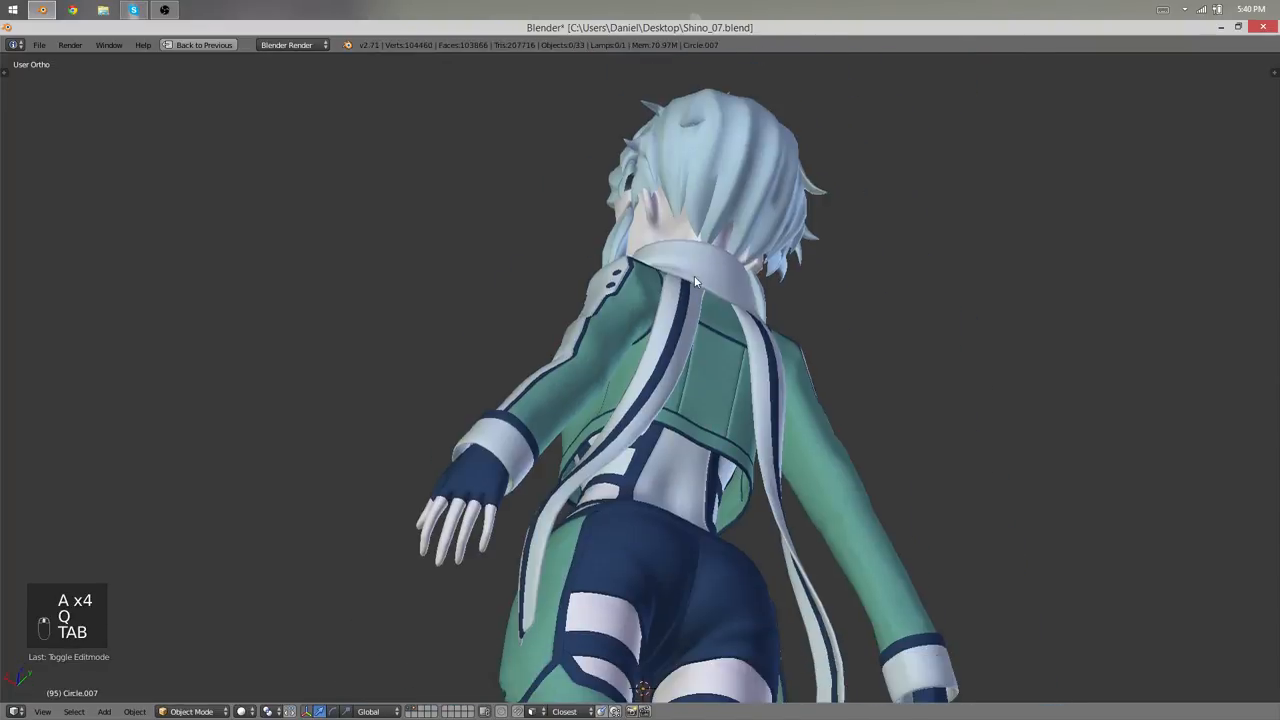
- Adjust the tail ends near the hands, undoing a stray move and an unwanted smoothing
{"action": "key", "text": "TAB"}
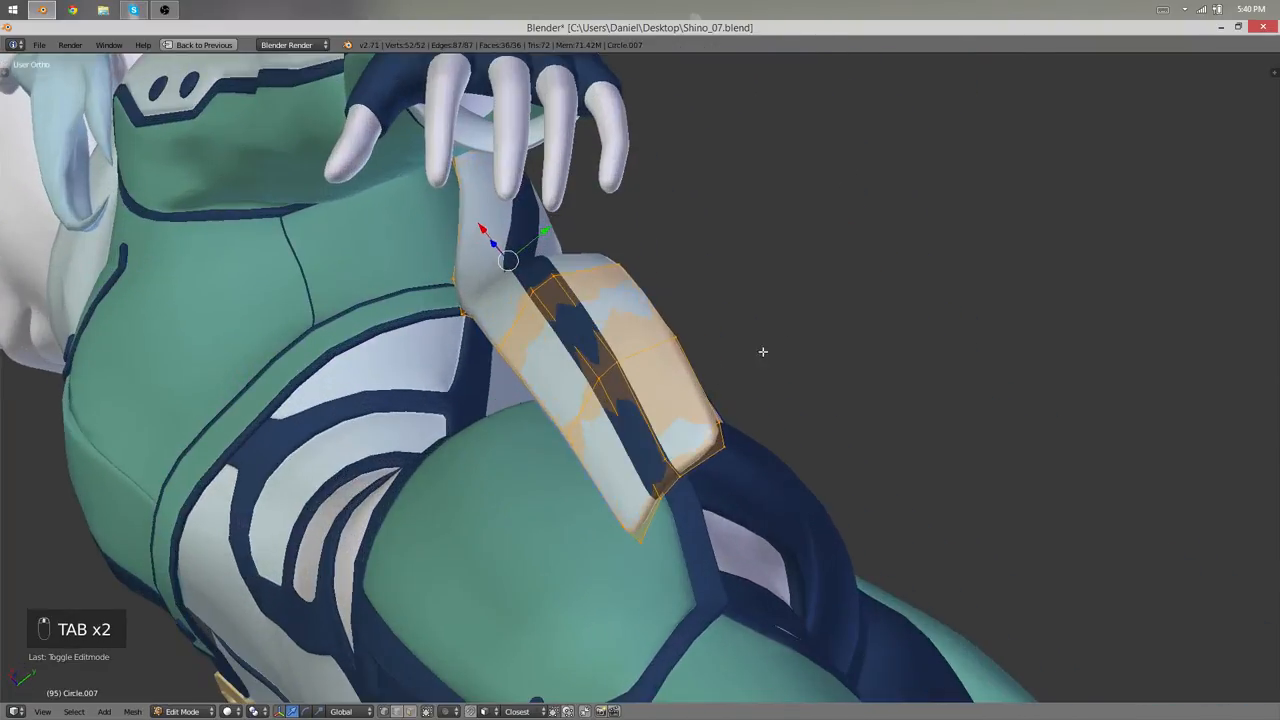
{"action": "key", "text": "Tab"}
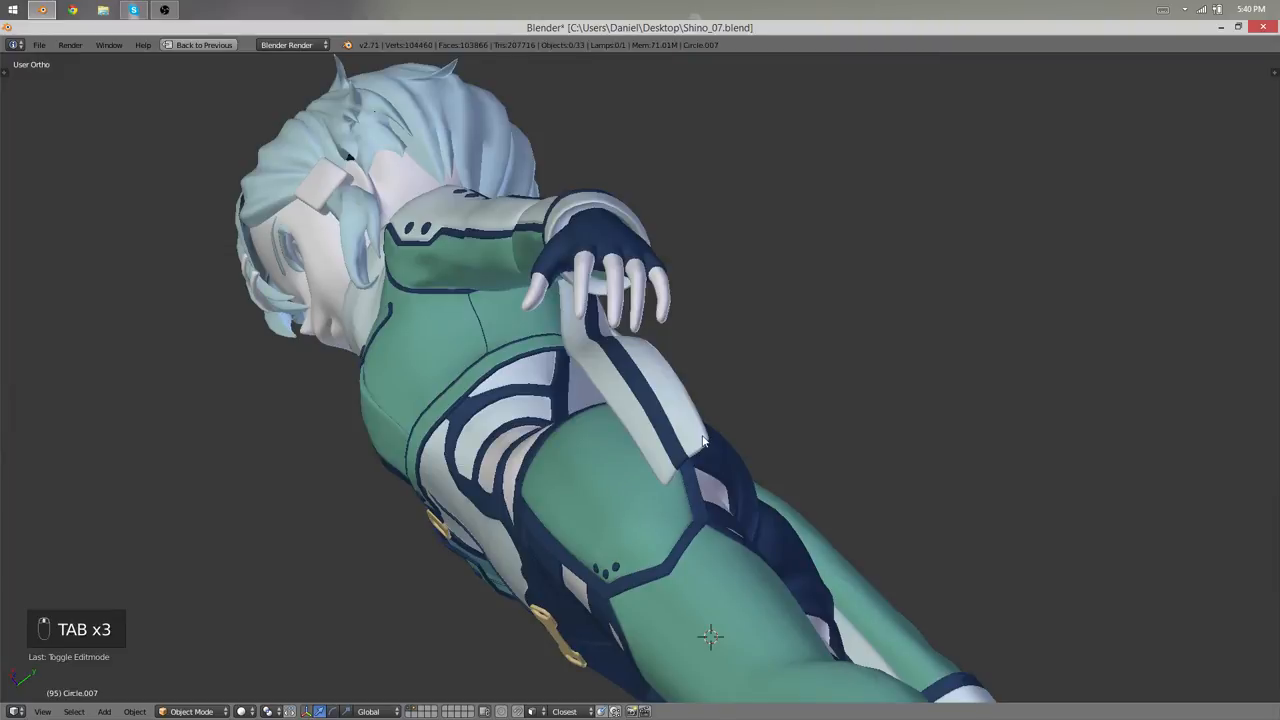
{"action": "left_click_drag", "start_coordinate": [700, 440], "coordinate": [770, 384]}
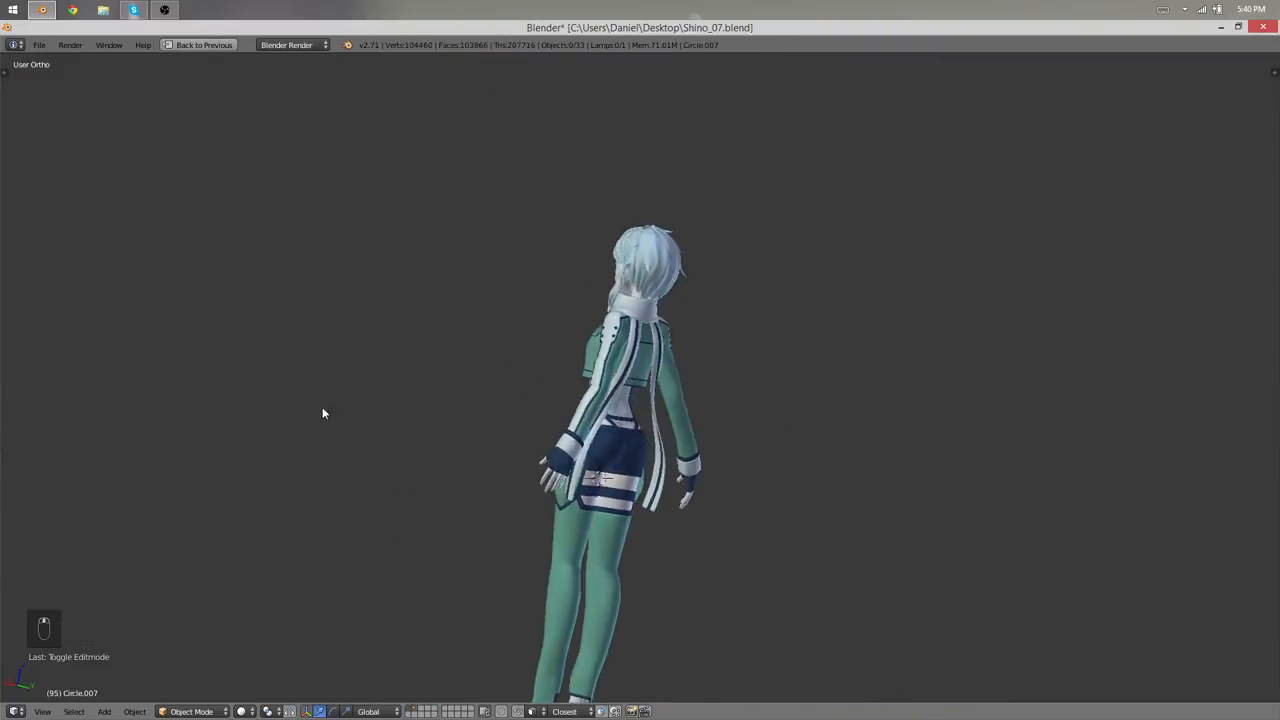
{"action": "key", "text": "Tab"}
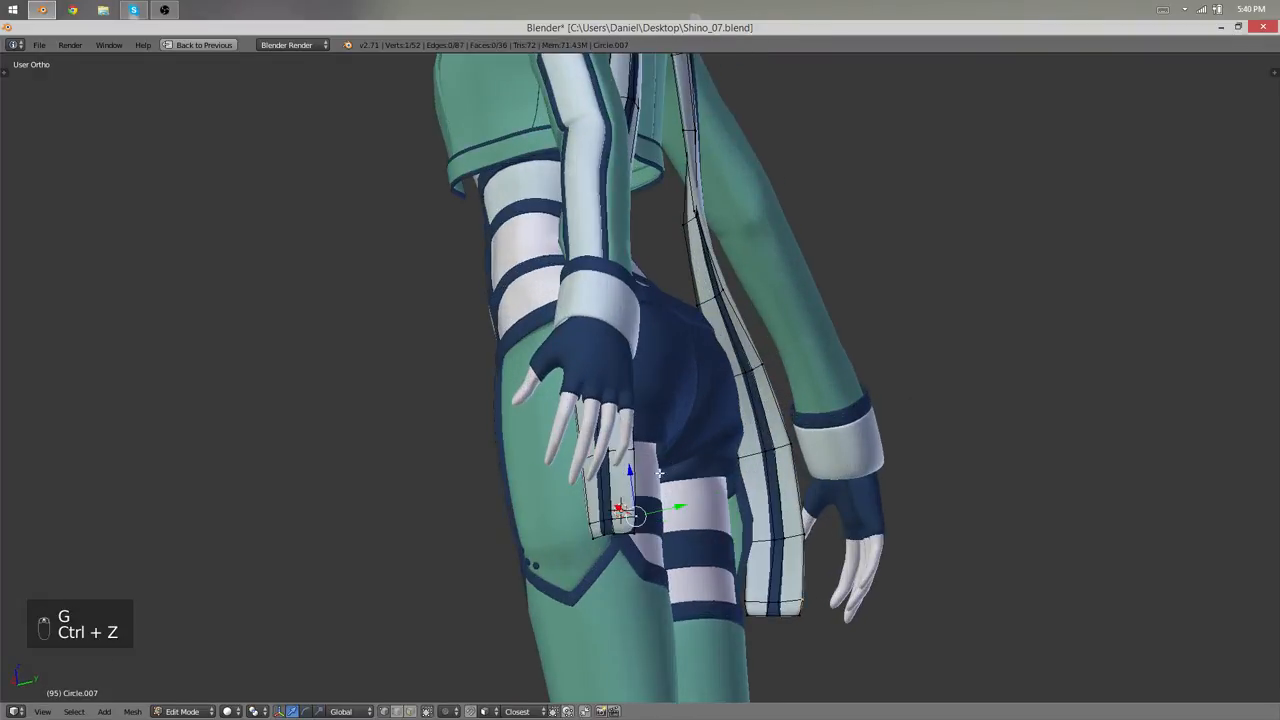
{"action": "key", "text": "ctrl+z"}
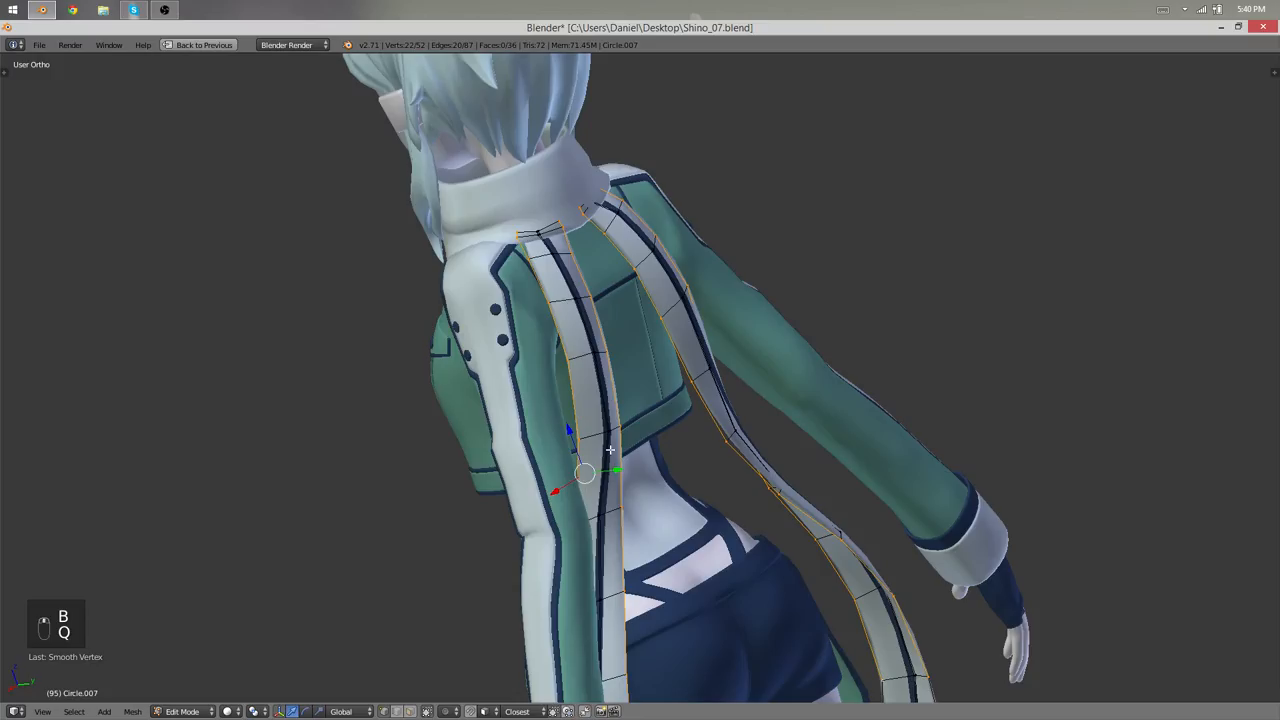
{"action": "key", "text": "ctrl+z"}
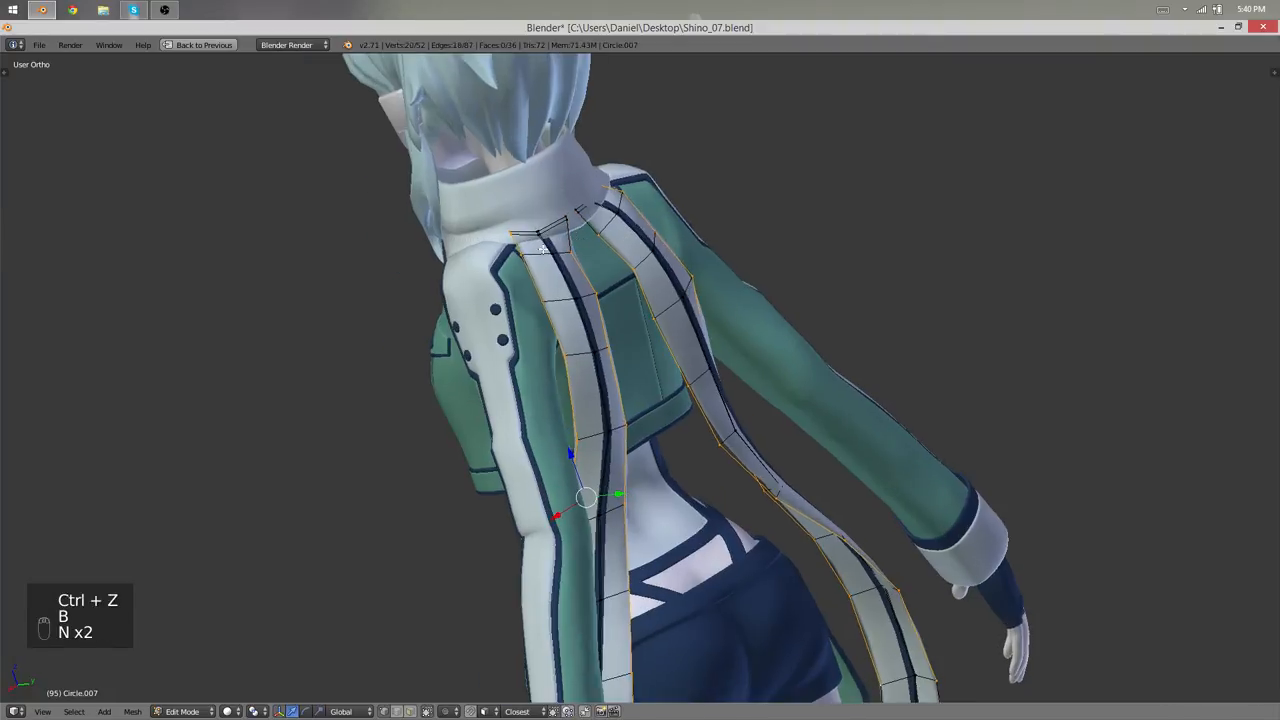
{"action": "key", "text": "Tab"}
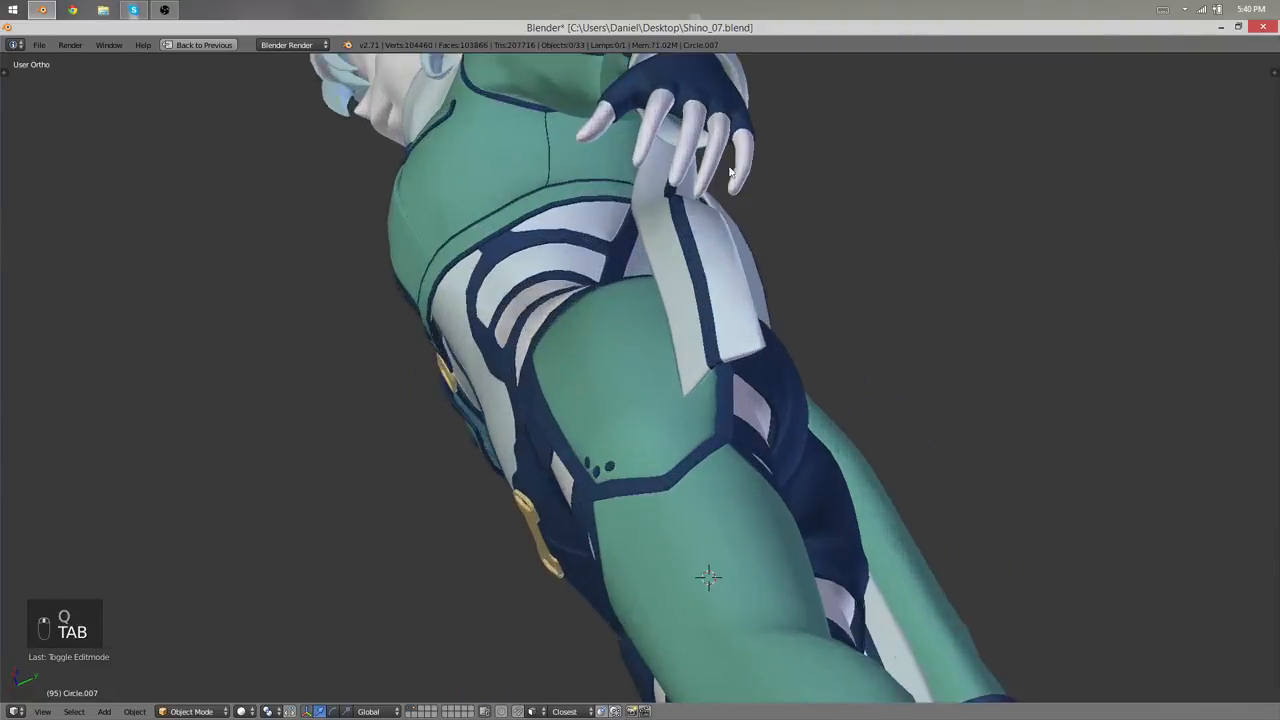
- Seat a collar piece vertex in place and enable soft falloff for further tail edits
{"action": "key", "text": "Tab"}
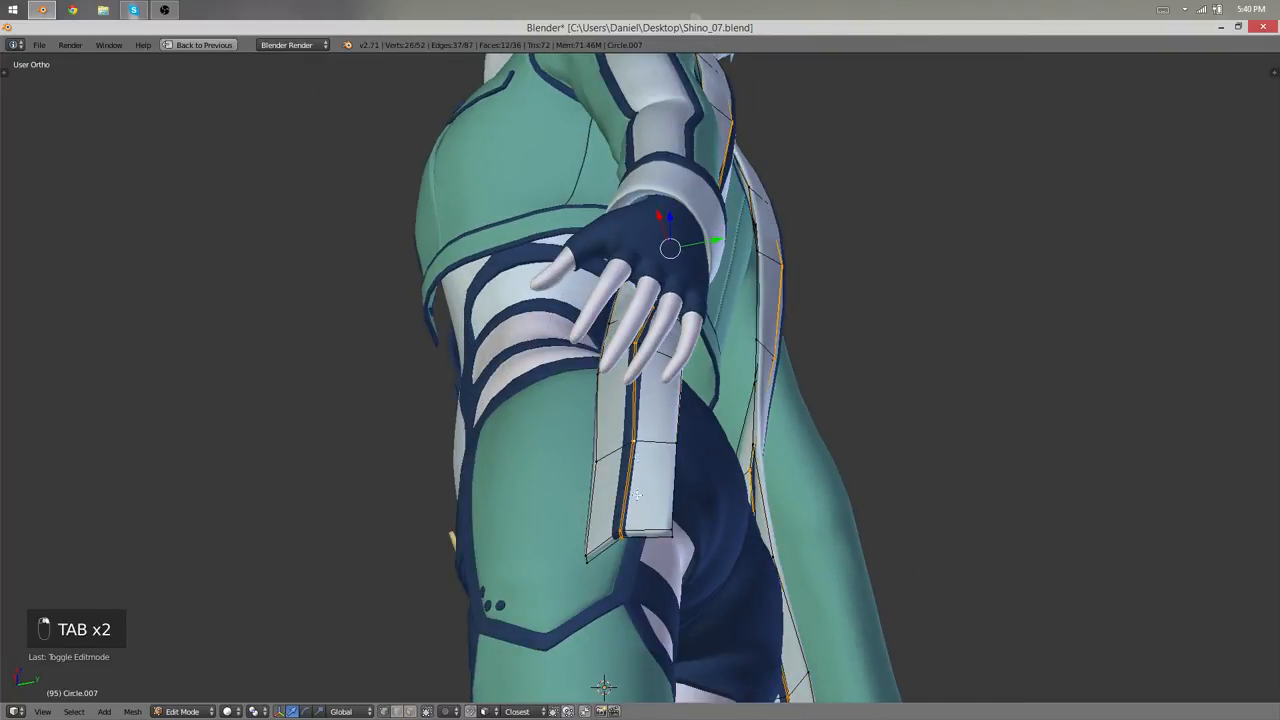
{"action": "key", "text": "z"}
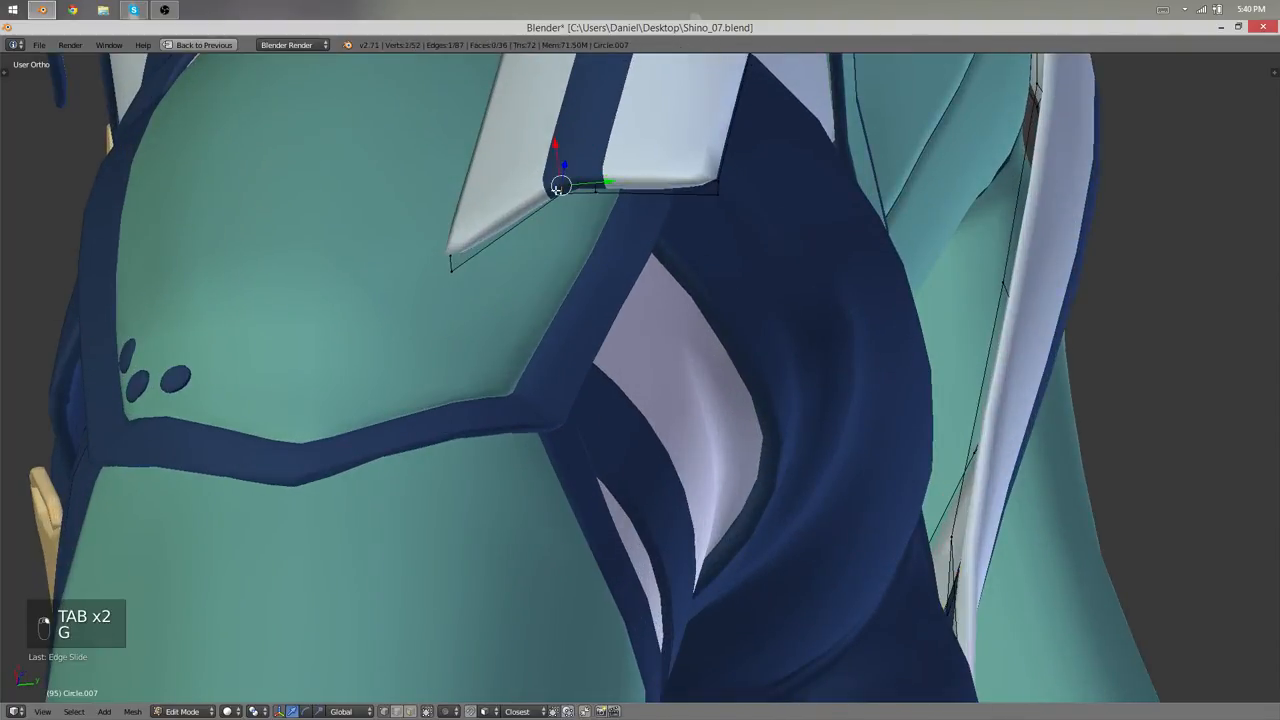
{"action": "key", "text": "Tab"}
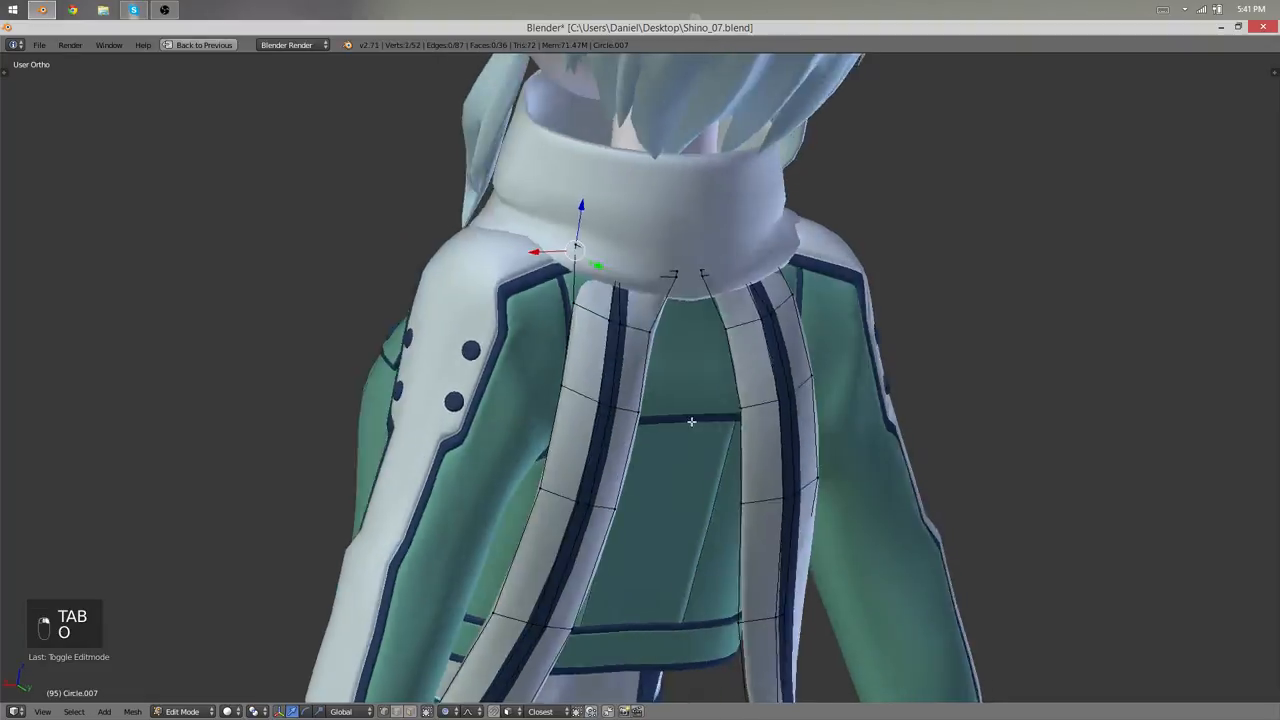
{"action": "key", "text": "Tab"}
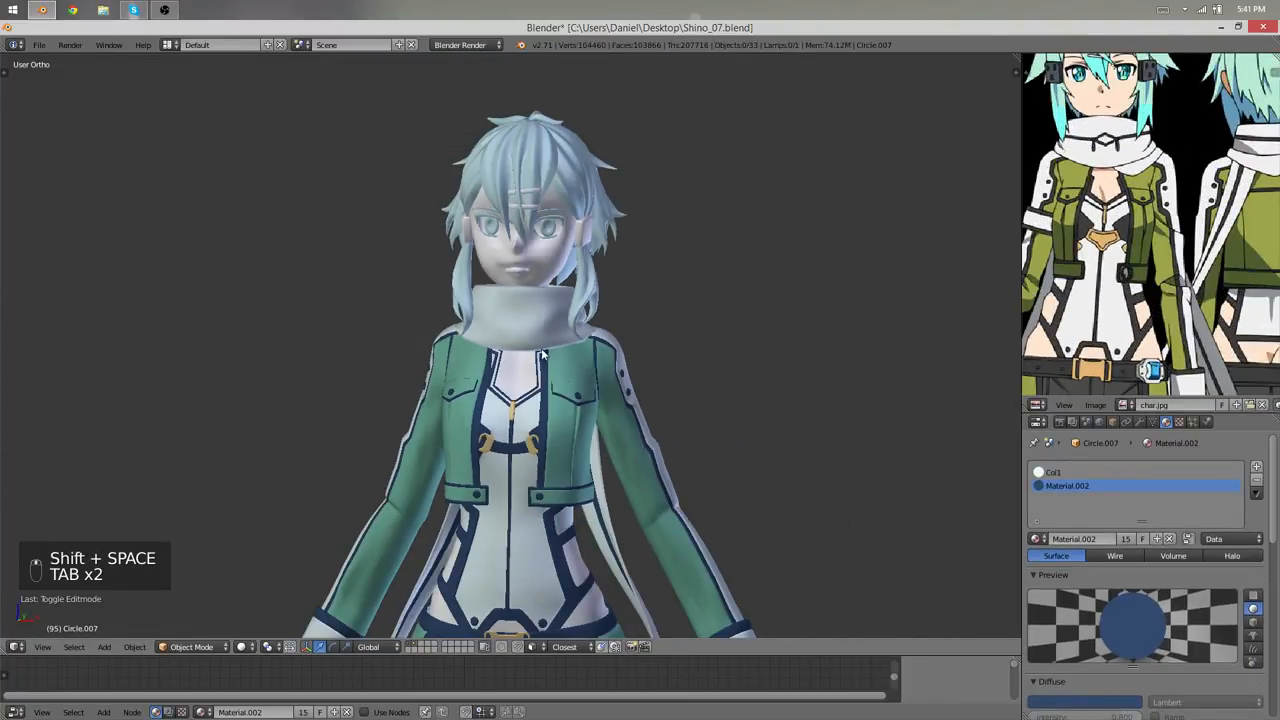
- Select an edge loop on the scarf neck band and reposition it to smooth the collar's top edge
{"action": "key", "text": "Tab"}
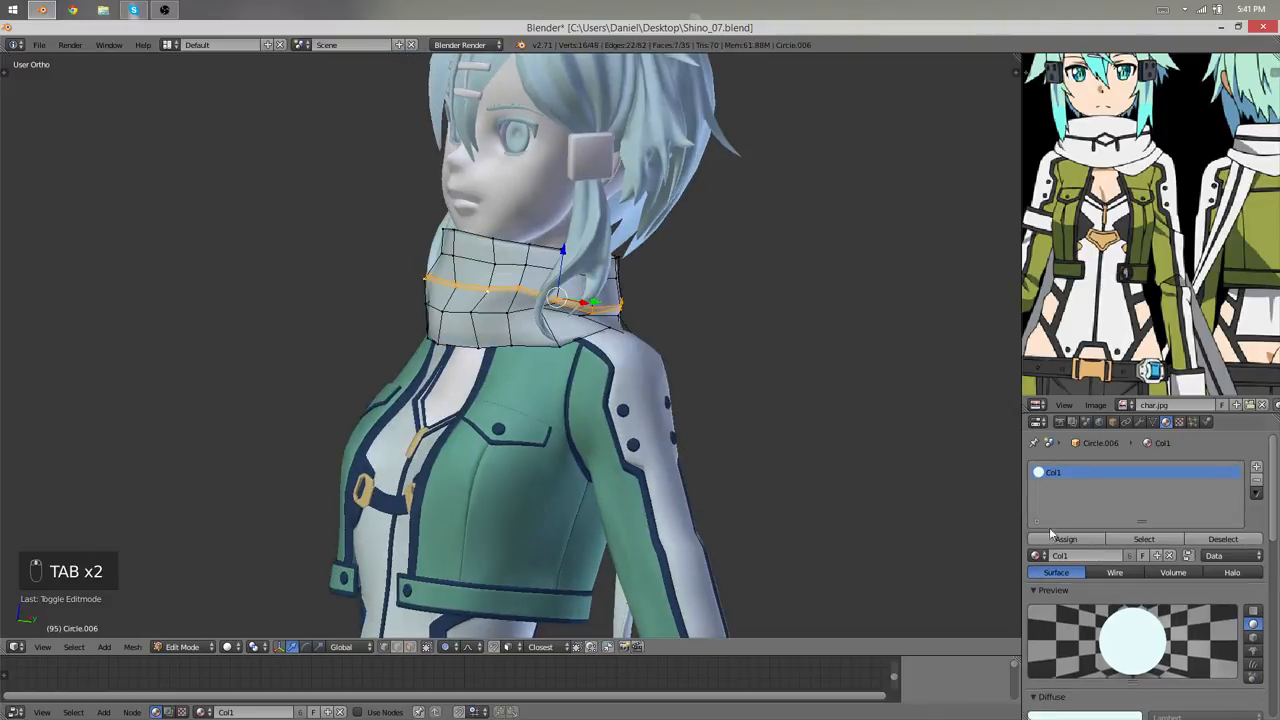
{"action": "left_click", "coordinate": [1256, 468]}
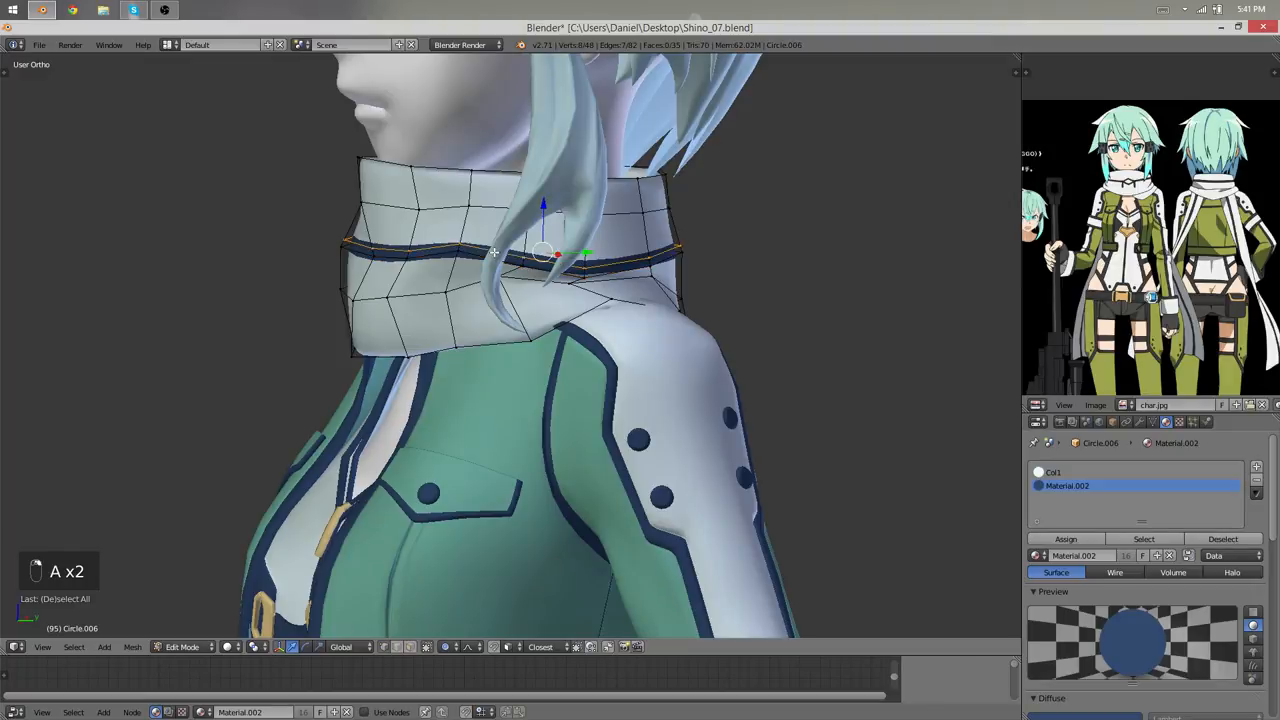
{"action": "key", "text": "Tab"}
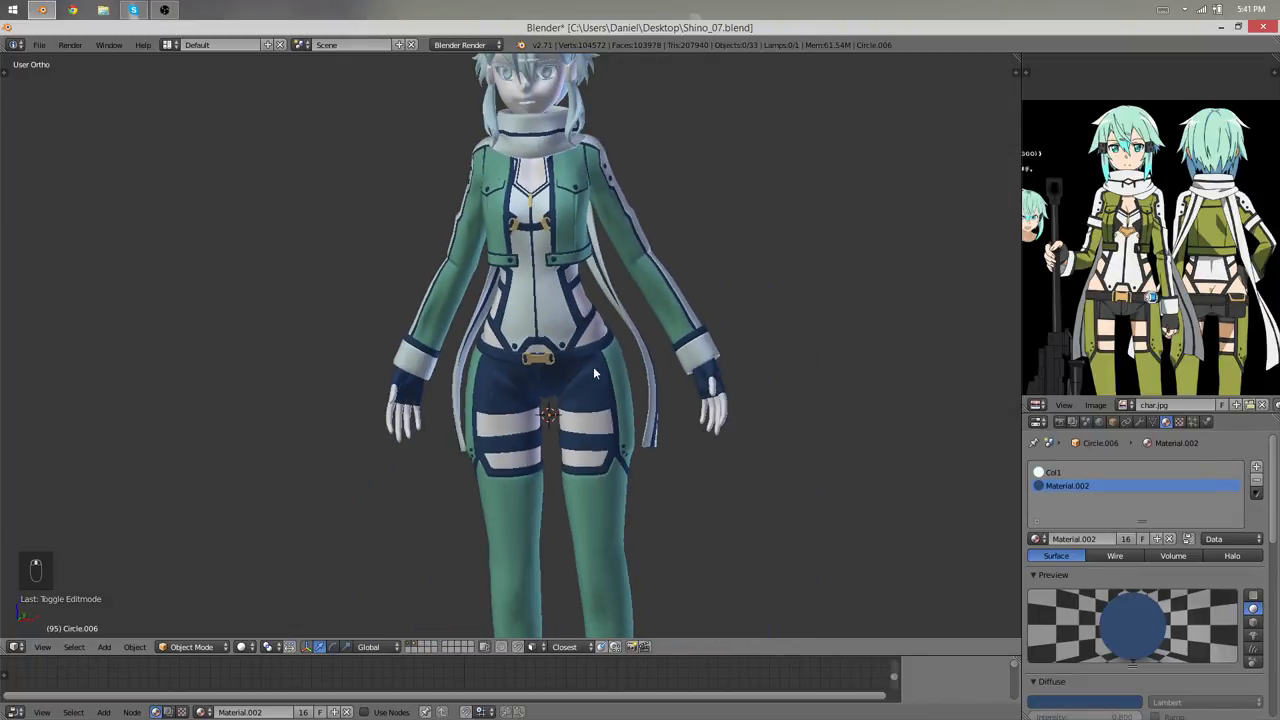
- Save the file and add a new annotation layer in the reference image's side panel
{"action": "key", "text": "ctrl+s"}
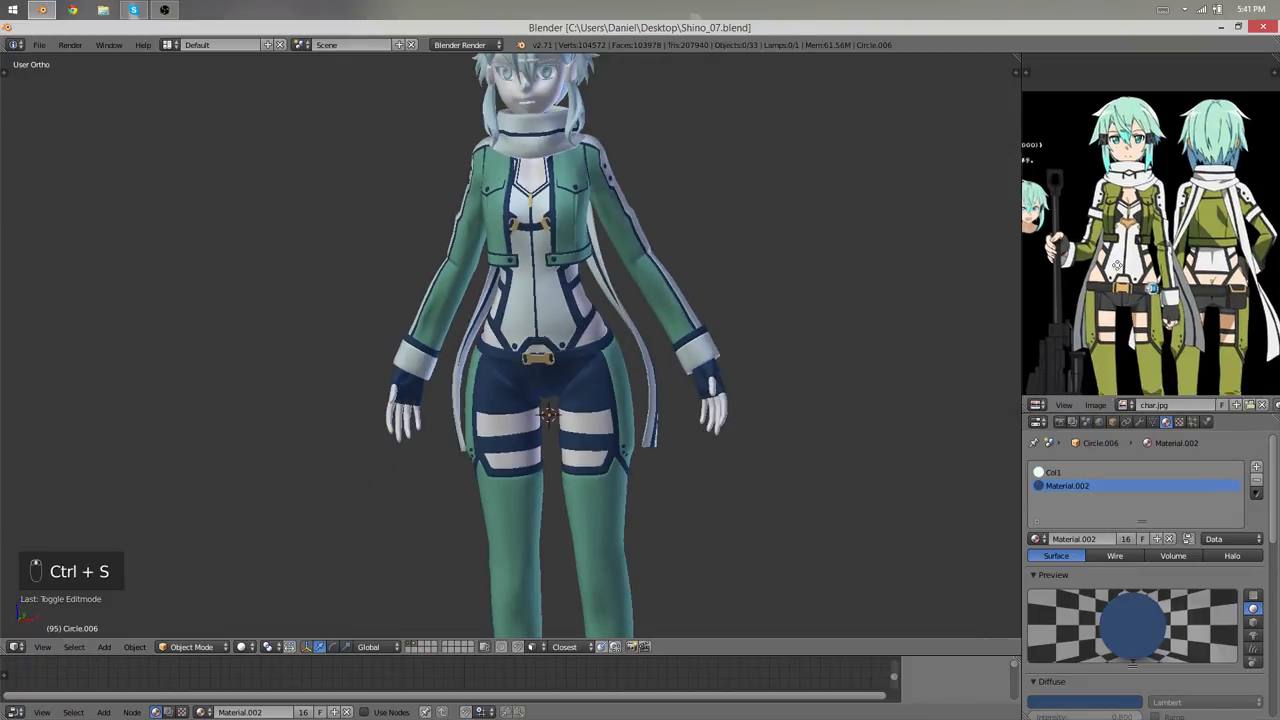
{"action": "scroll", "scroll_direction": "down", "scroll_amount": 3}
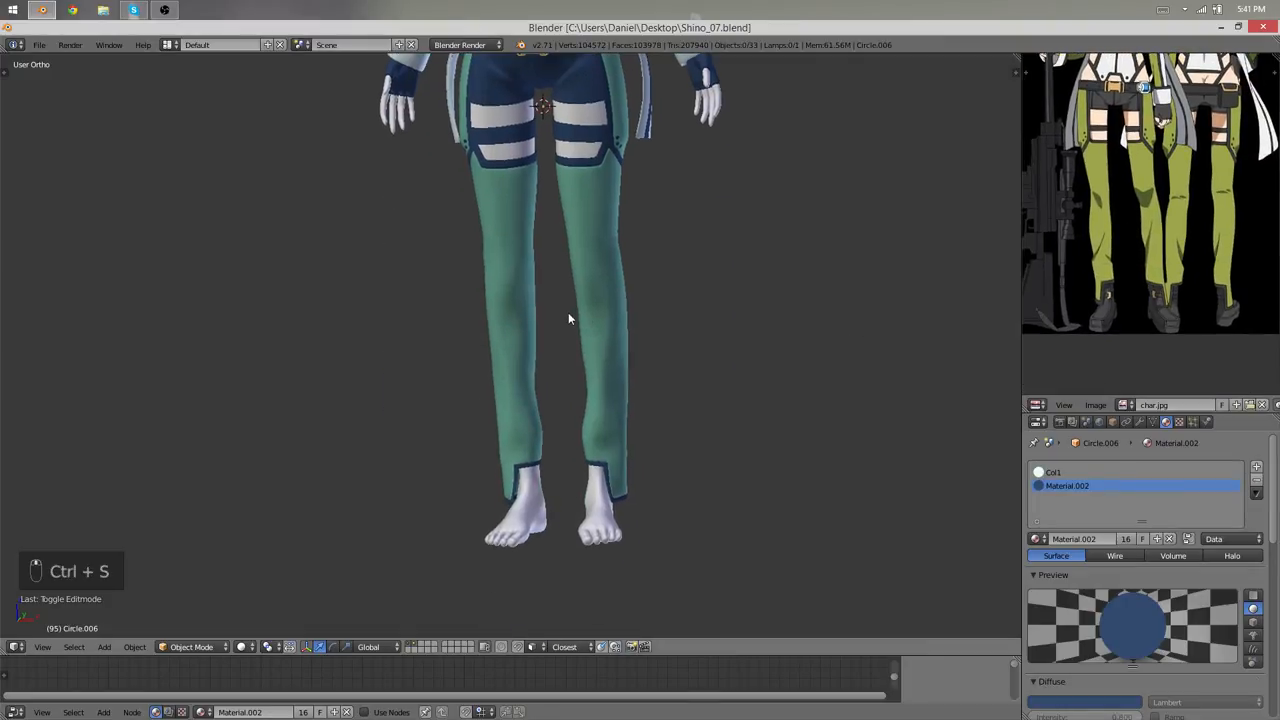
{"action": "key", "text": "KP_3"}
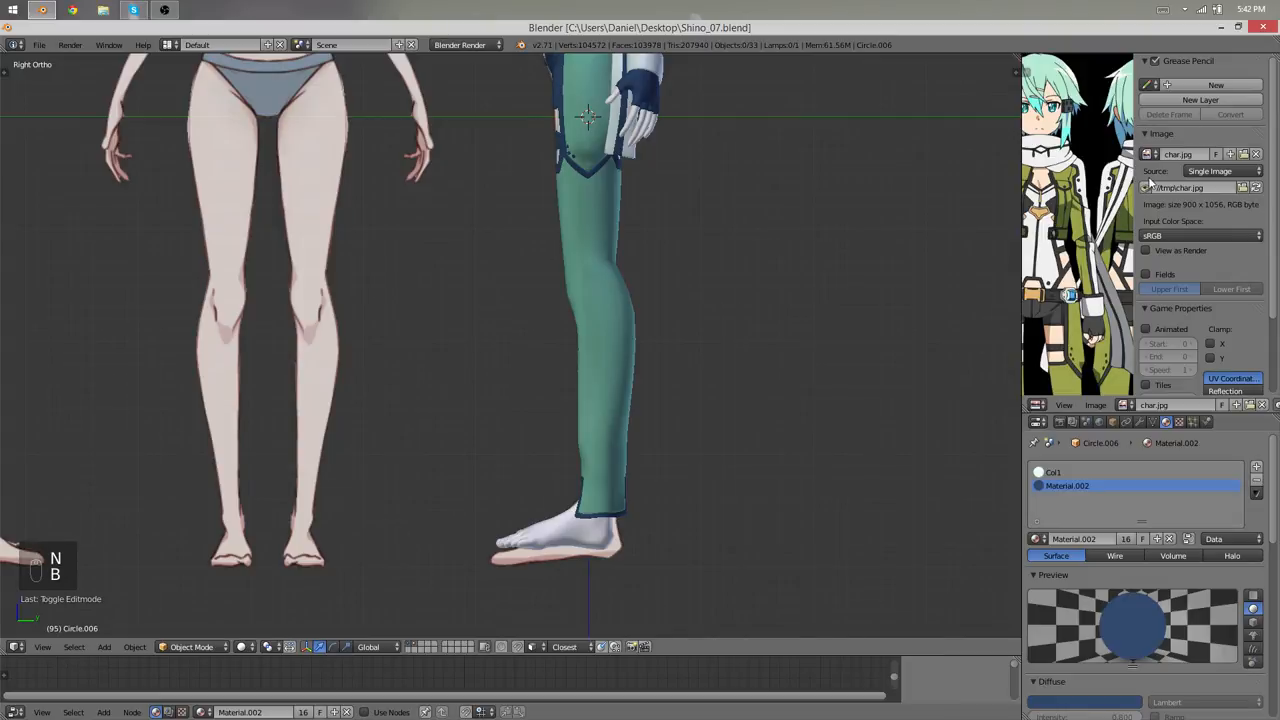
{"action": "left_click", "coordinate": [1216, 84]}
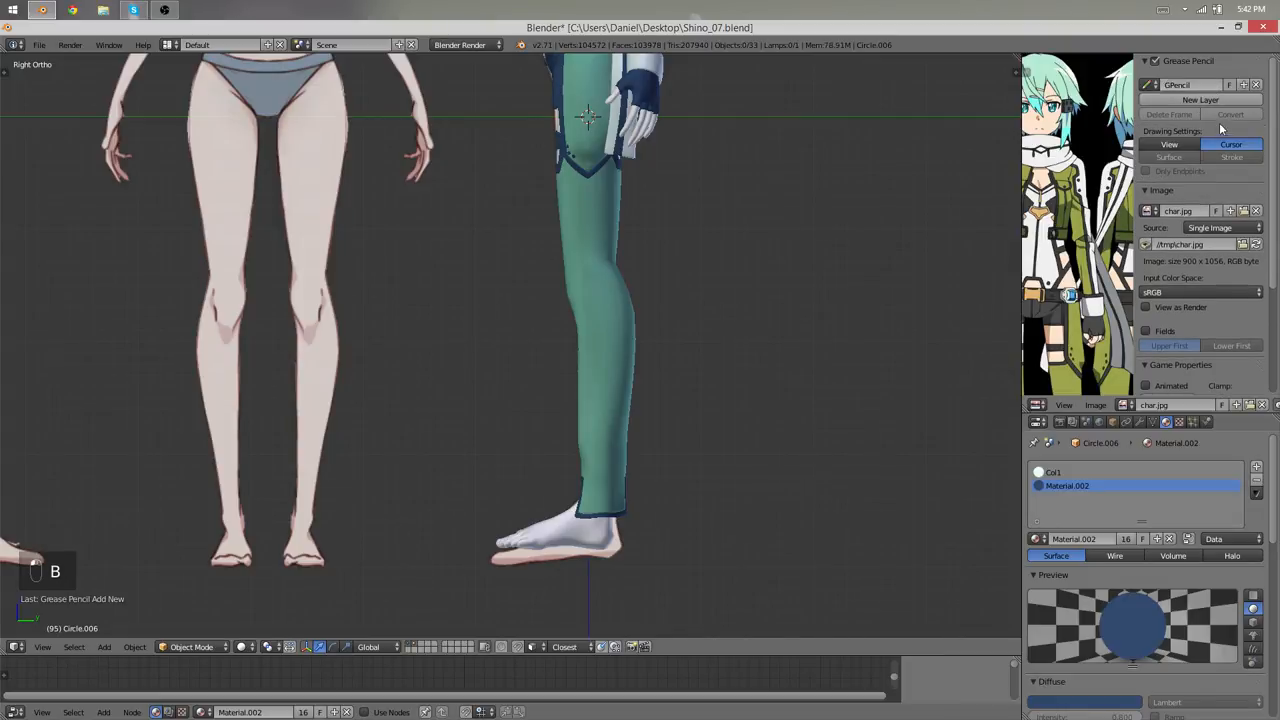
{"action": "left_click", "coordinate": [1204, 100]}
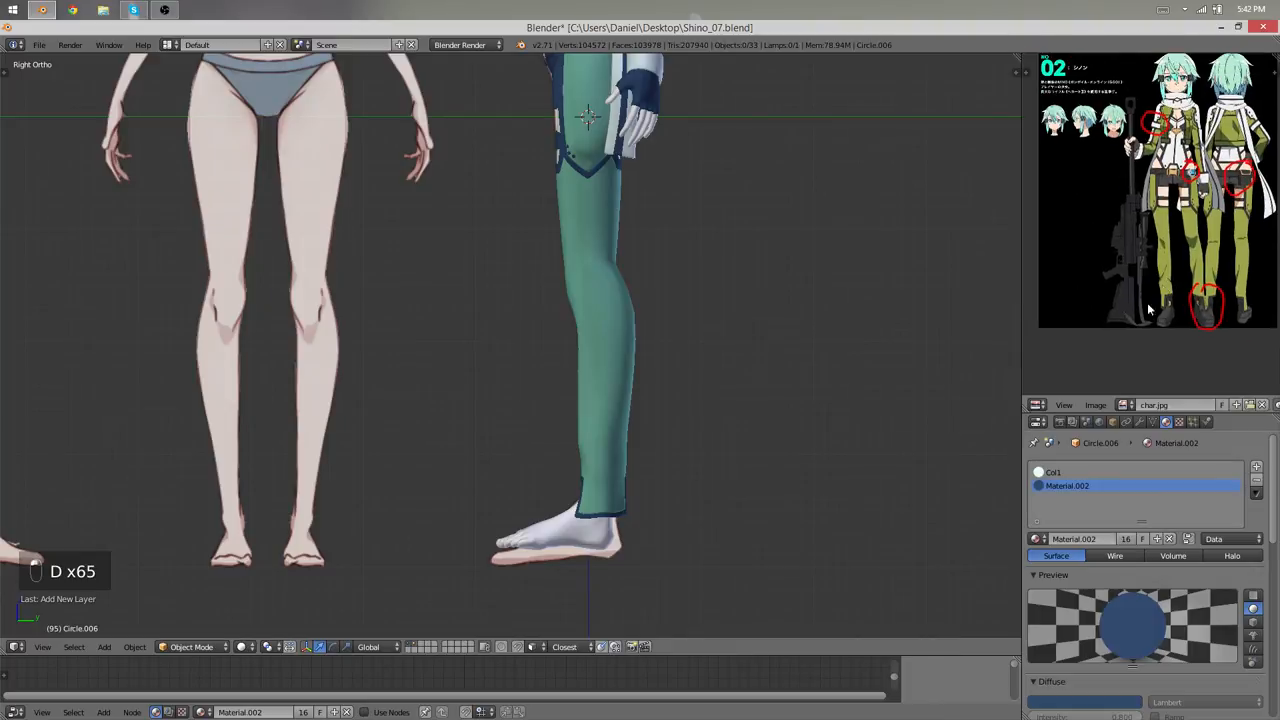
- Circle two remaining parts to build in red on the reference image
{"action": "left_click_drag", "start_coordinate": [1130, 110], "coordinate": [1104, 300]}
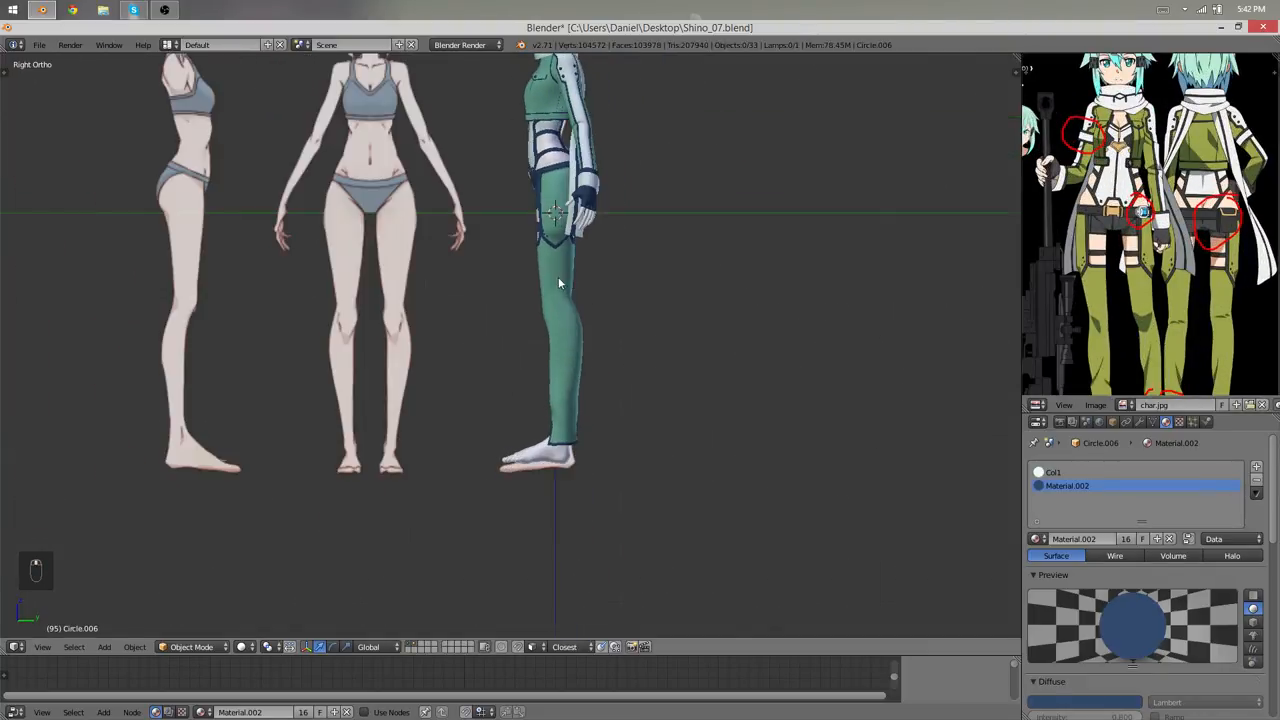
{"action": "left_click_drag", "start_coordinate": [560, 284], "coordinate": [532, 386]}
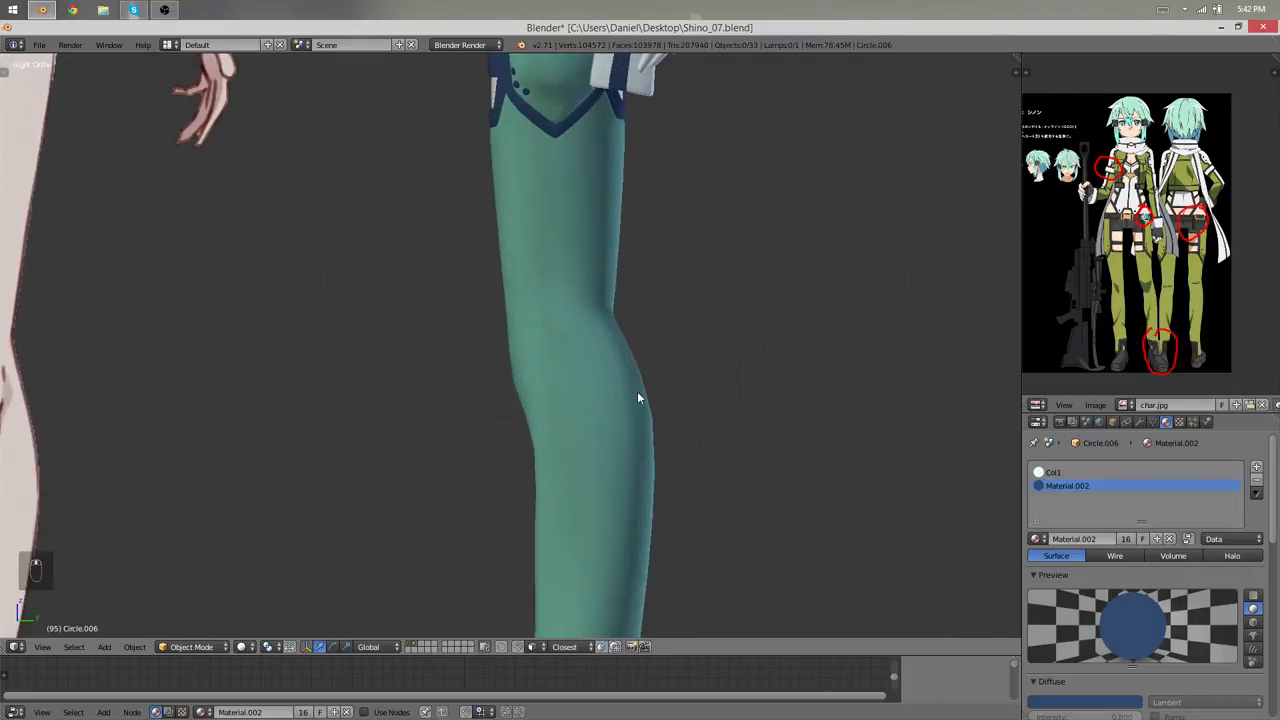
- Reshape the legging's knee by moving its vertices and knee loop with soft falloff
{"action": "key", "text": "Tab"}
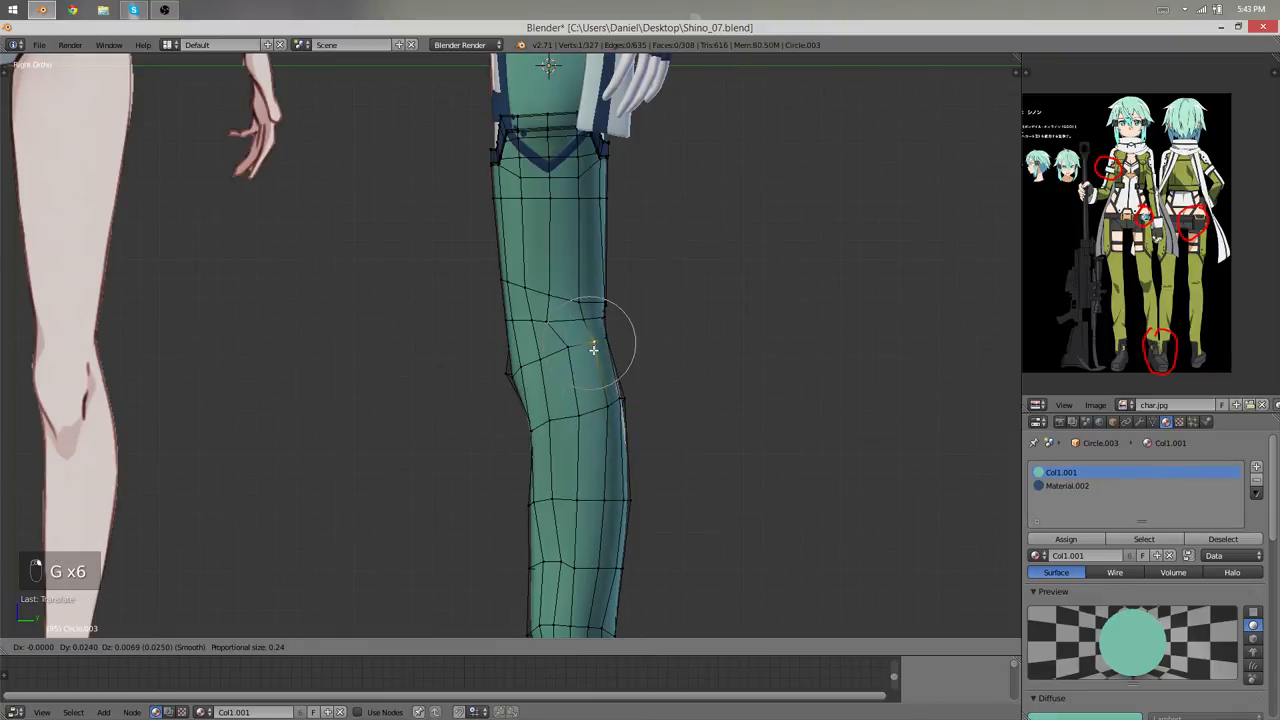
{"action": "key", "text": "Tab"}
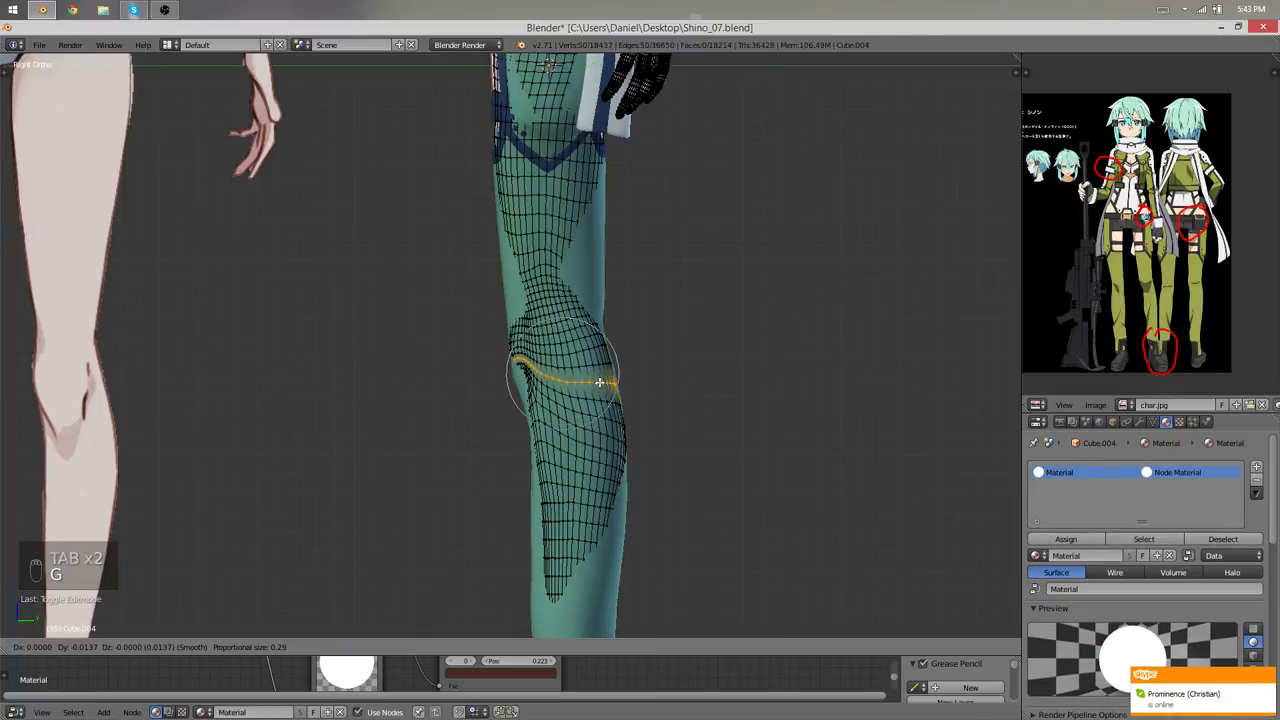
{"action": "key", "text": "Tab"}
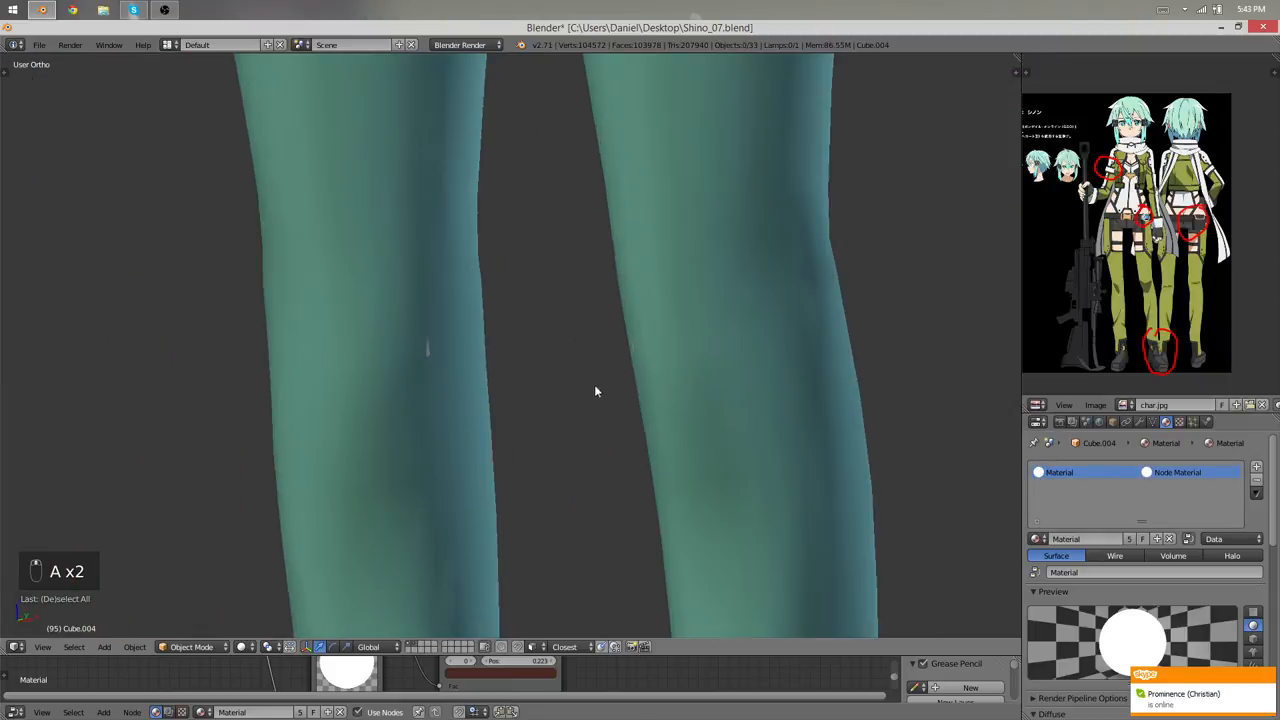
{"action": "key", "text": "Tab"}
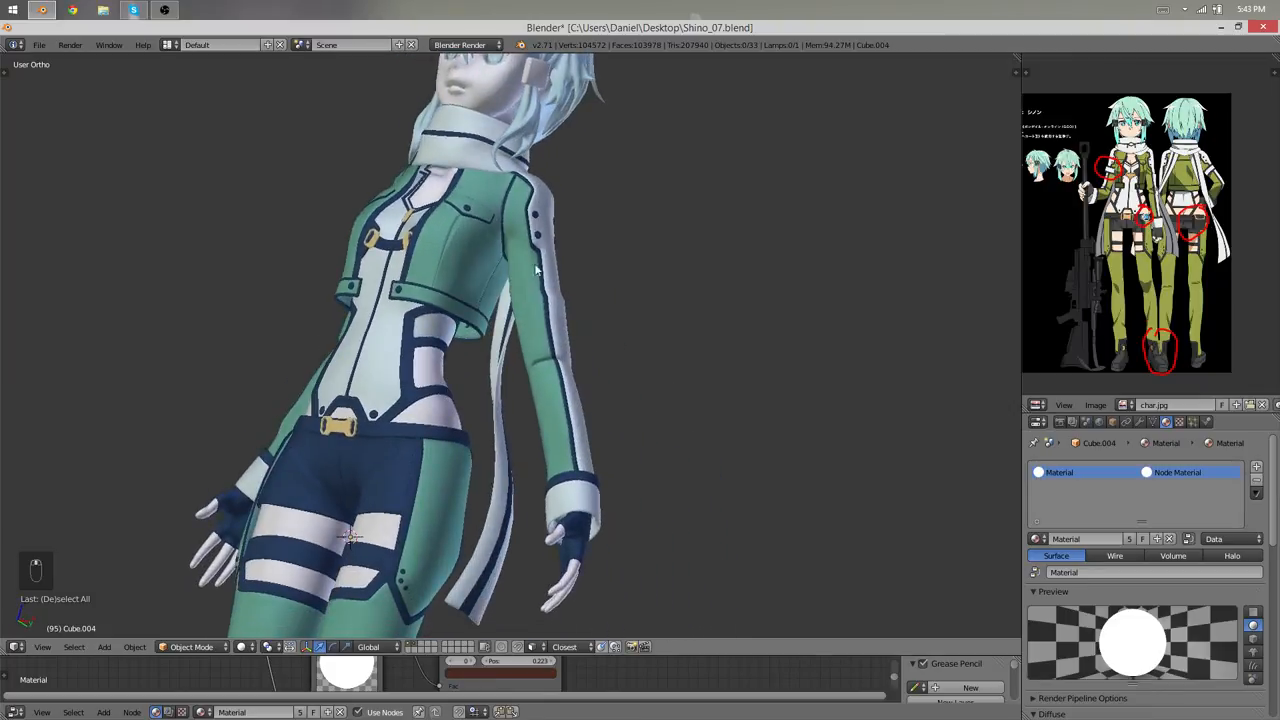
- Select a band of jacket sleeve vertices and apply Smooth Vertex to them
{"action": "key", "text": "Tab"}
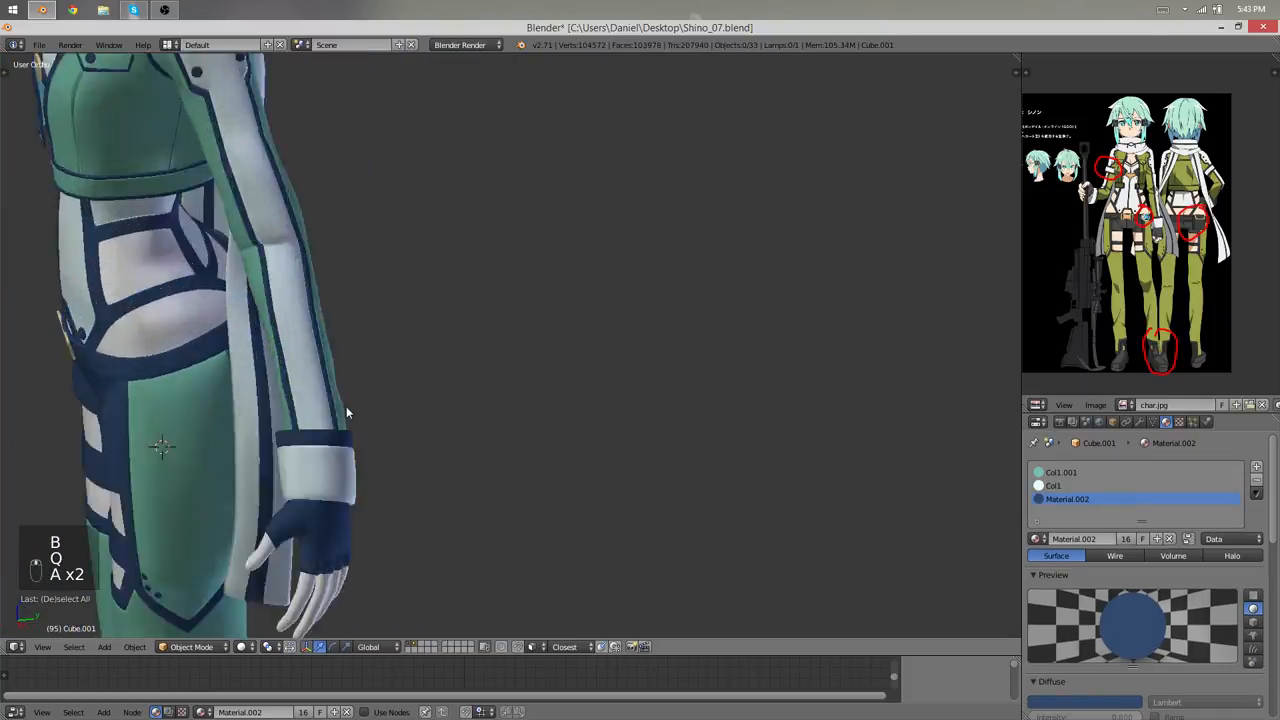
{"action": "key", "text": "Tab"}
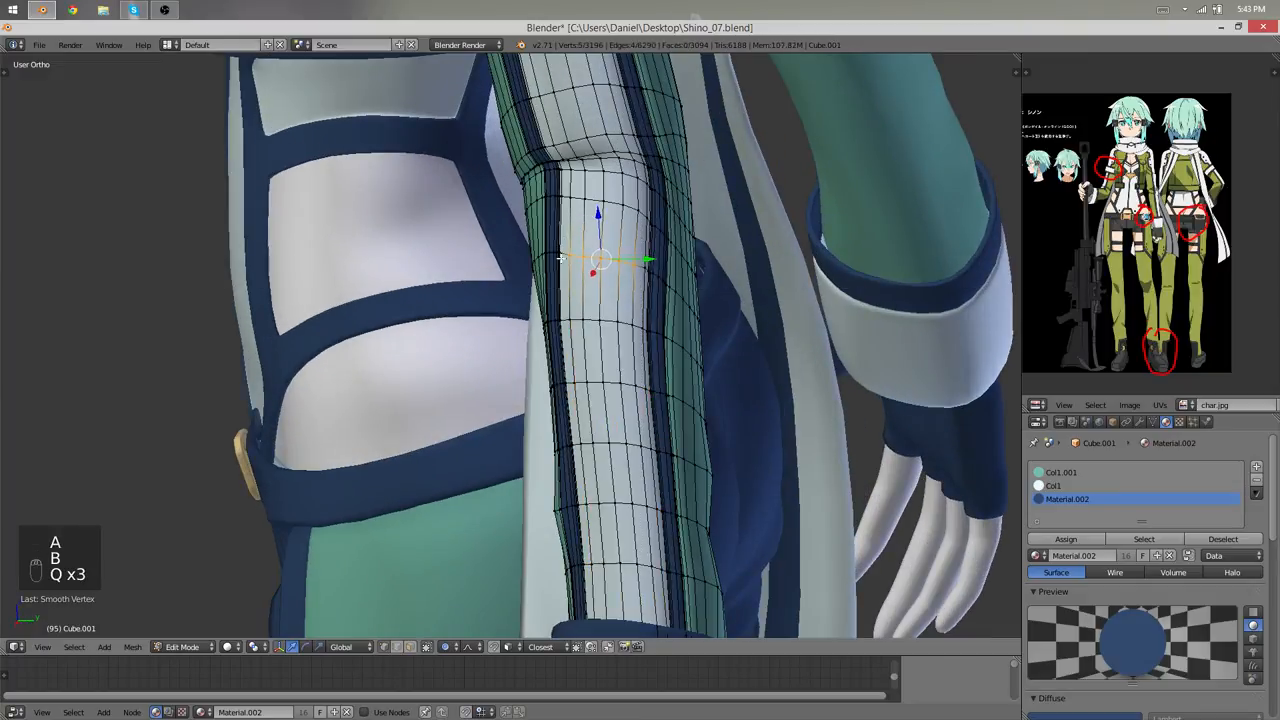
{"action": "key", "text": "Tab"}
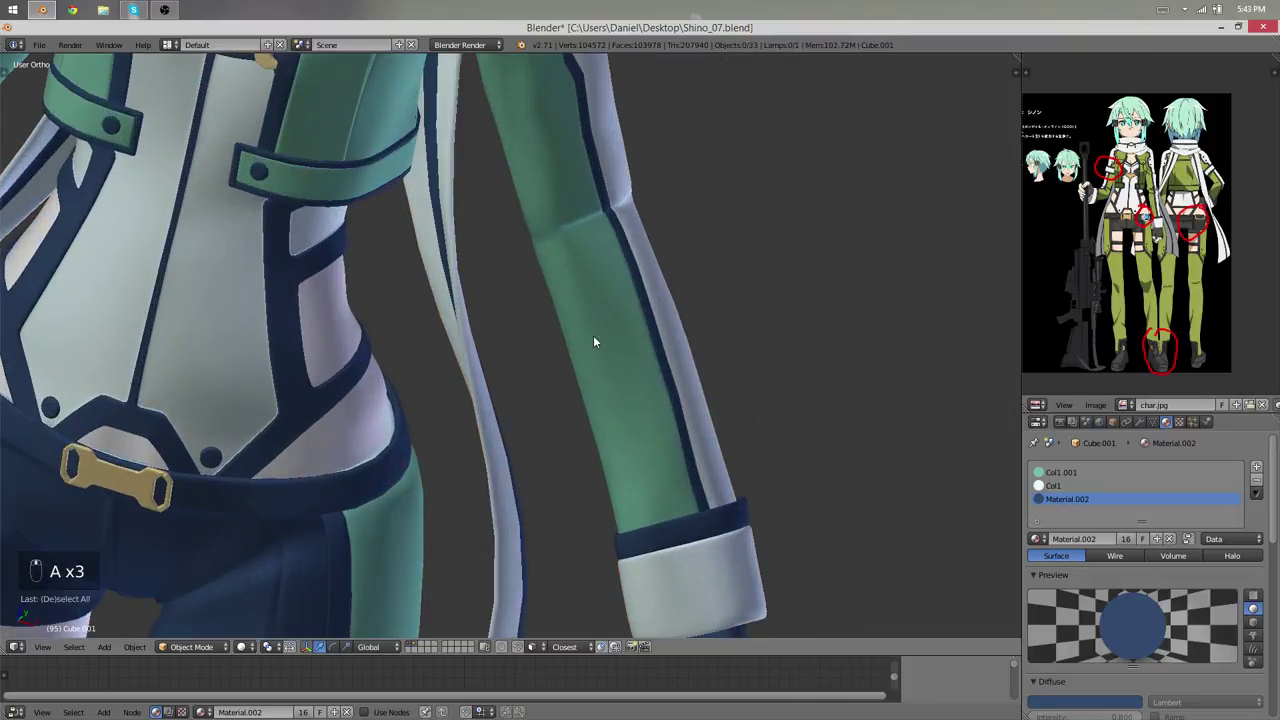
{"action": "key", "text": "Tab"}
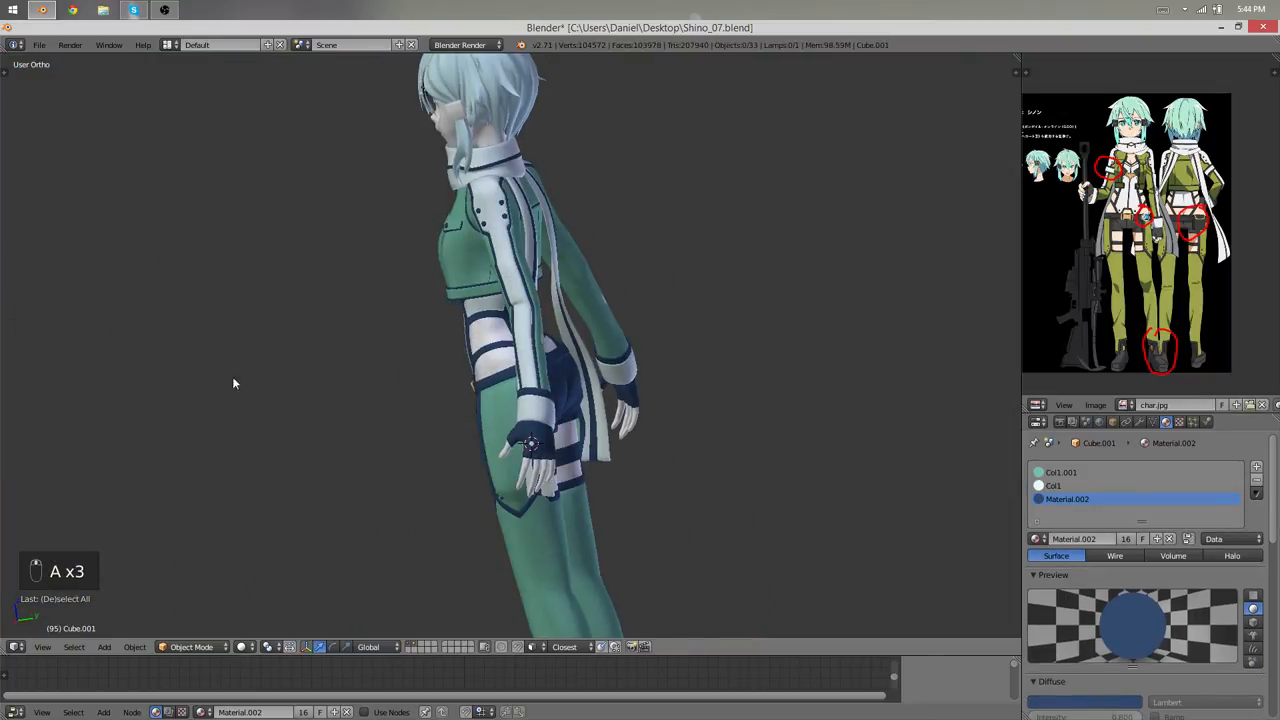
- Nudge the jacket's side panel vertices near the hips with soft falloff
{"action": "key", "text": "Tab"}
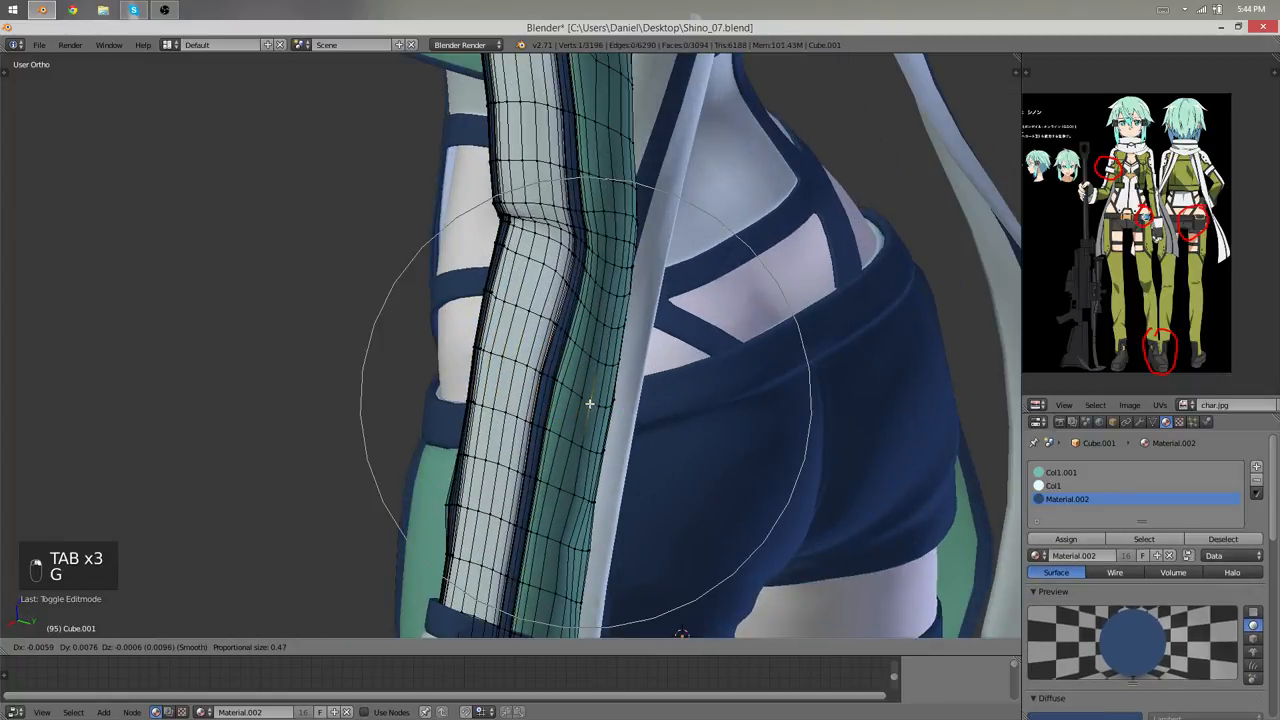
{"action": "key", "text": "Tab"}
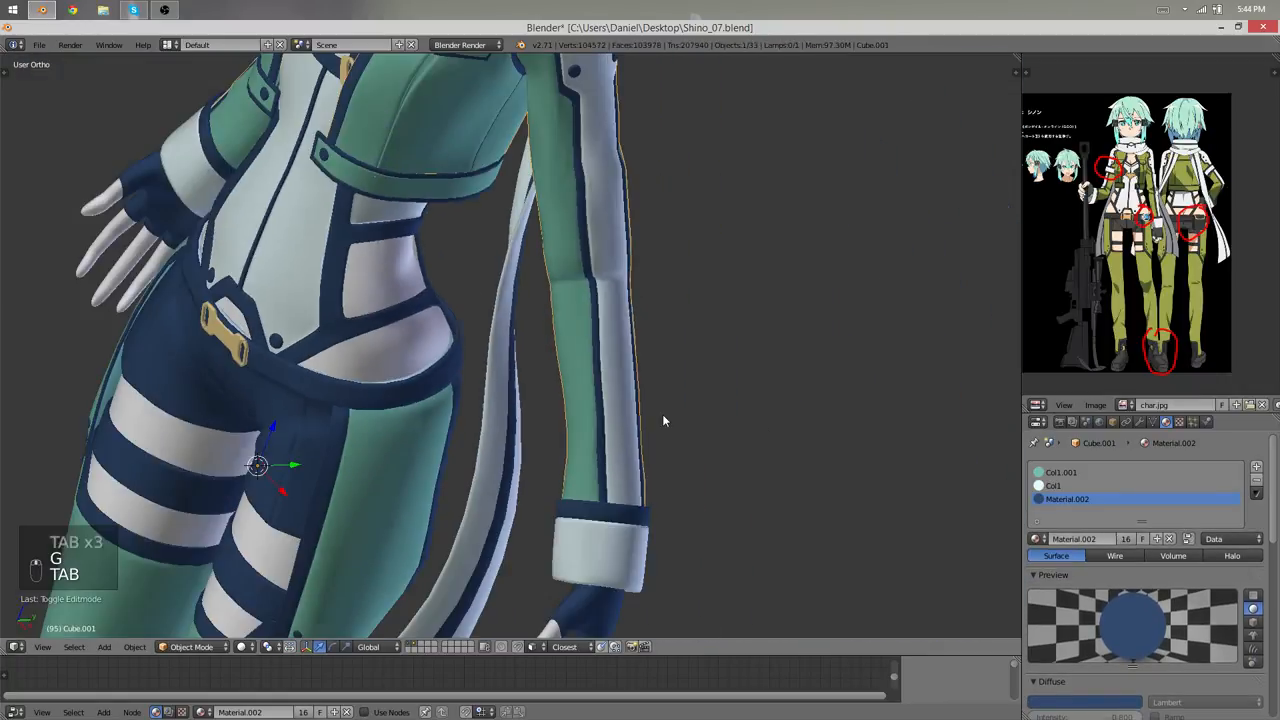